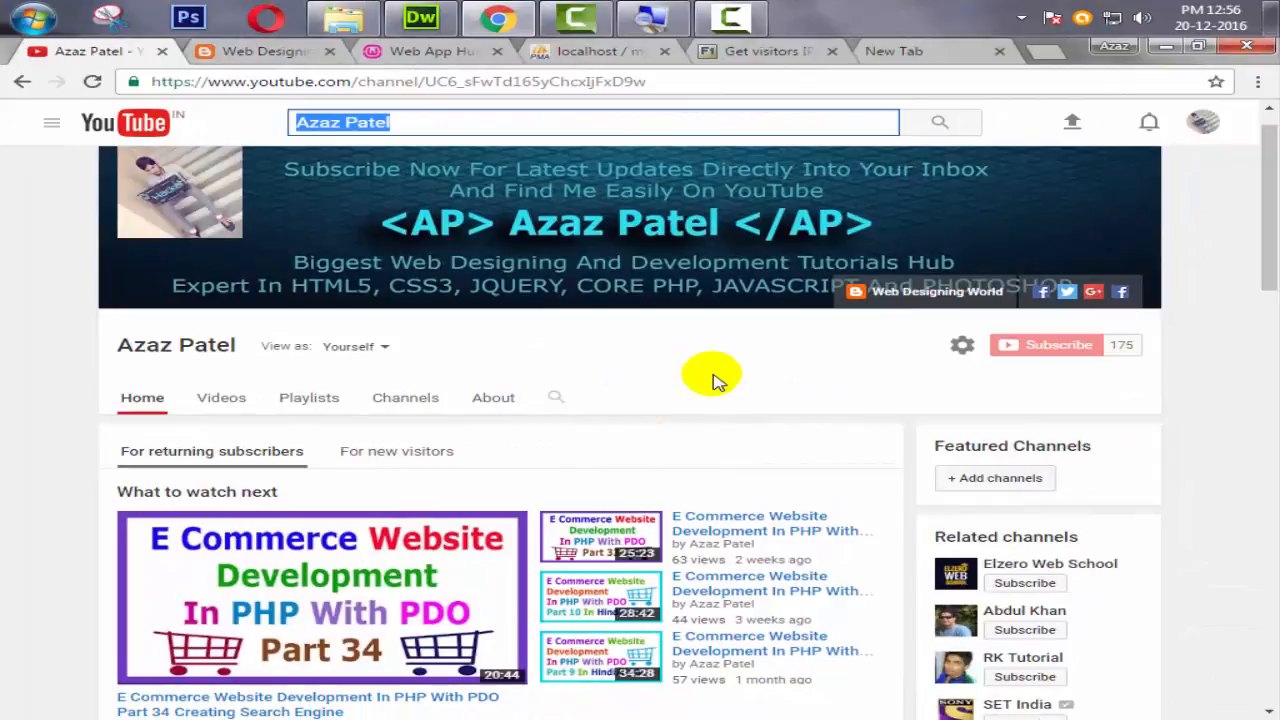
Browse the blog and store tabs, ending on phpMyAdmin's three-row cart table.
click(255, 51)
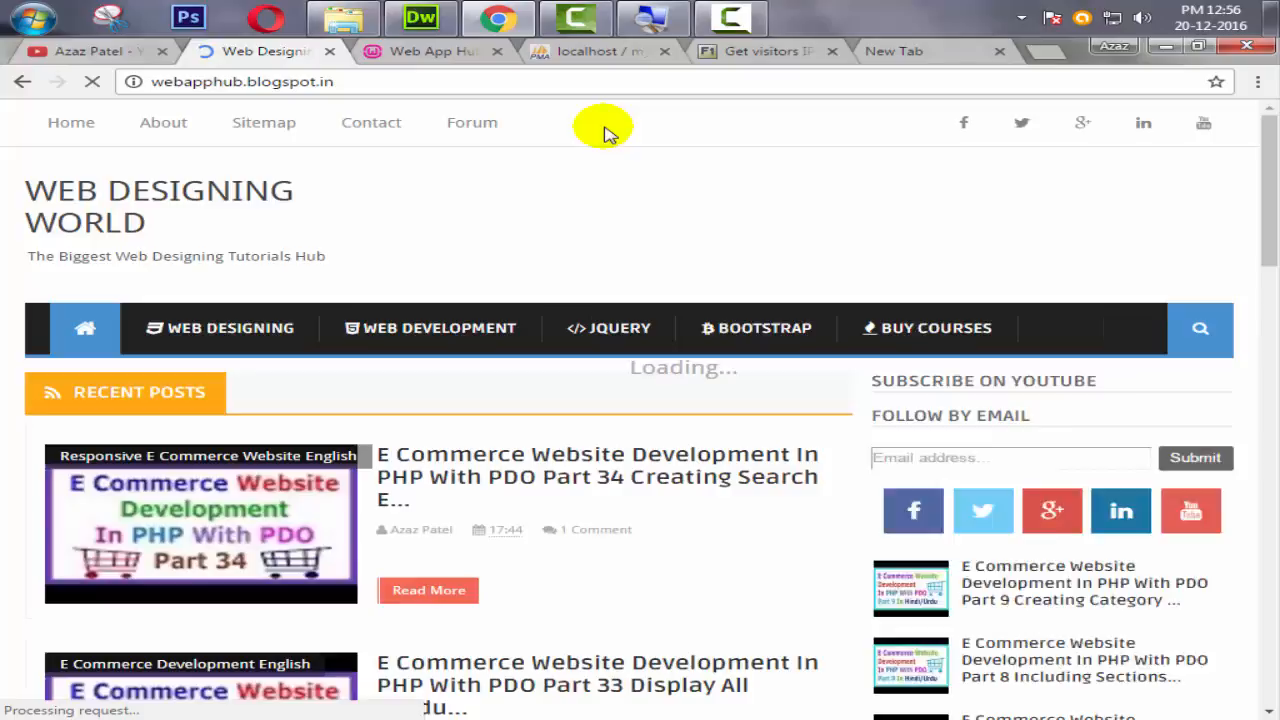
scroll(down, 3)
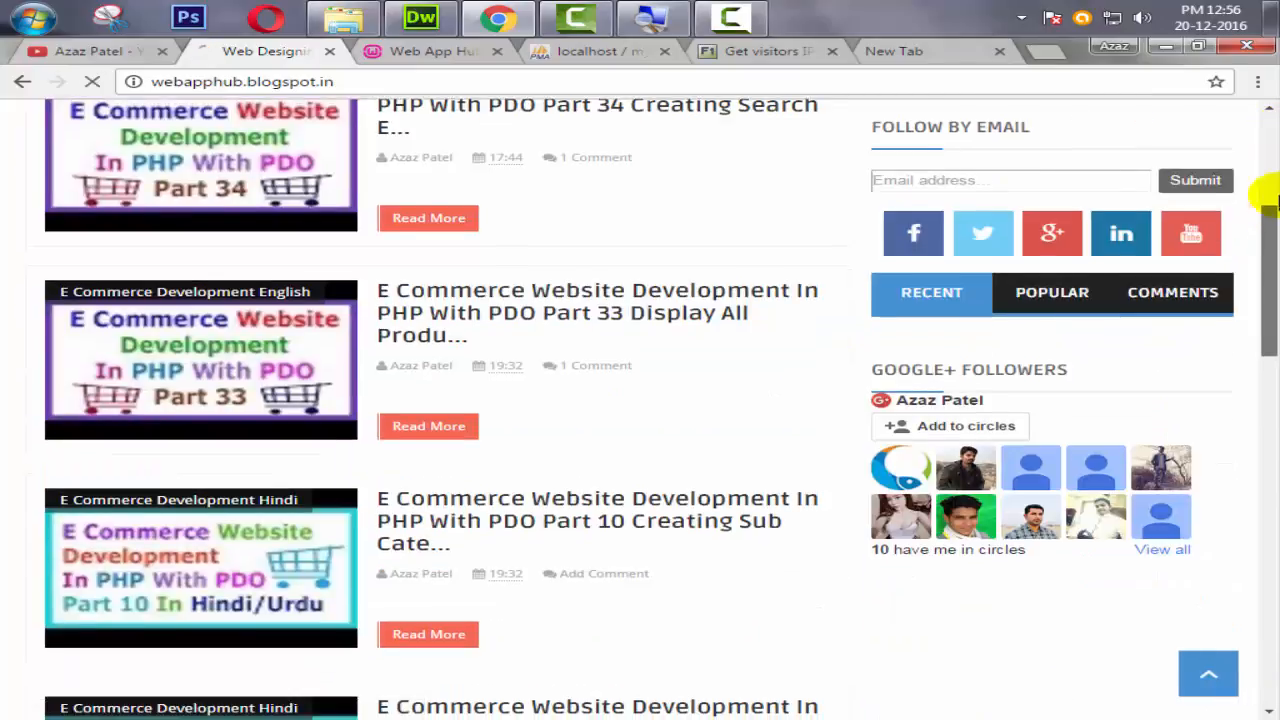
scroll(up, 3)
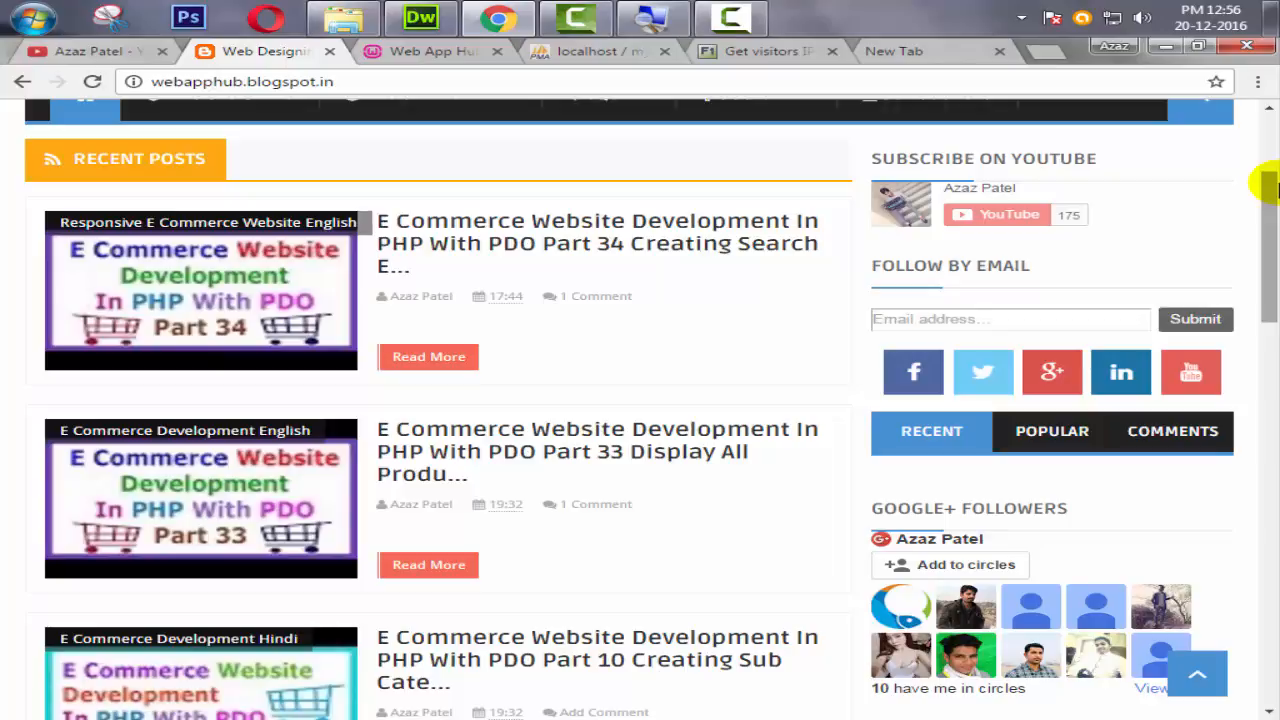
click(350, 110)
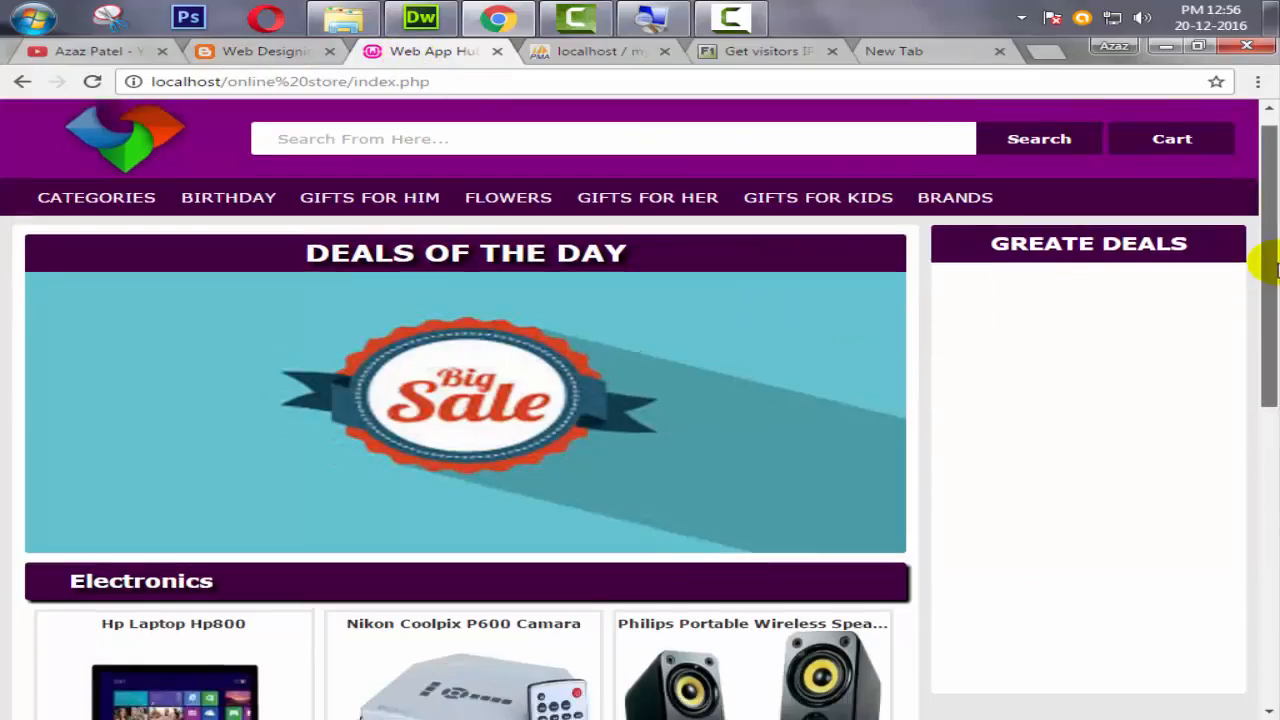
scroll(down, 3)
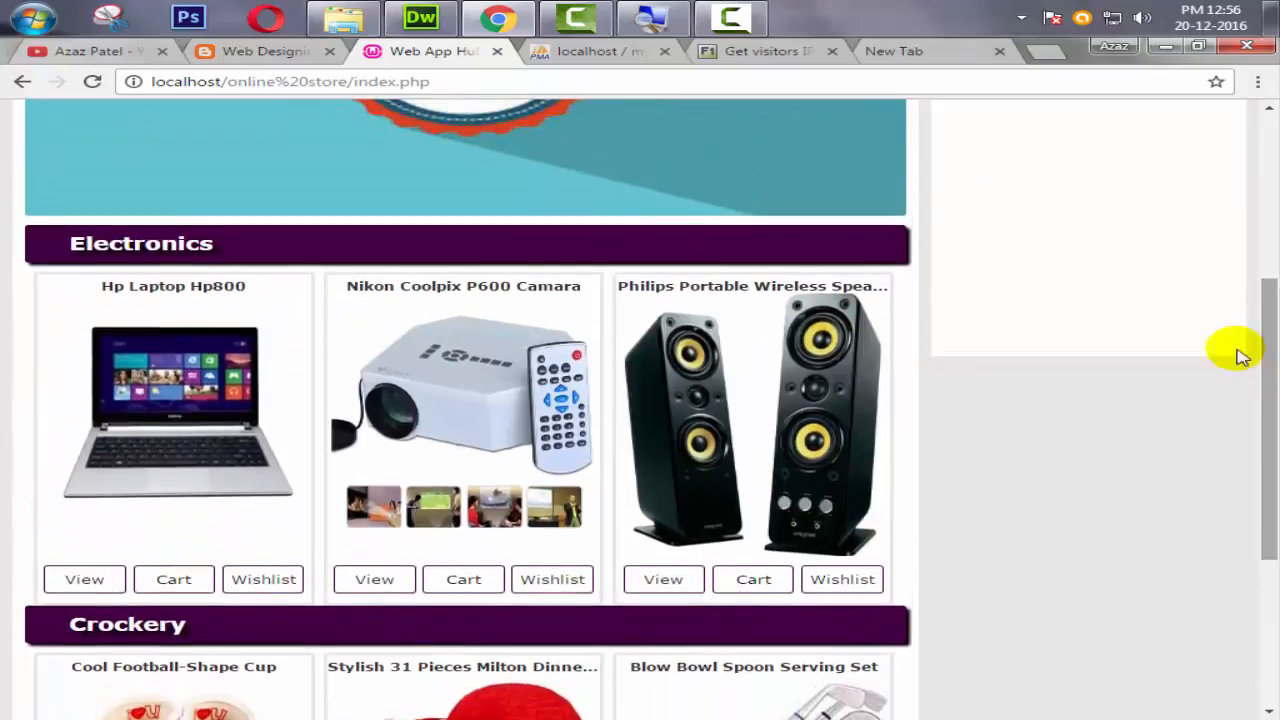
click(590, 51)
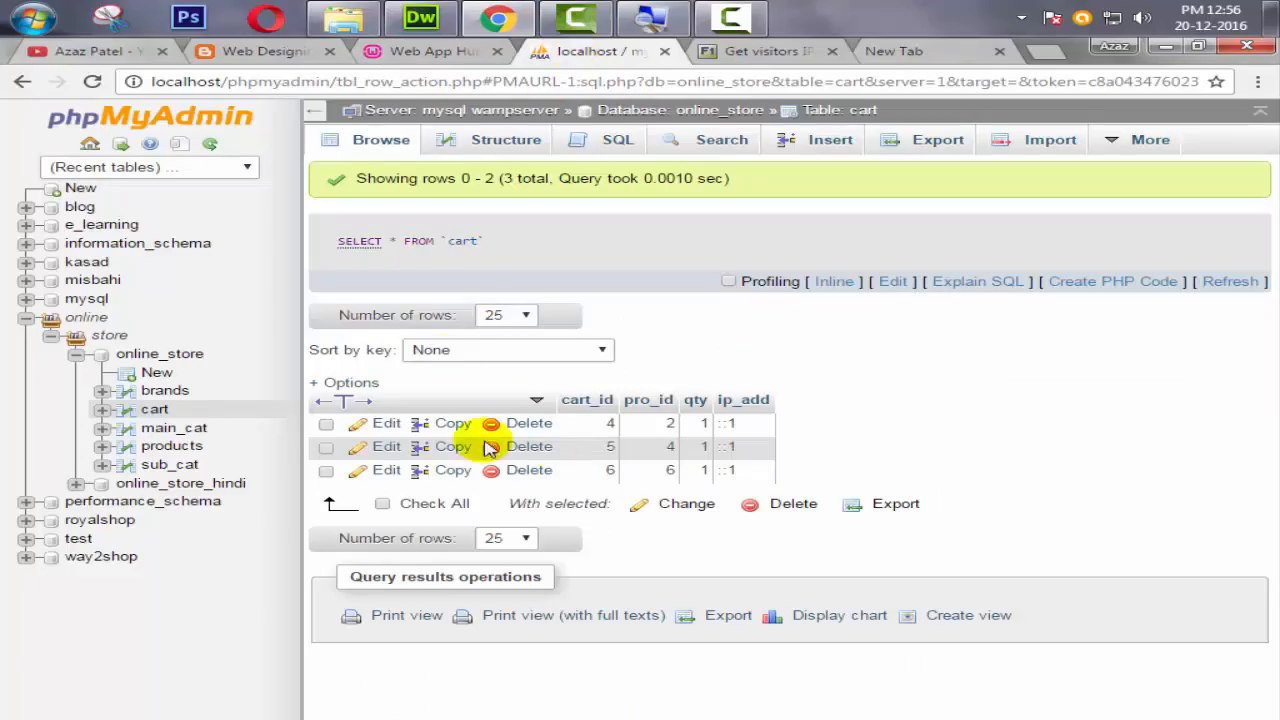
mouse_move(400, 65)
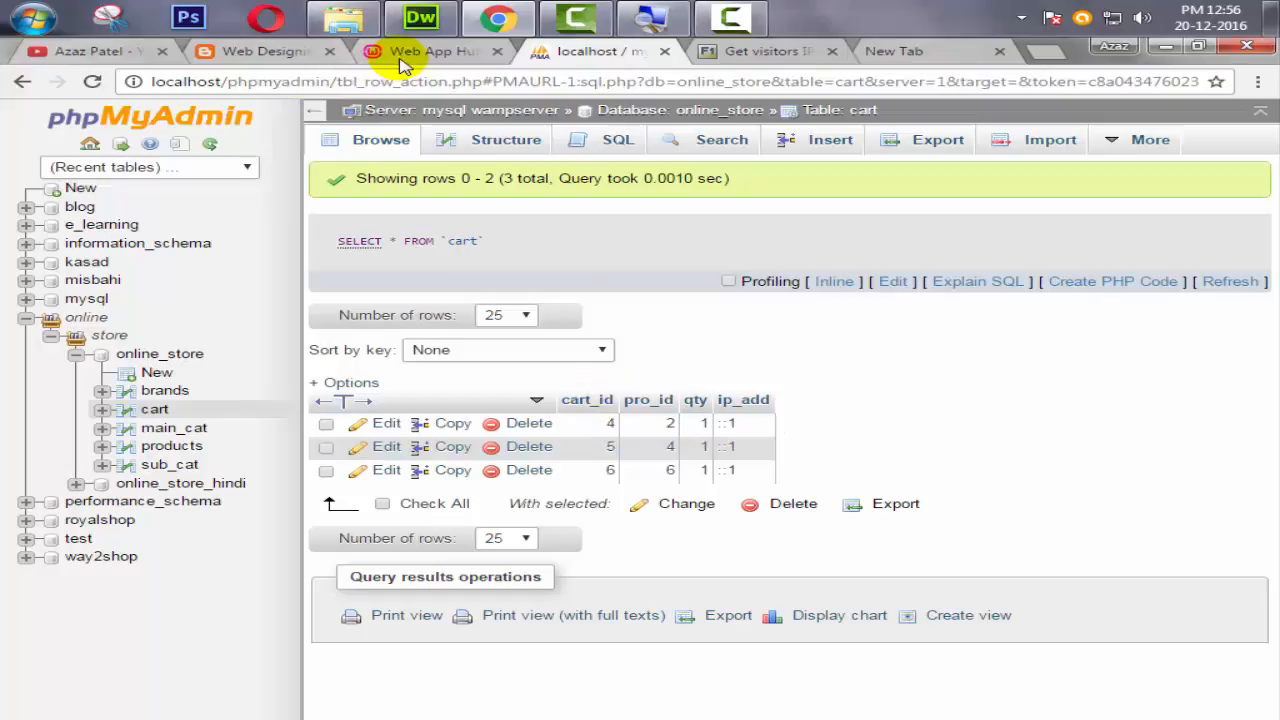
Open function.php in Dreamweaver and scroll horizontally to the add_cart row-check code.
click(420, 18)
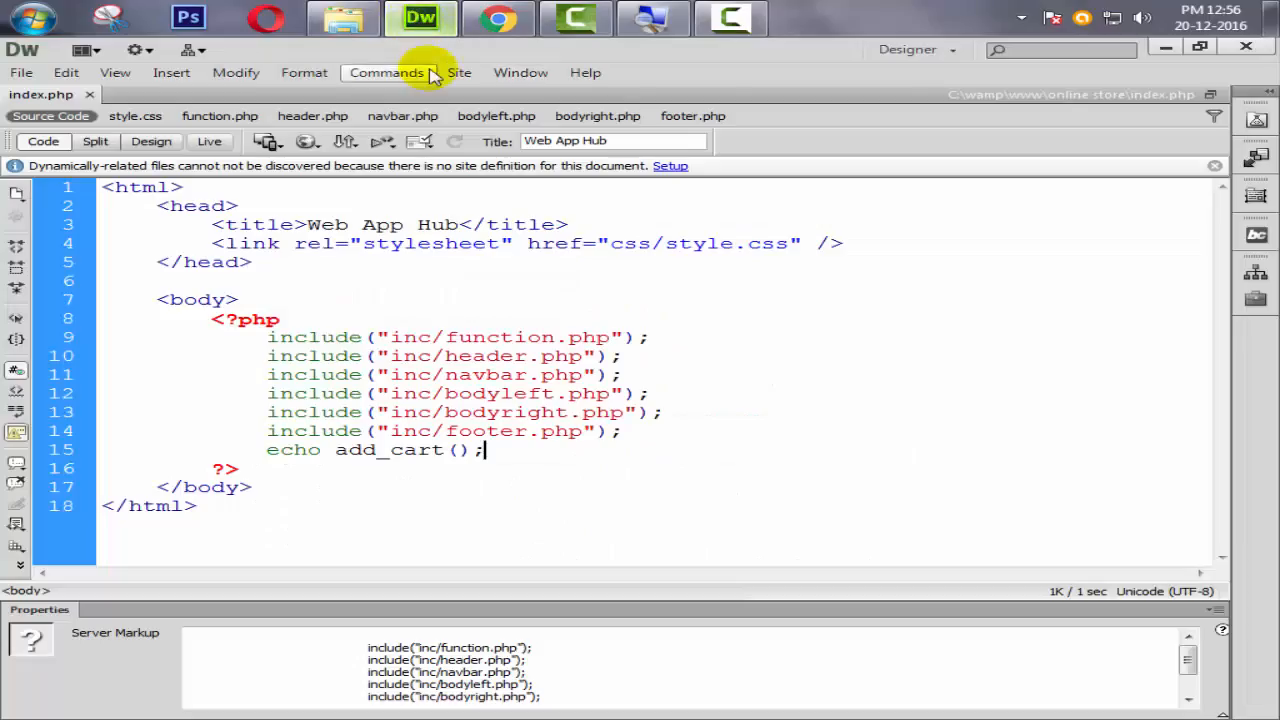
click(219, 116)
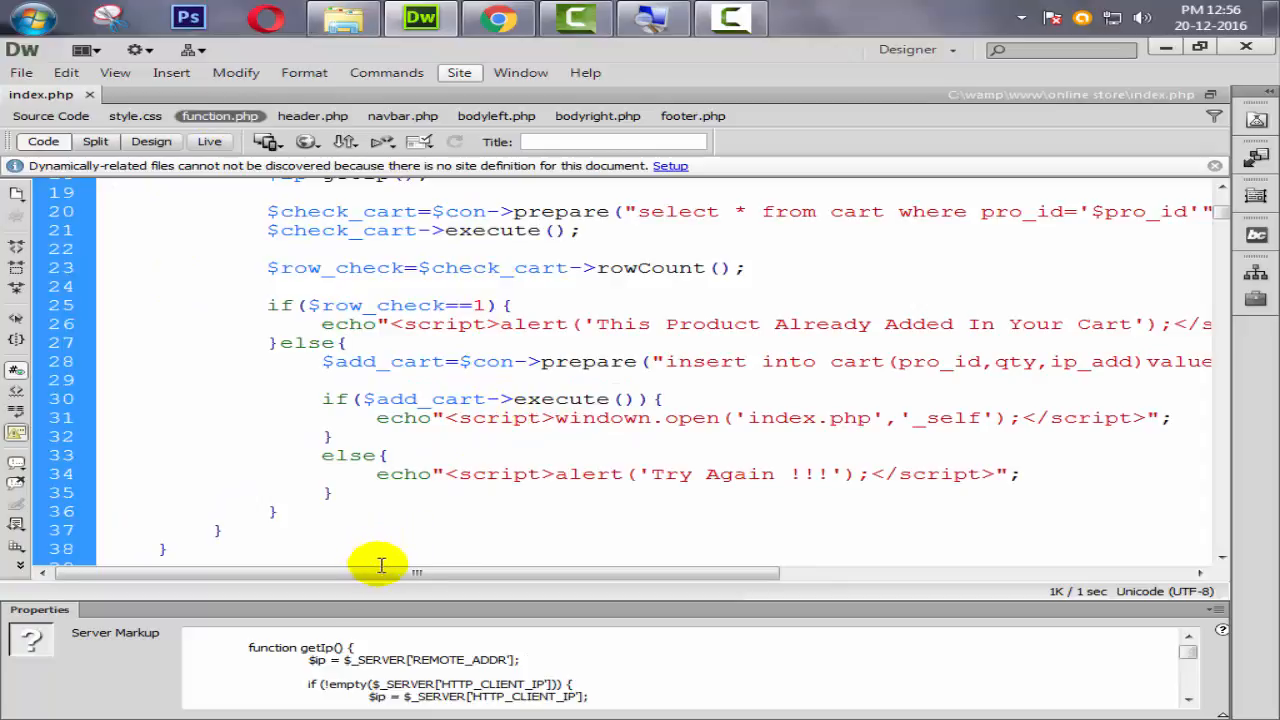
drag(380, 572, 490, 572)
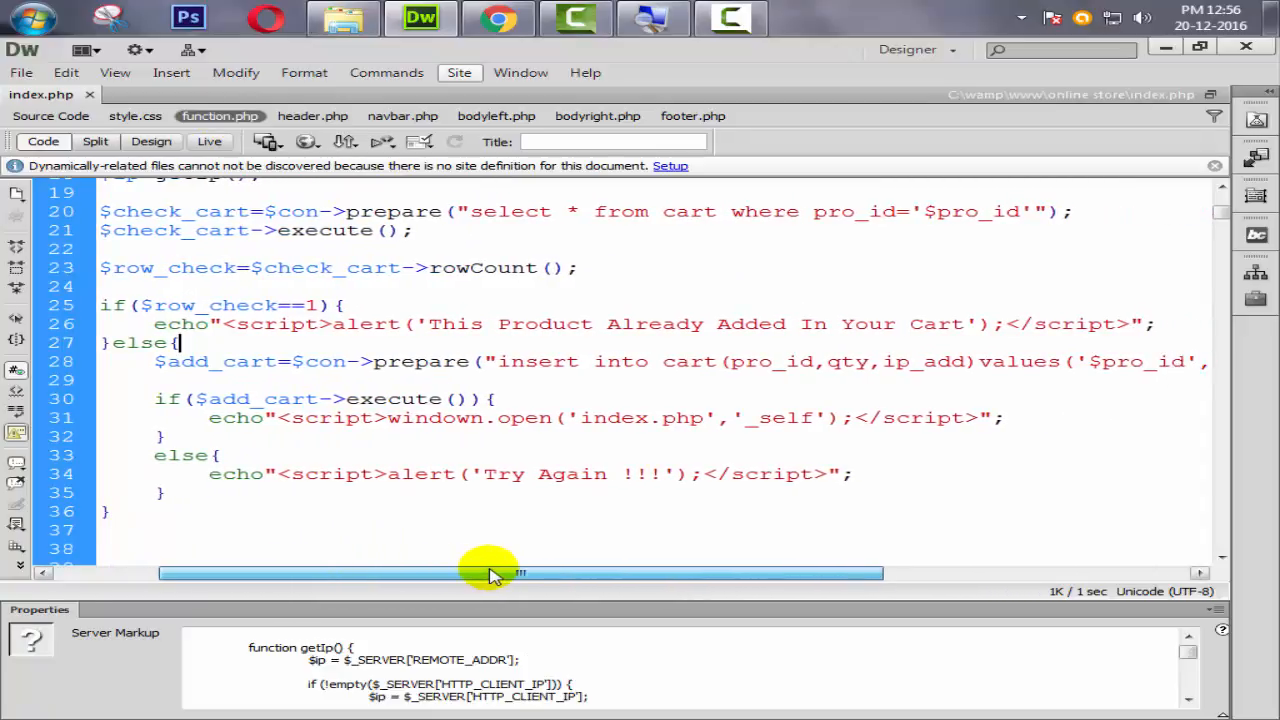
drag(490, 572, 450, 572)
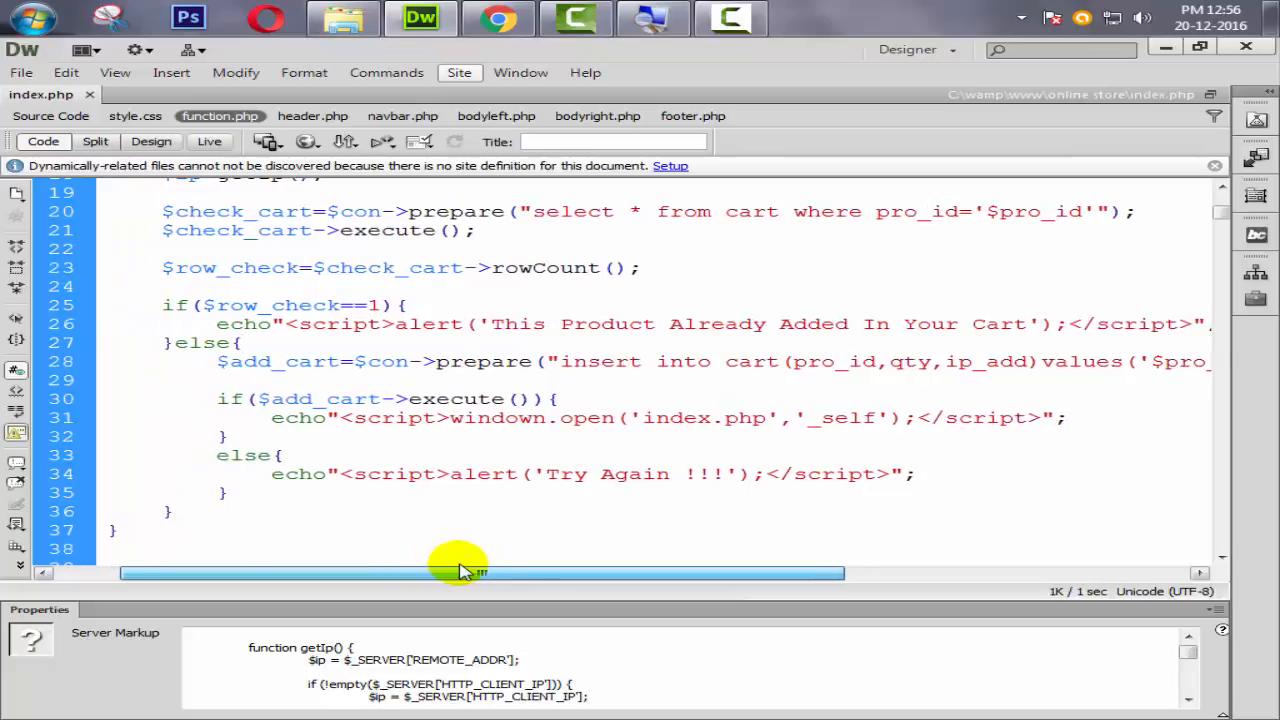
drag(460, 572, 435, 572)
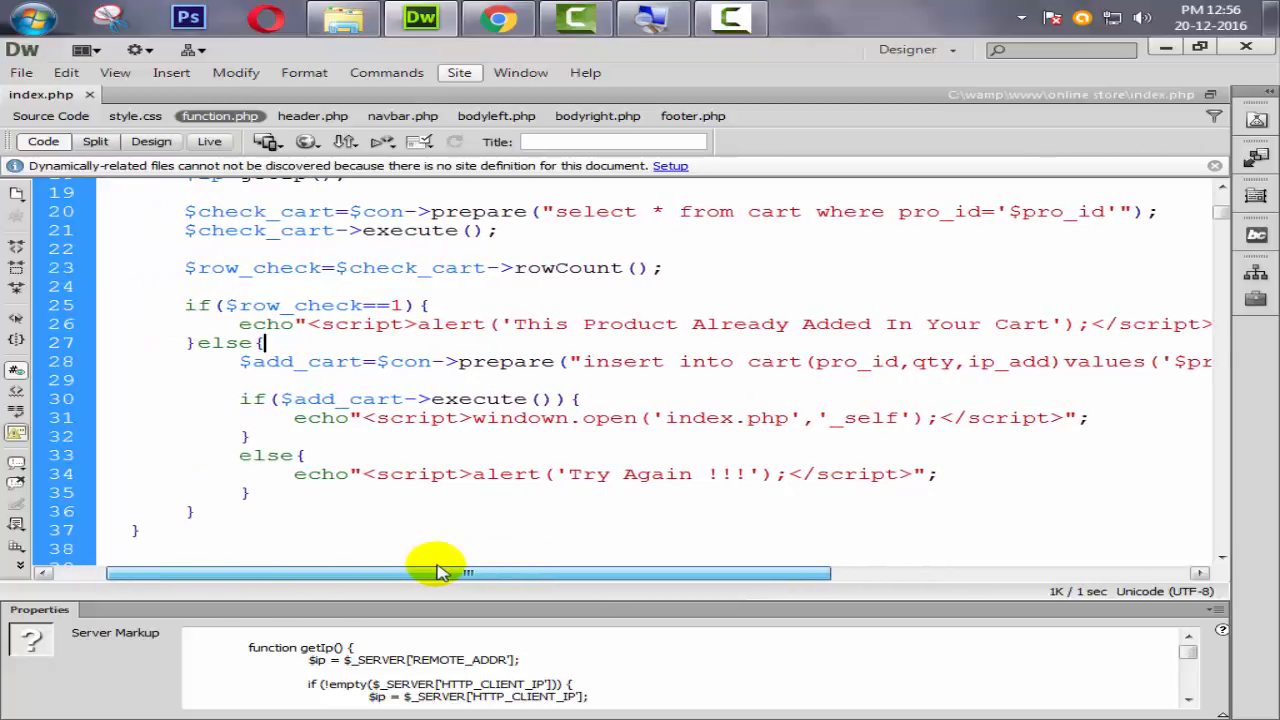
mouse_move(635, 190)
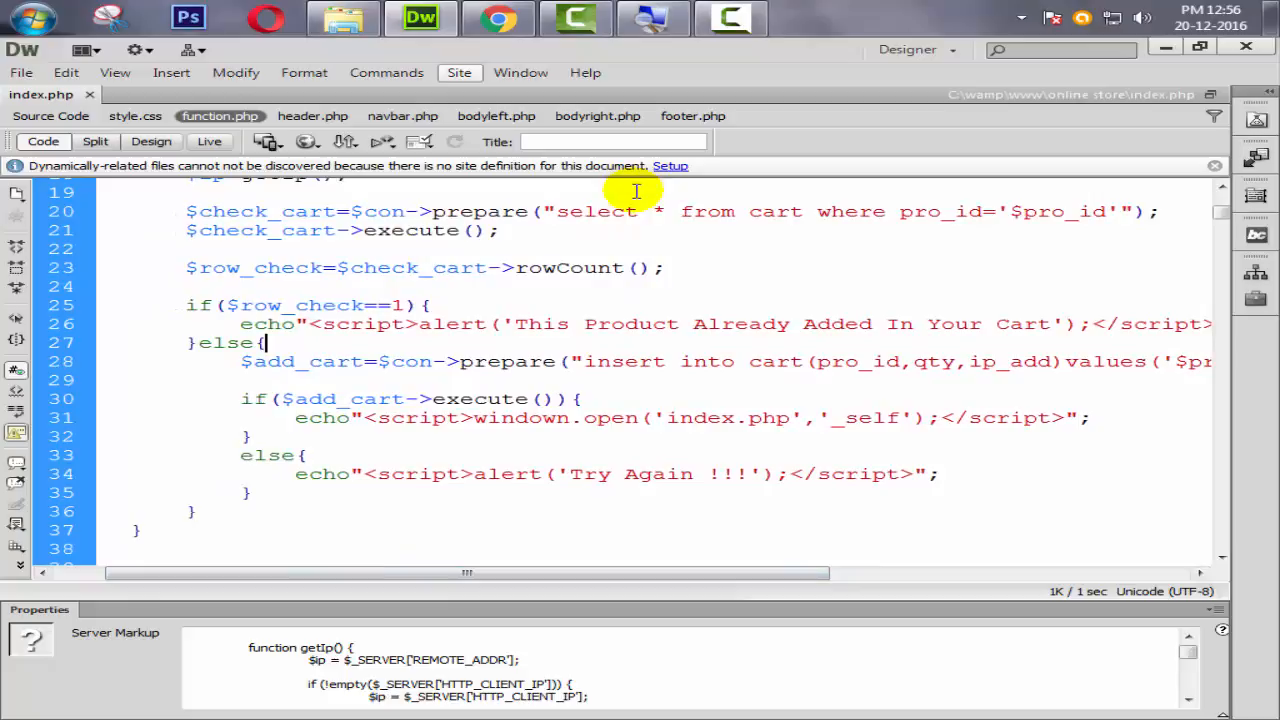
mouse_move(935, 212)
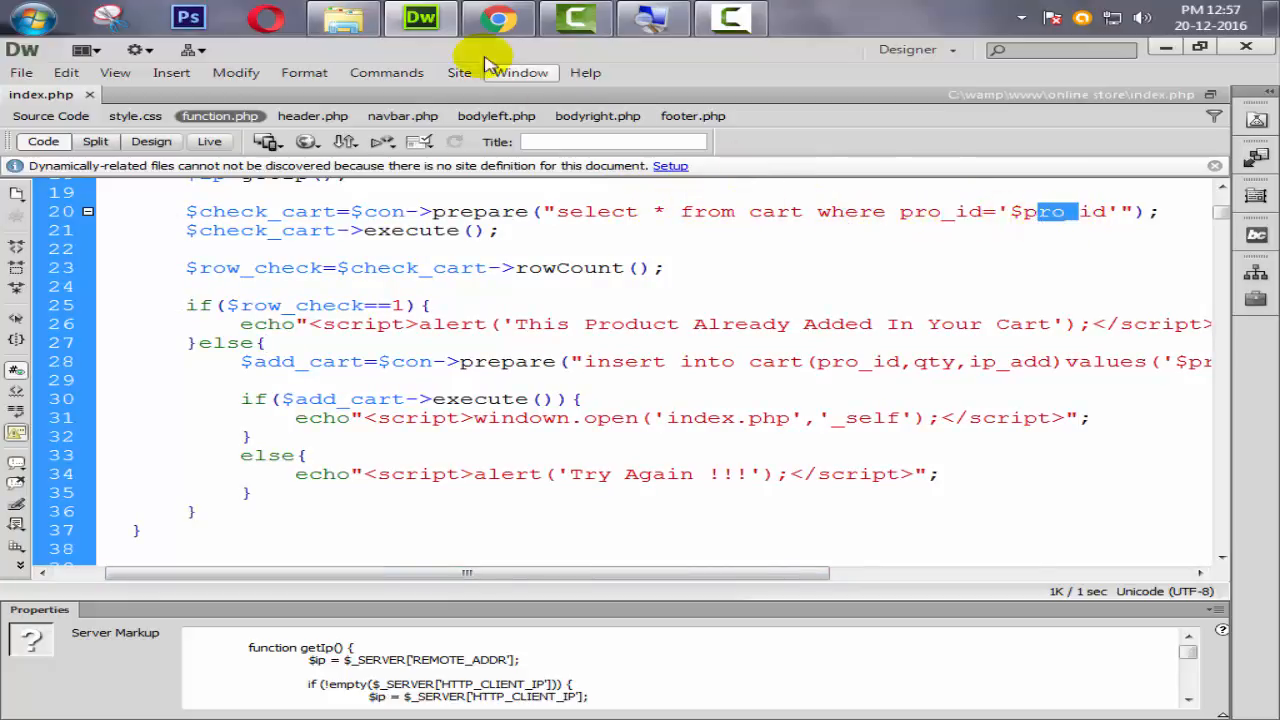
click(498, 18)
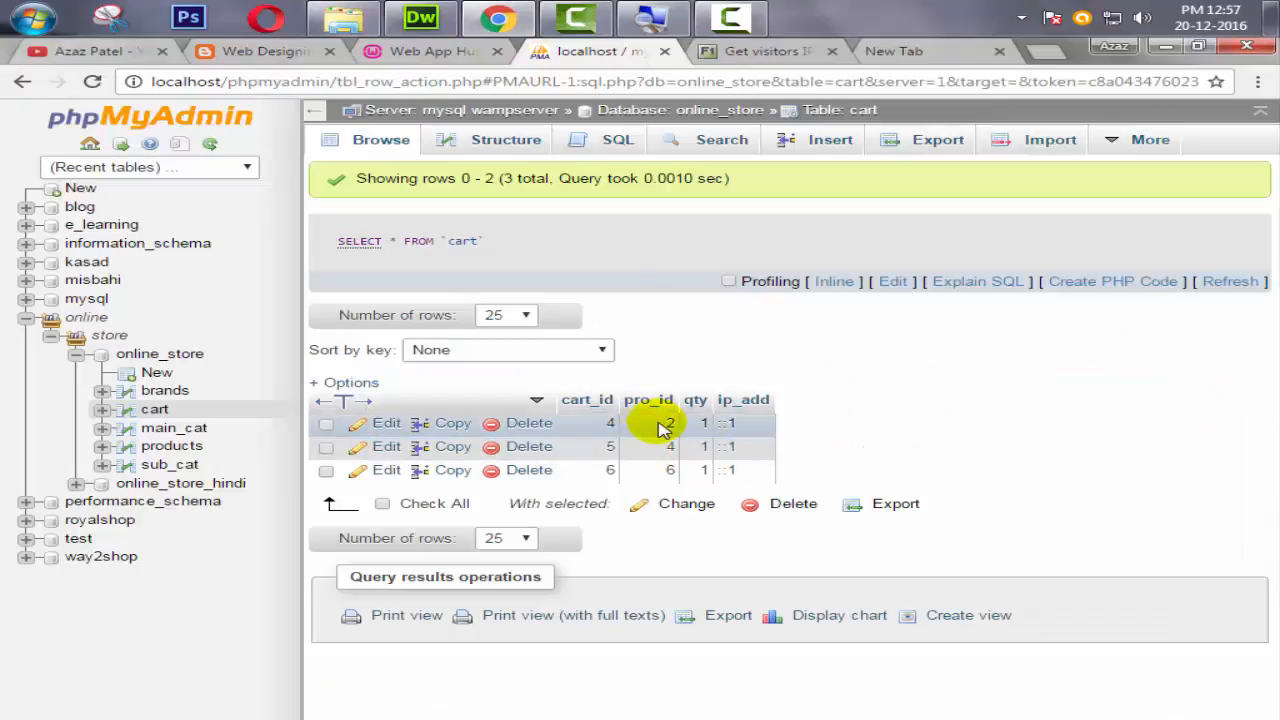
mouse_move(655, 410)
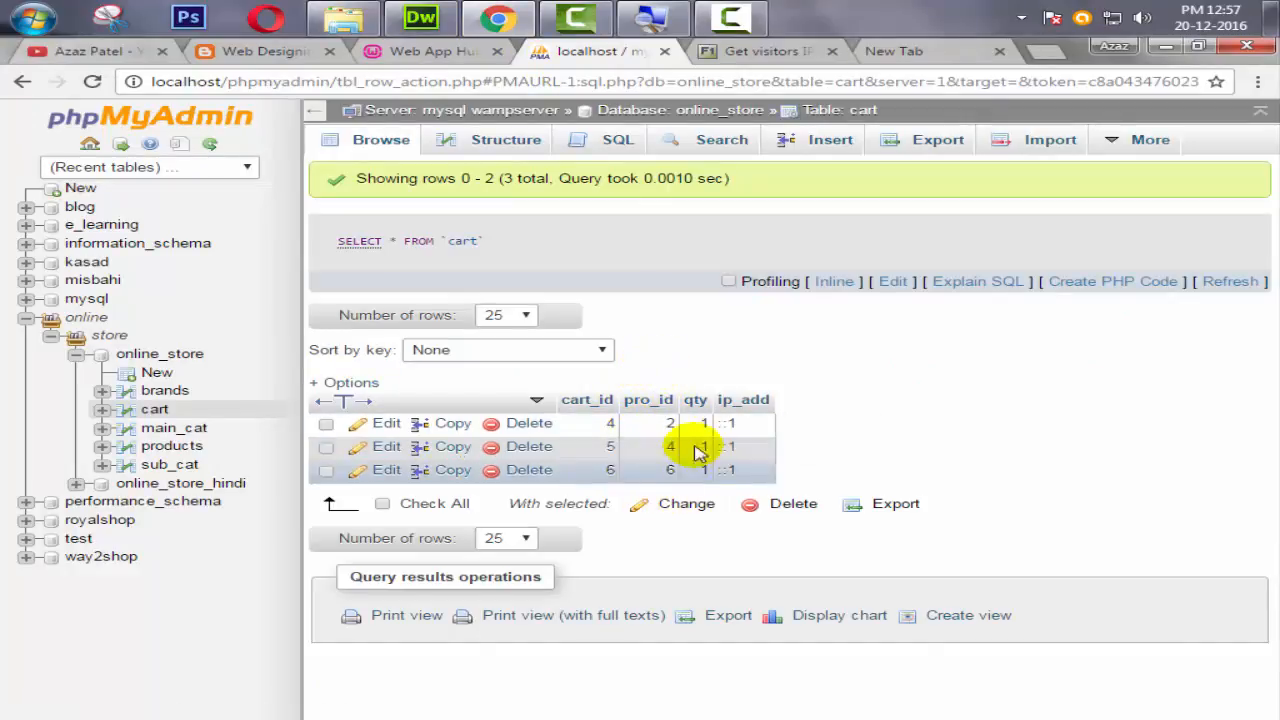
mouse_move(640, 446)
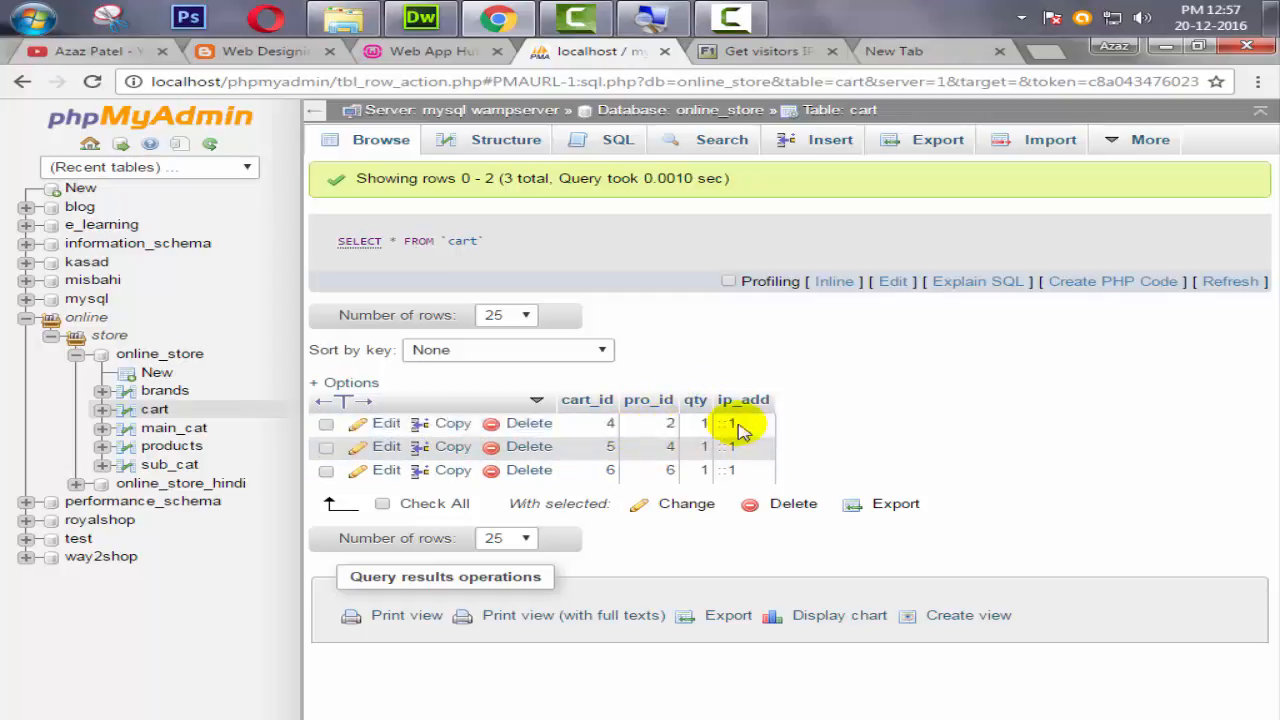
mouse_move(740, 405)
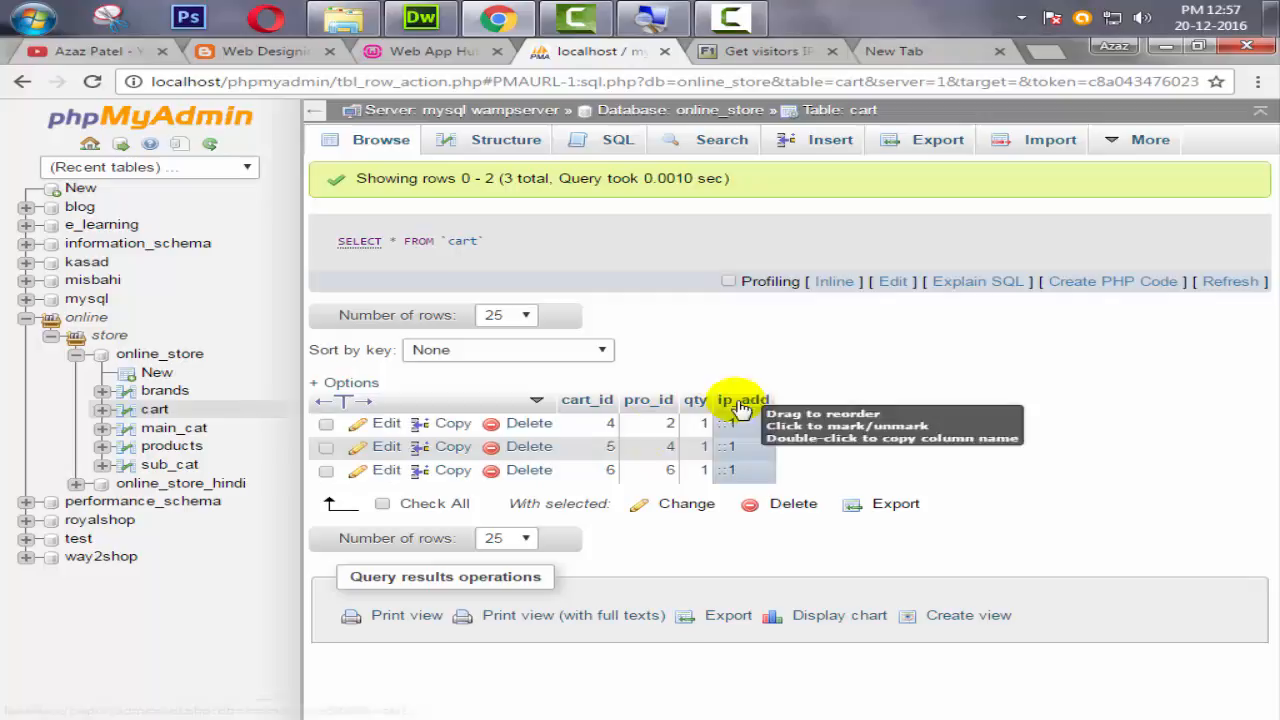
mouse_move(740, 399)
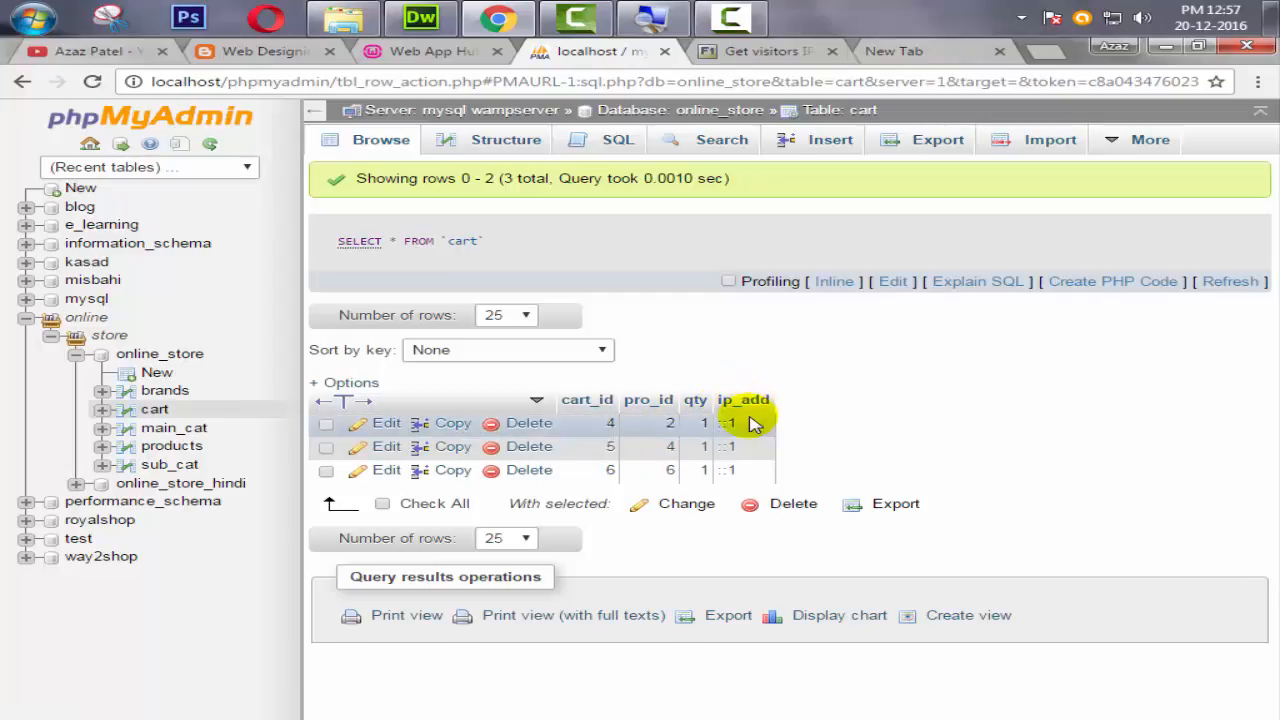
mouse_move(665, 422)
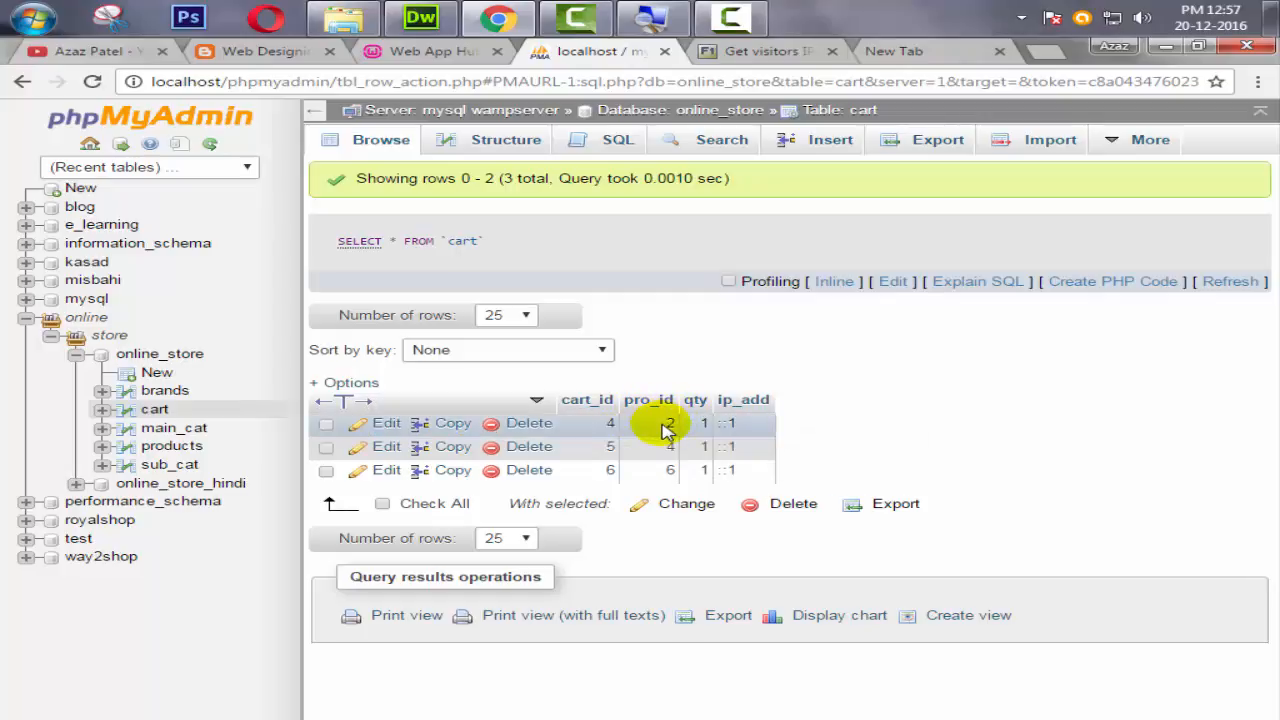
mouse_move(670, 446)
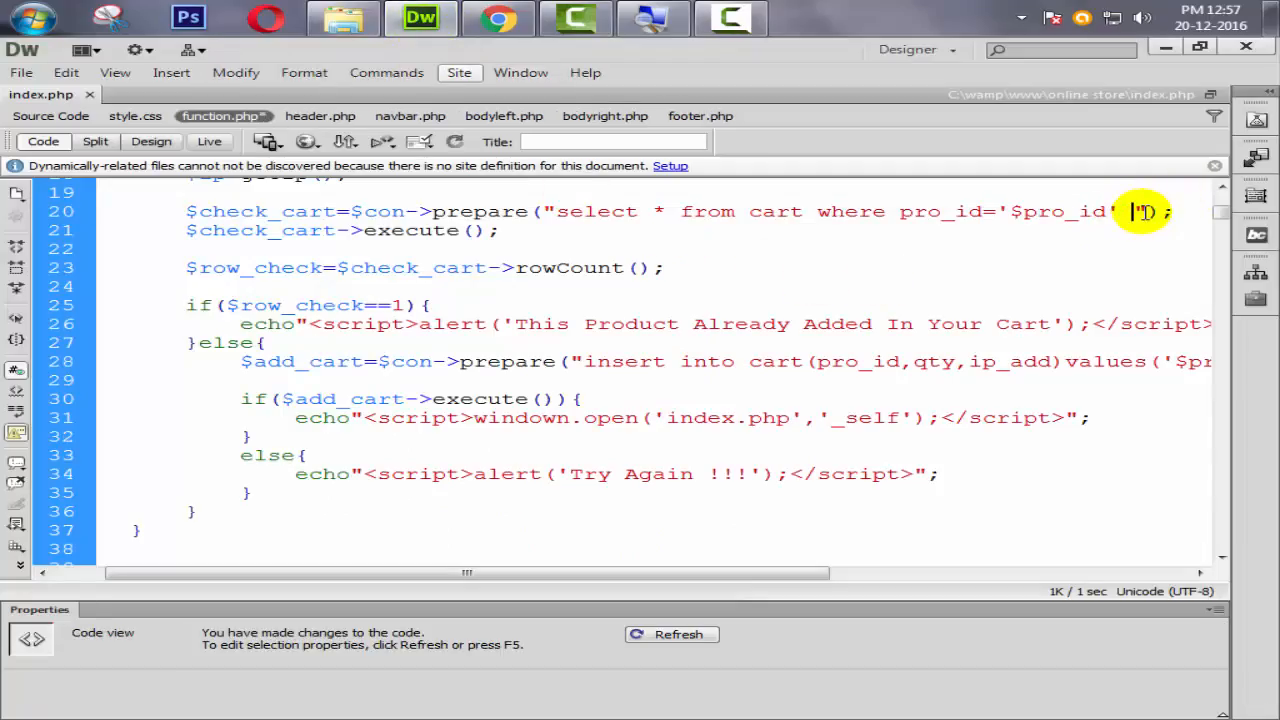
Append AND ip_add='$ip' to the line 20 select query's WHERE clause.
text(AND ip)
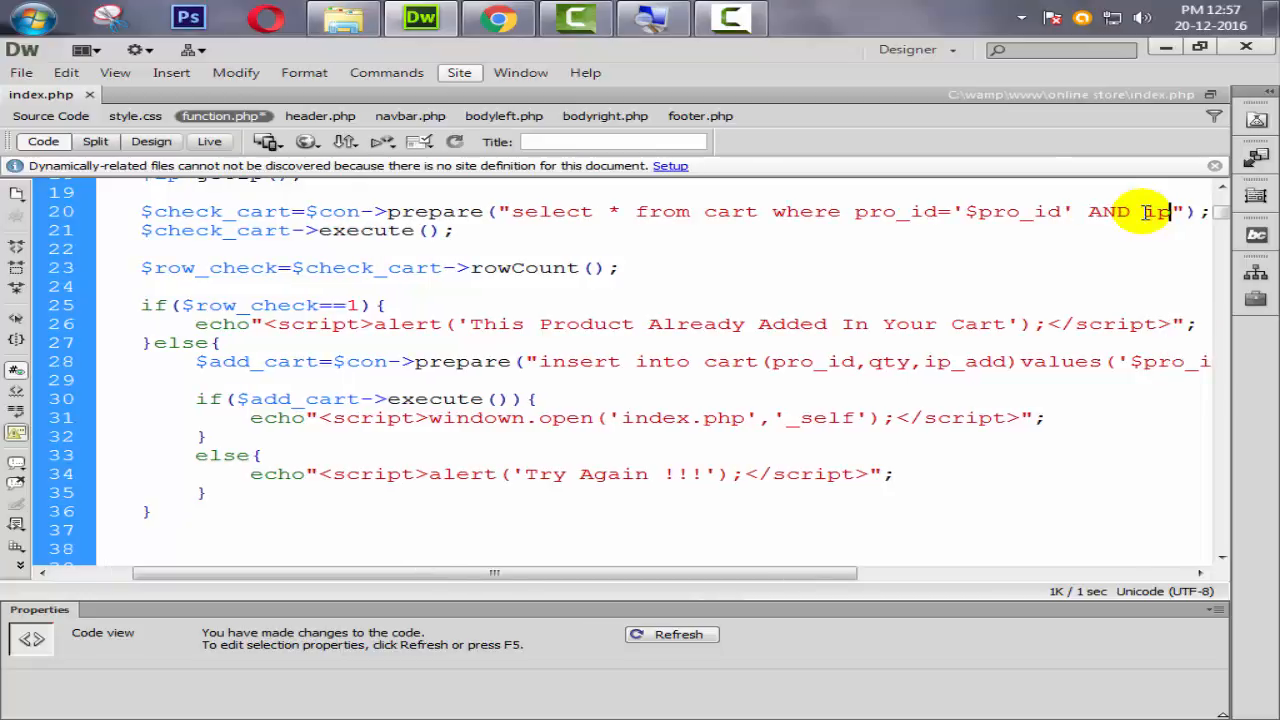
text(_a)
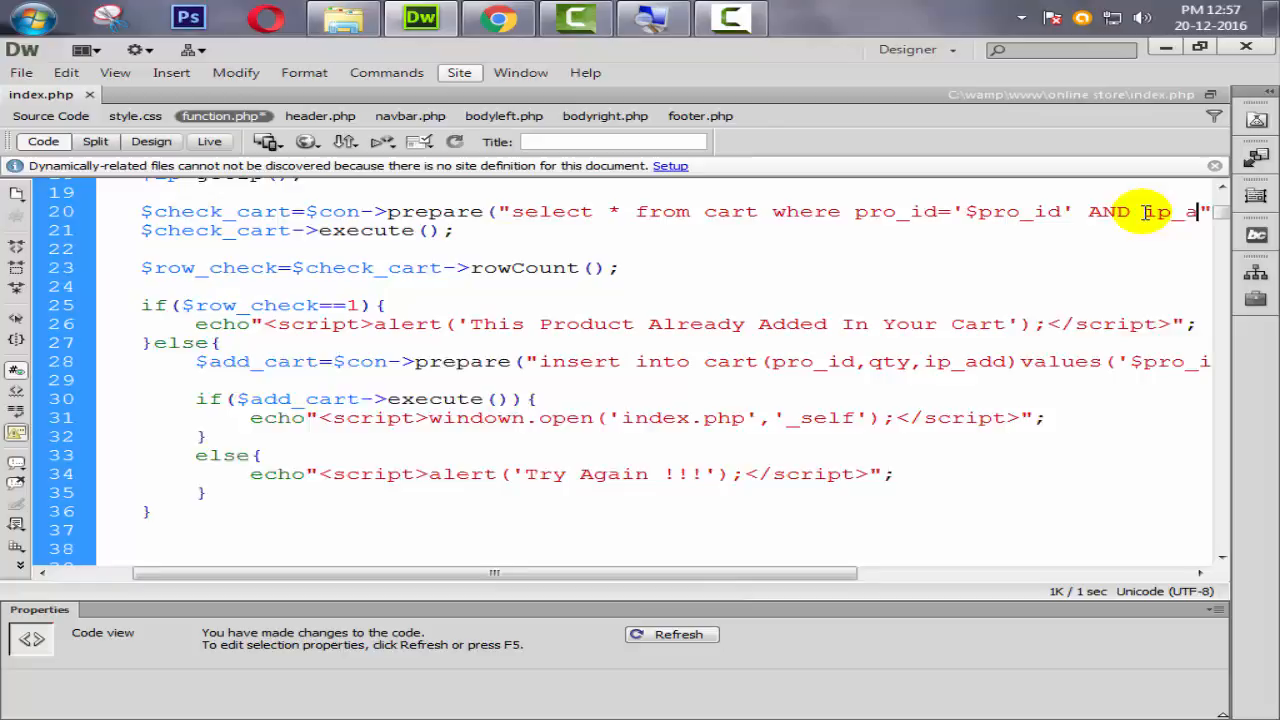
scroll(right, 3)
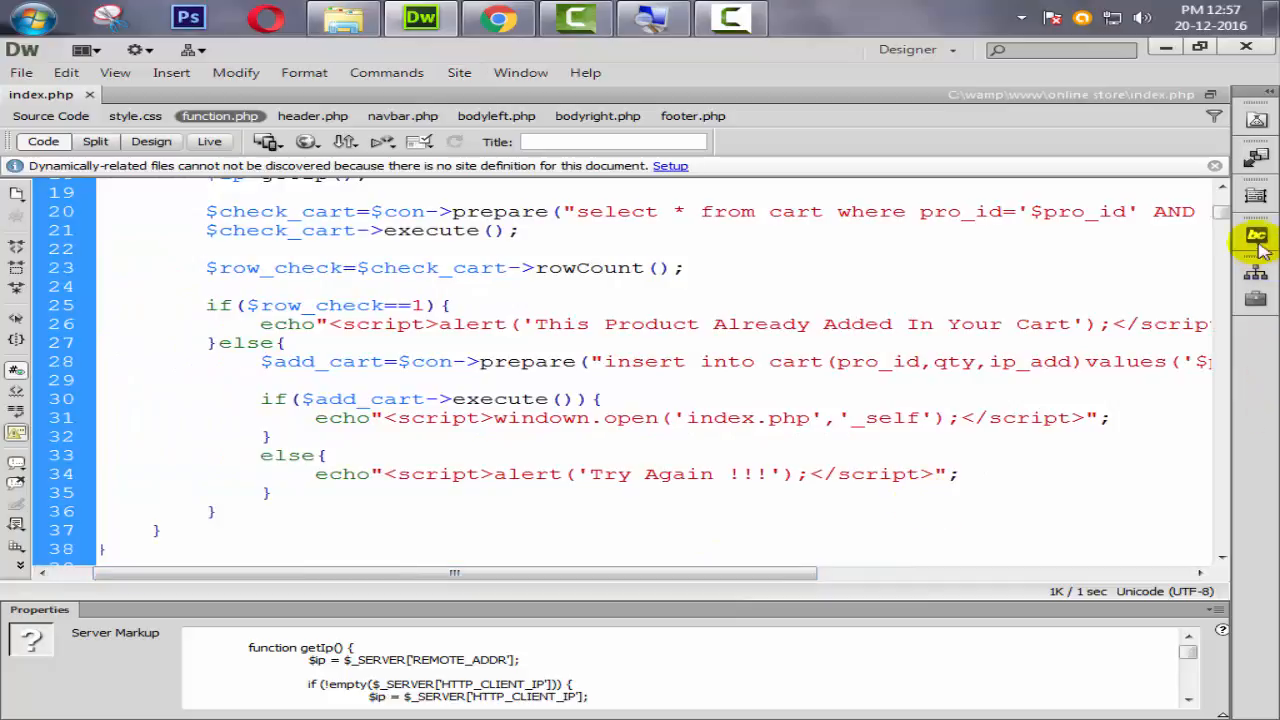
scroll(up, 3)
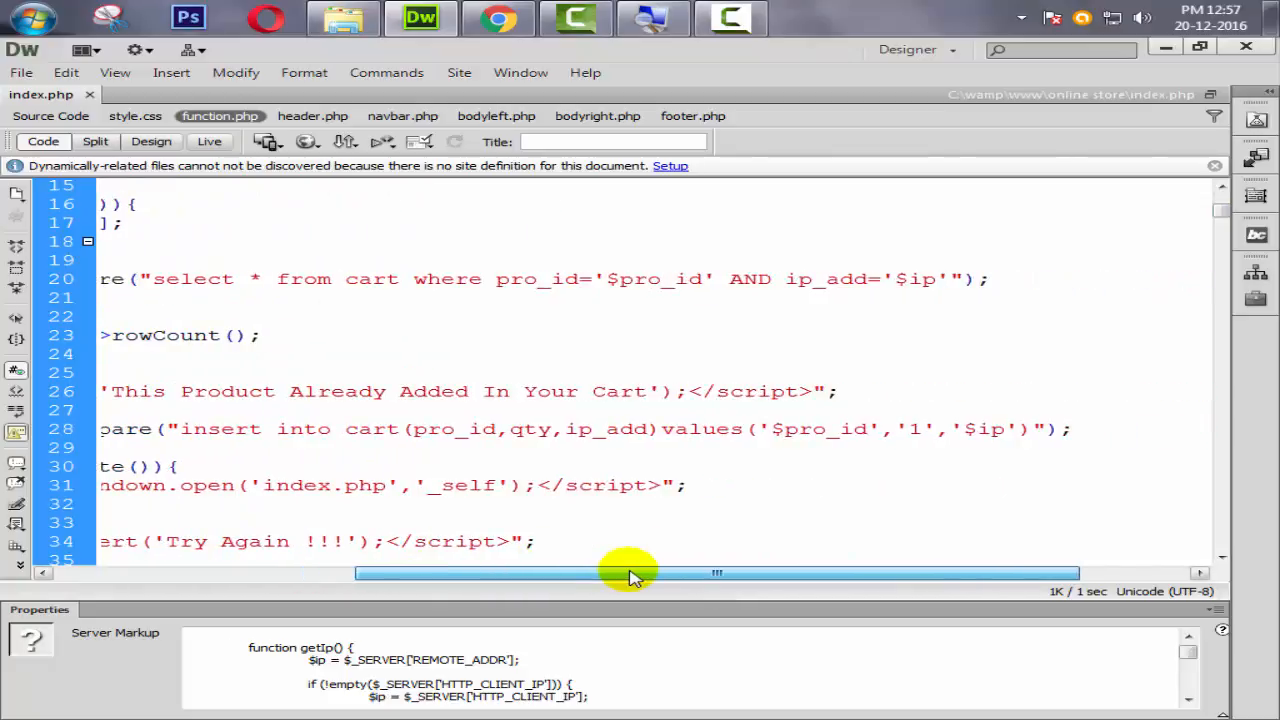
drag(630, 573, 410, 573)
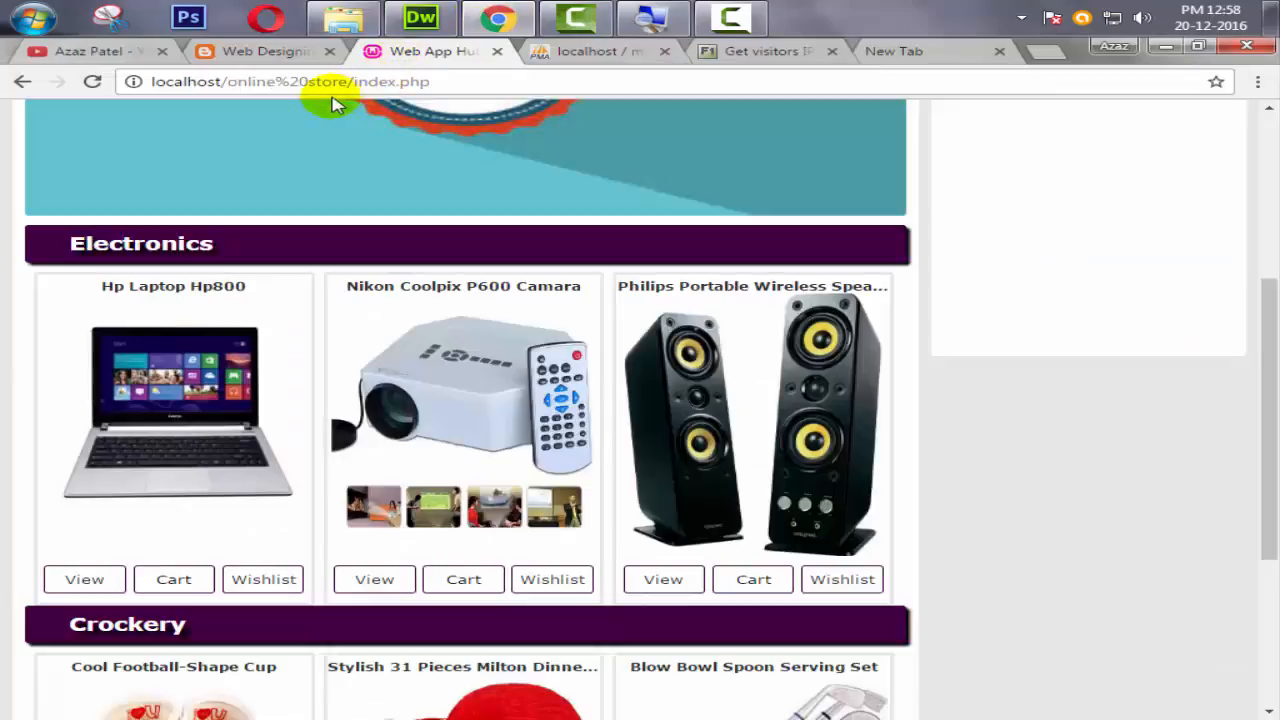
Re-add Hp Laptop Hp800, dismiss the 'already added' alert, and check the cart rows.
click(290, 81)
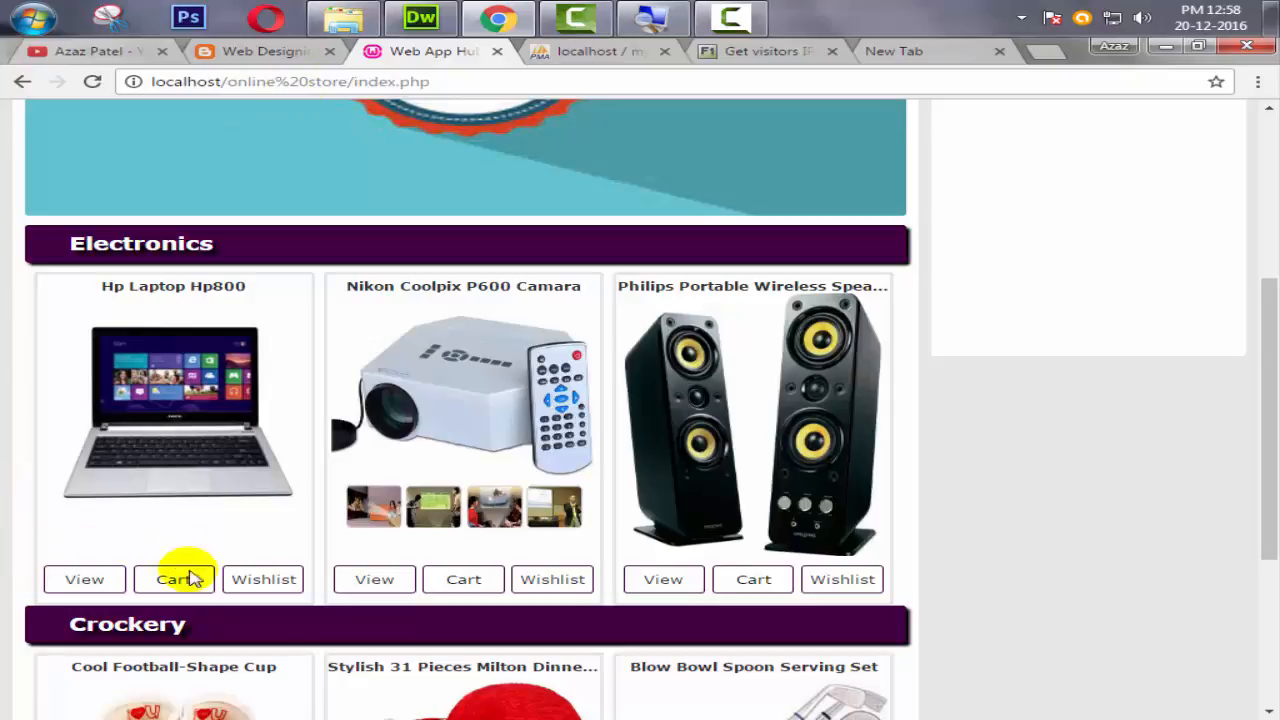
click(173, 579)
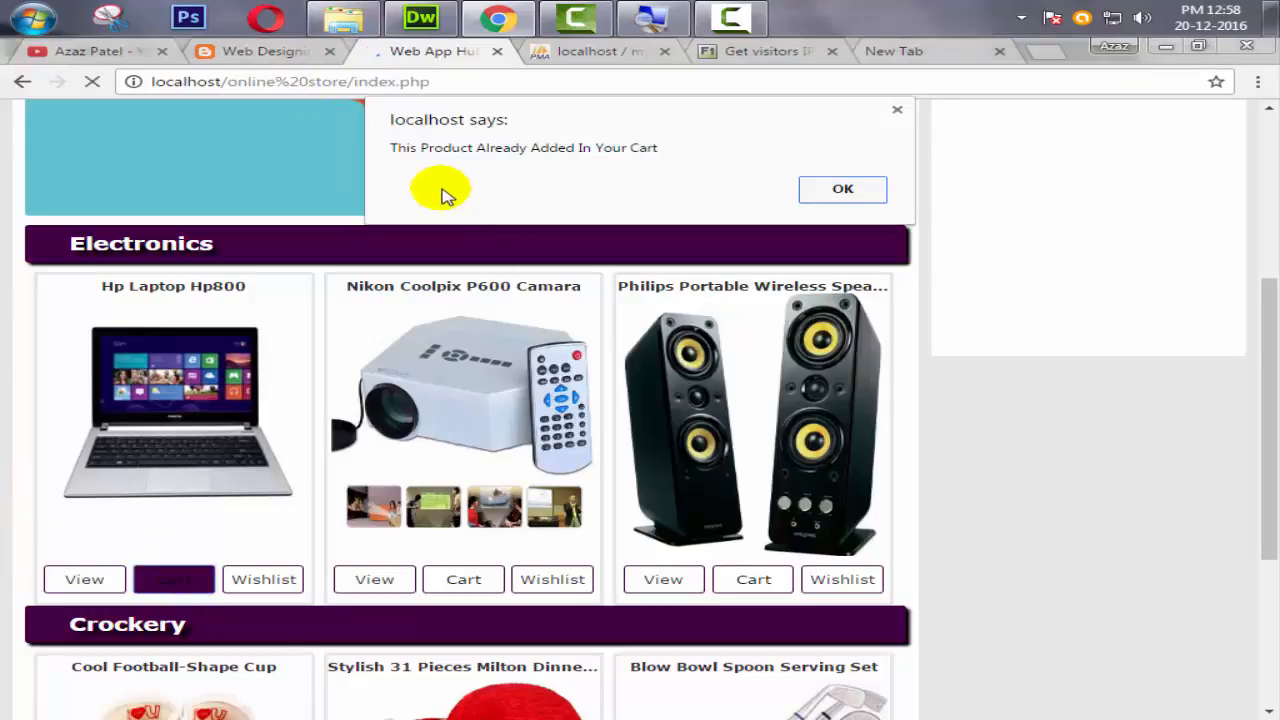
click(842, 189)
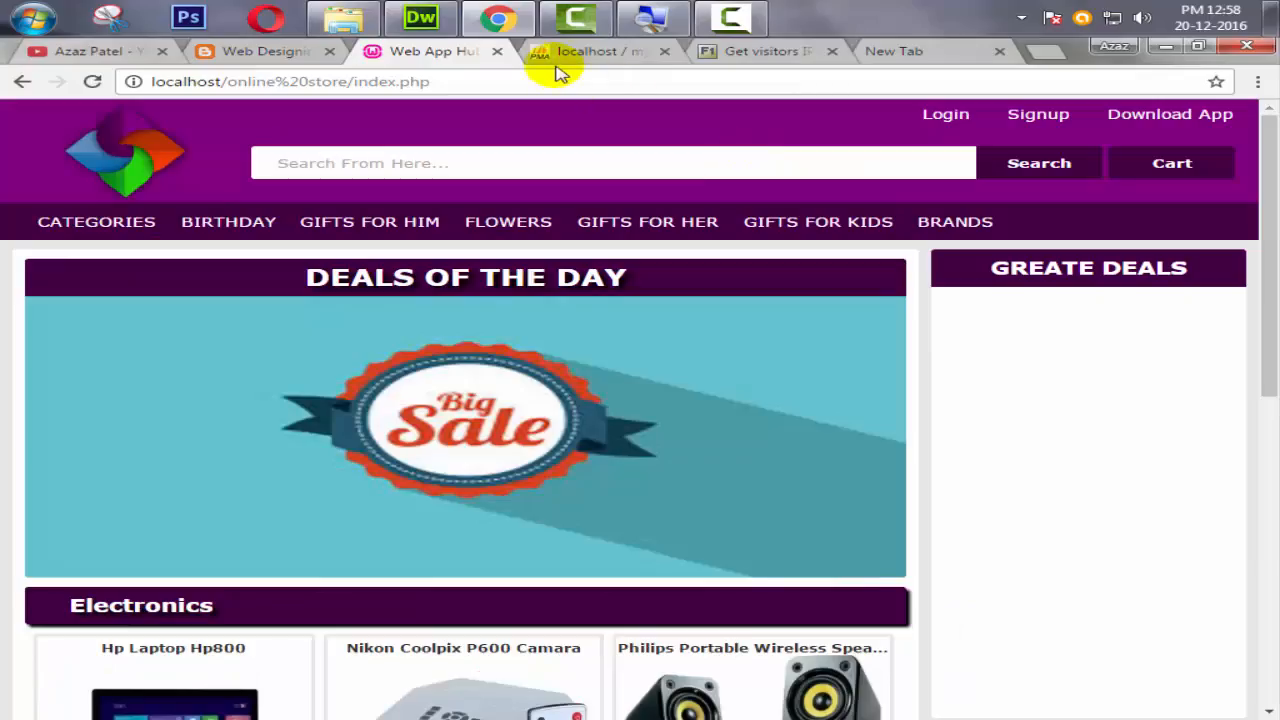
click(600, 51)
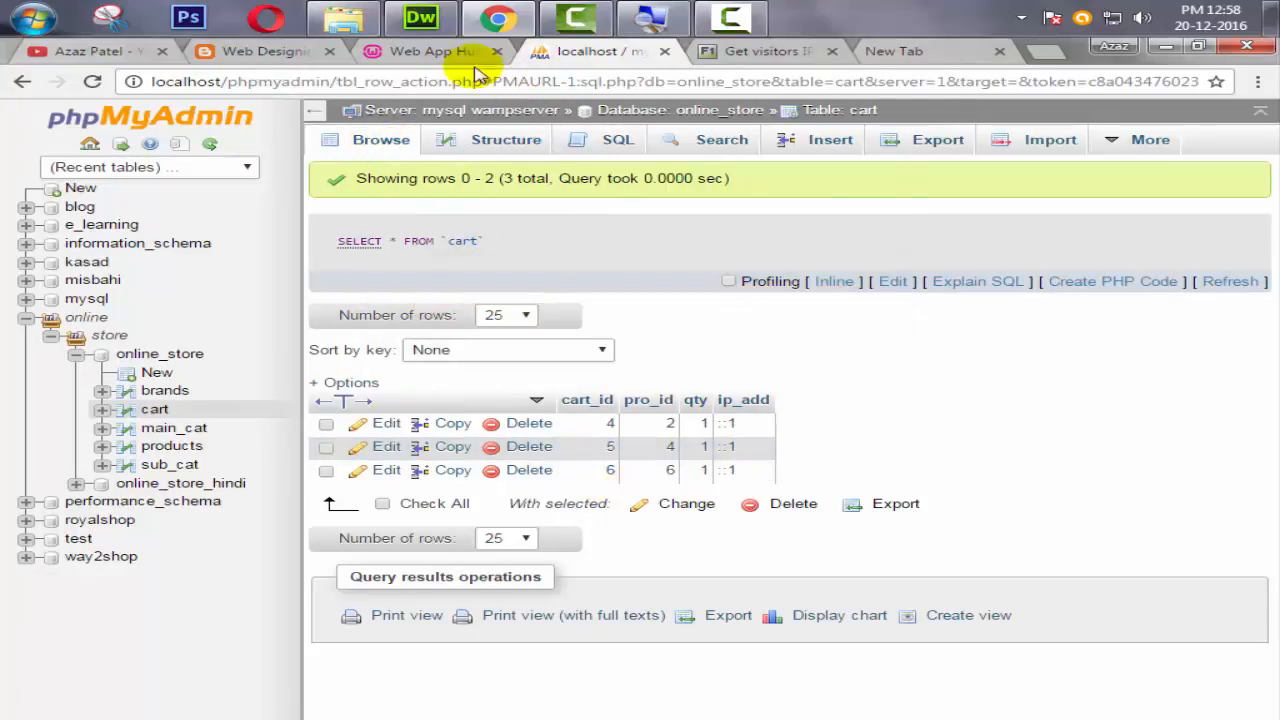
click(430, 51)
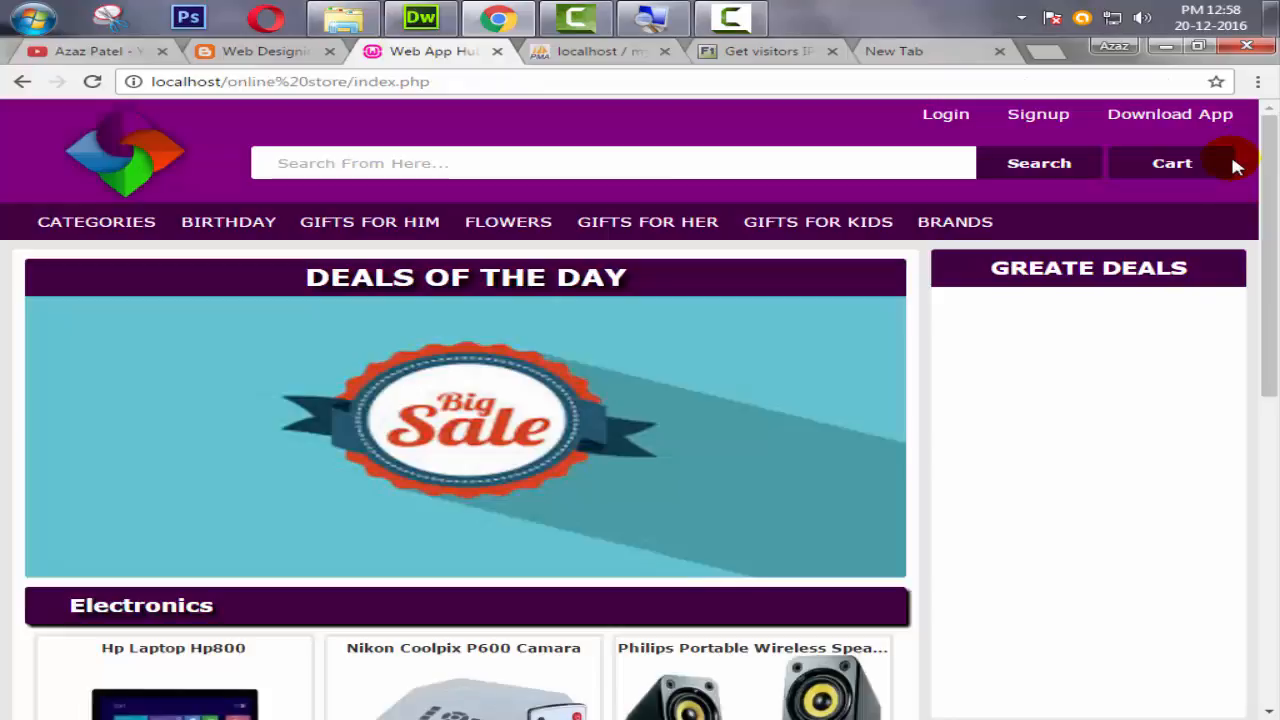
mouse_move(1205, 157)
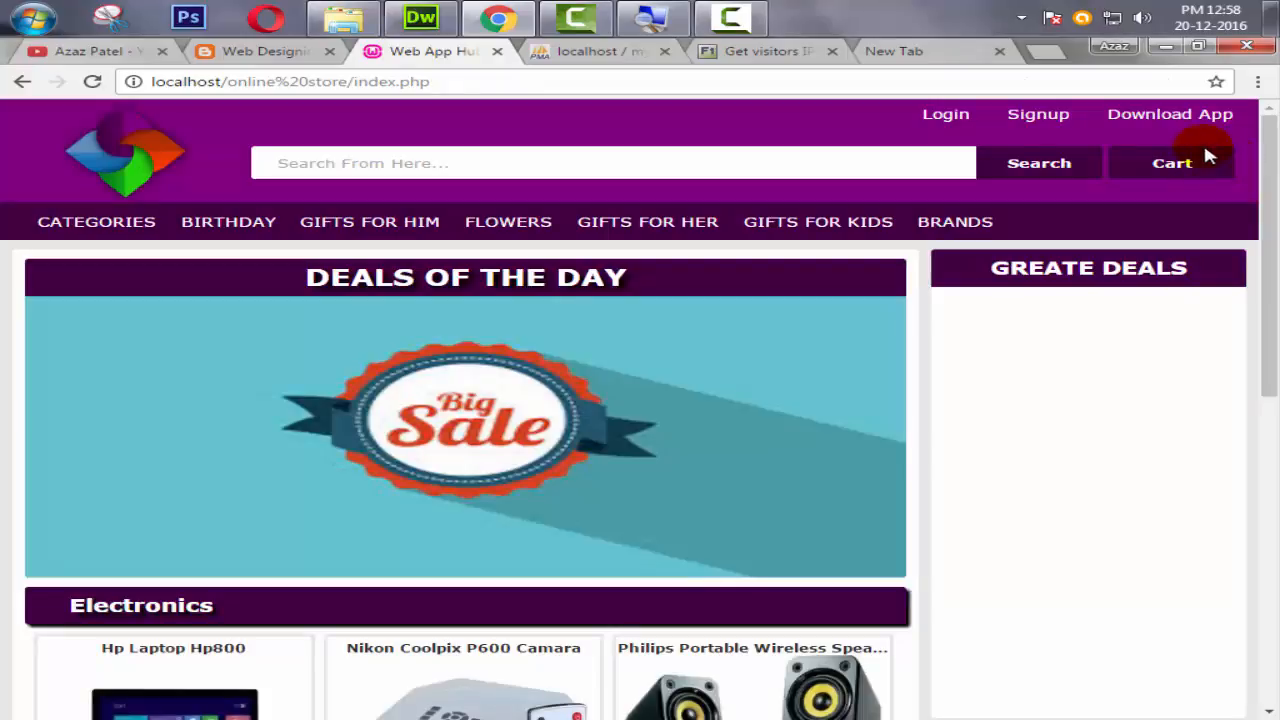
mouse_move(1215, 145)
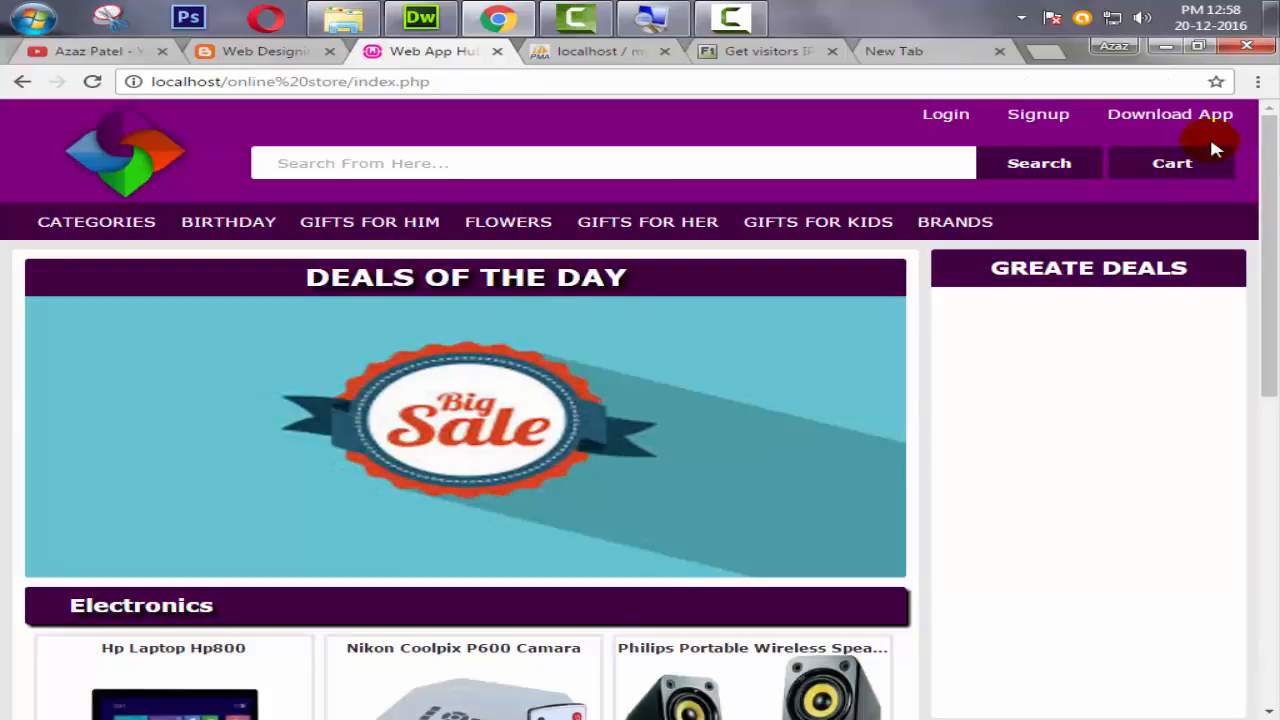
click(420, 18)
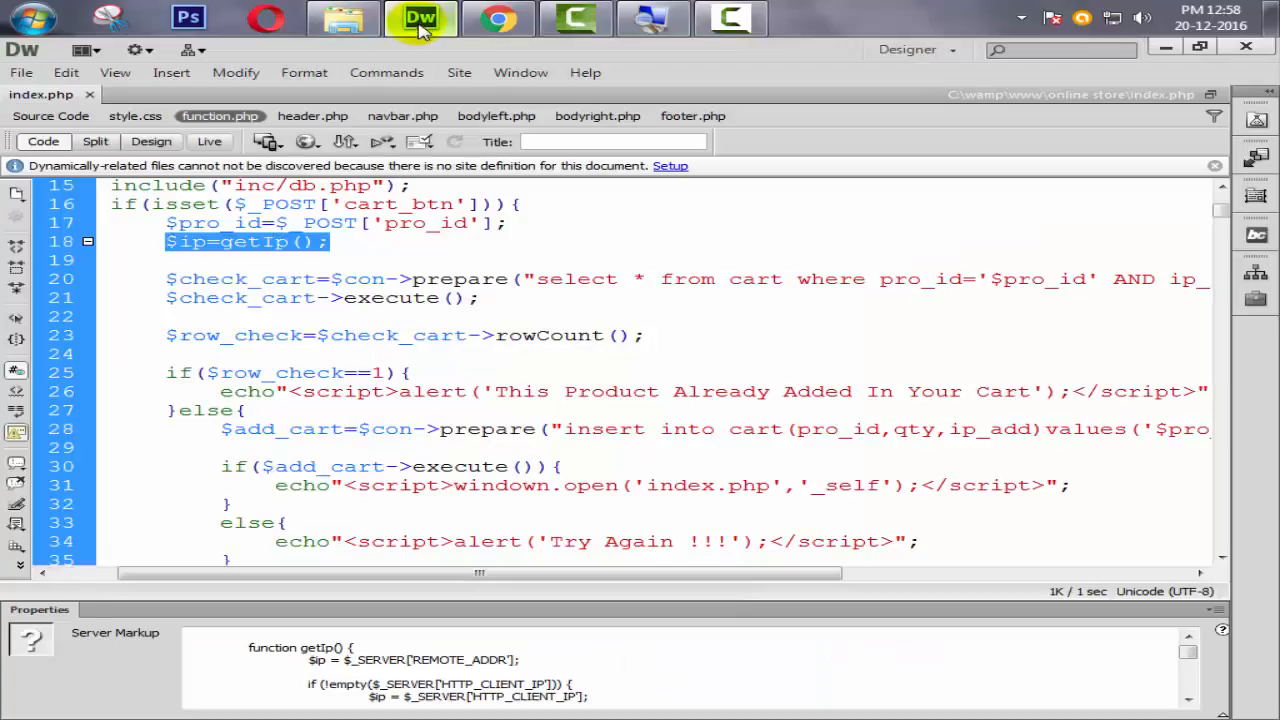
mouse_move(165, 373)
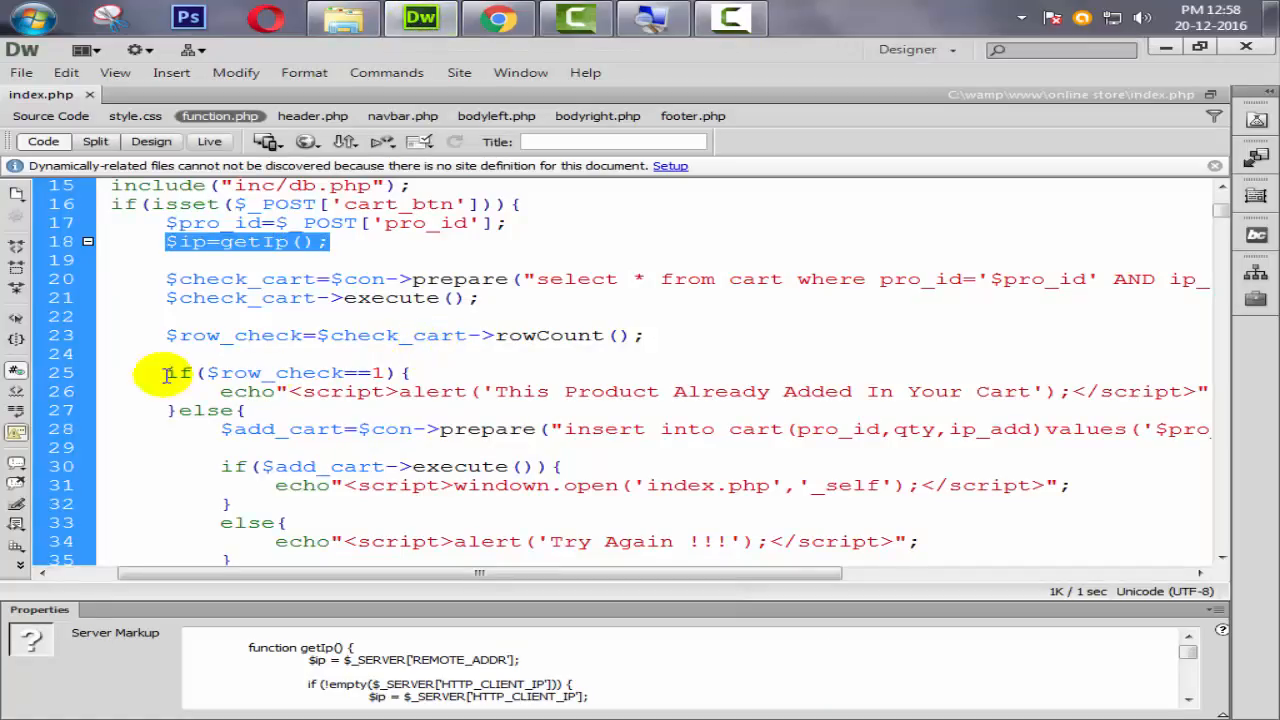
Start a new cart_caount() function that includes "inc/db.php".
drag(470, 573, 218, 573)
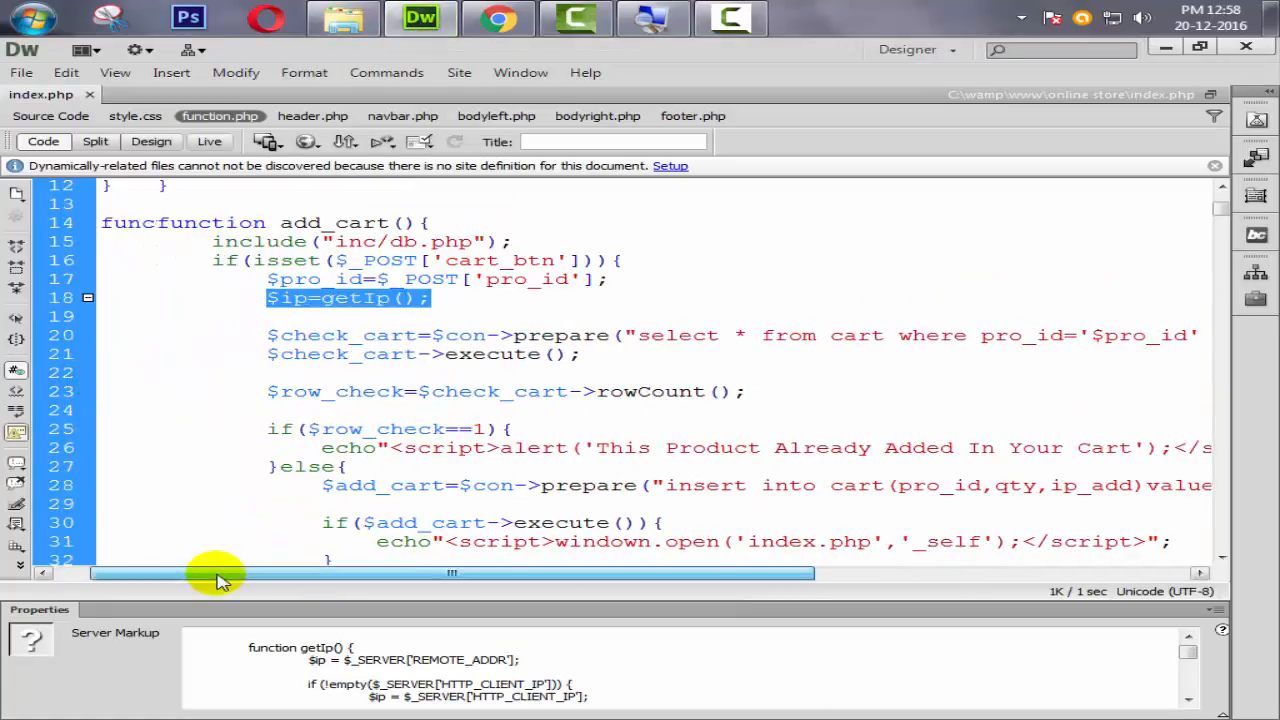
scroll(down, 3)
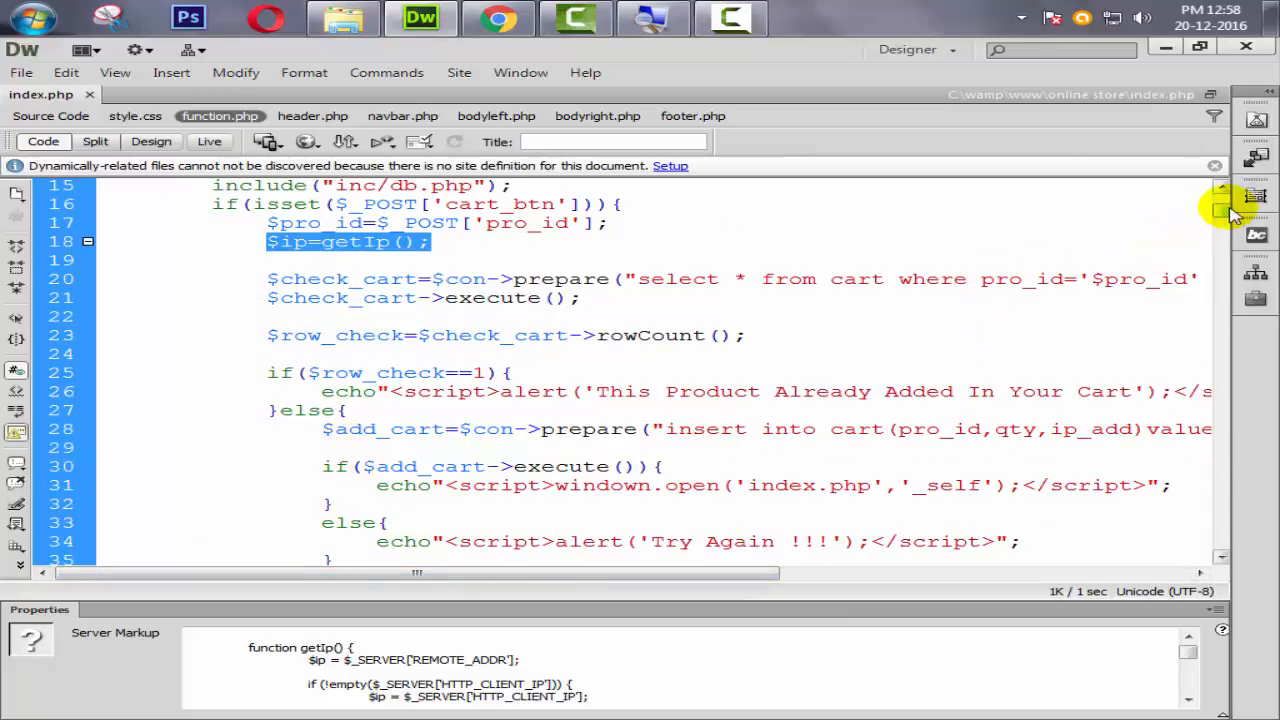
scroll(down, 3)
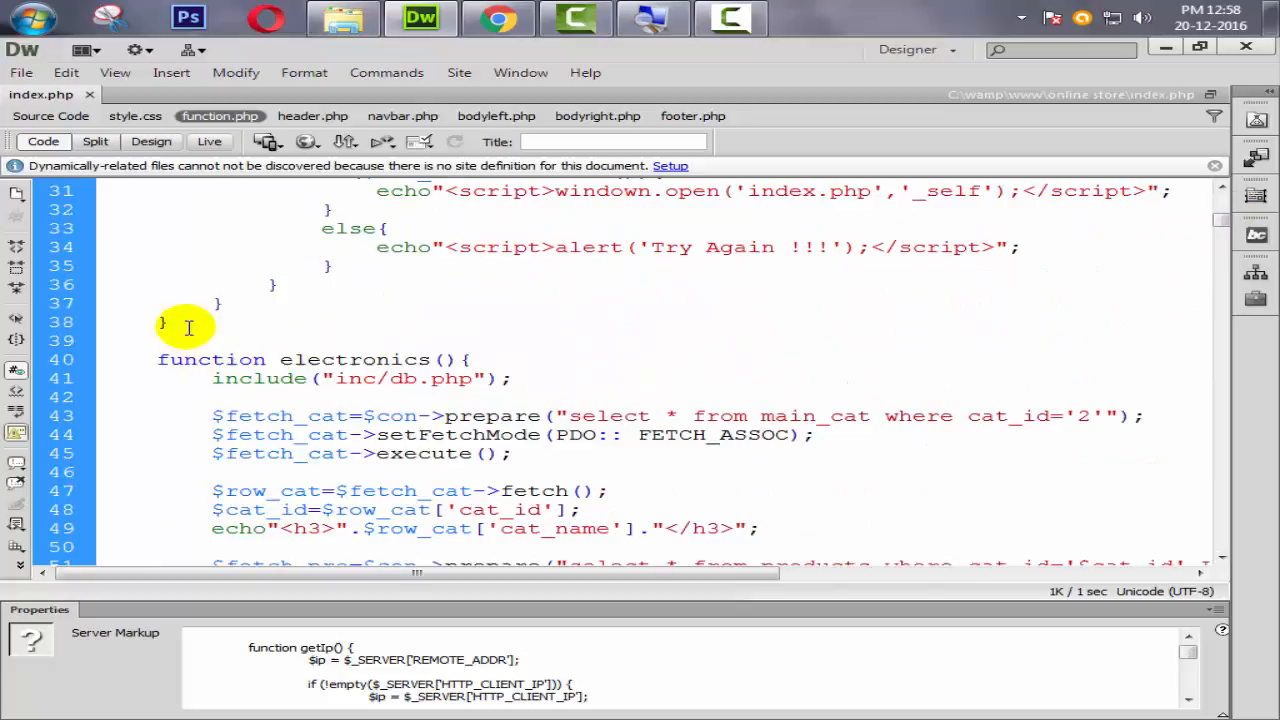
text(fu)
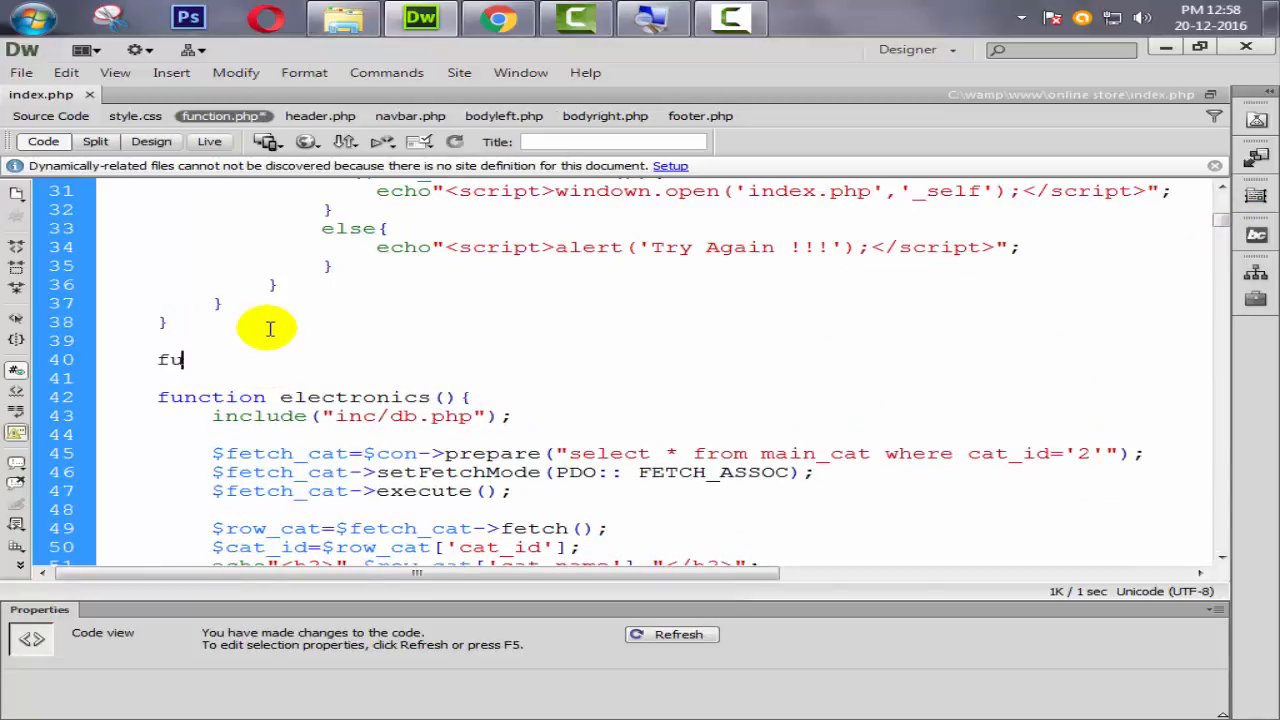
text(nction)
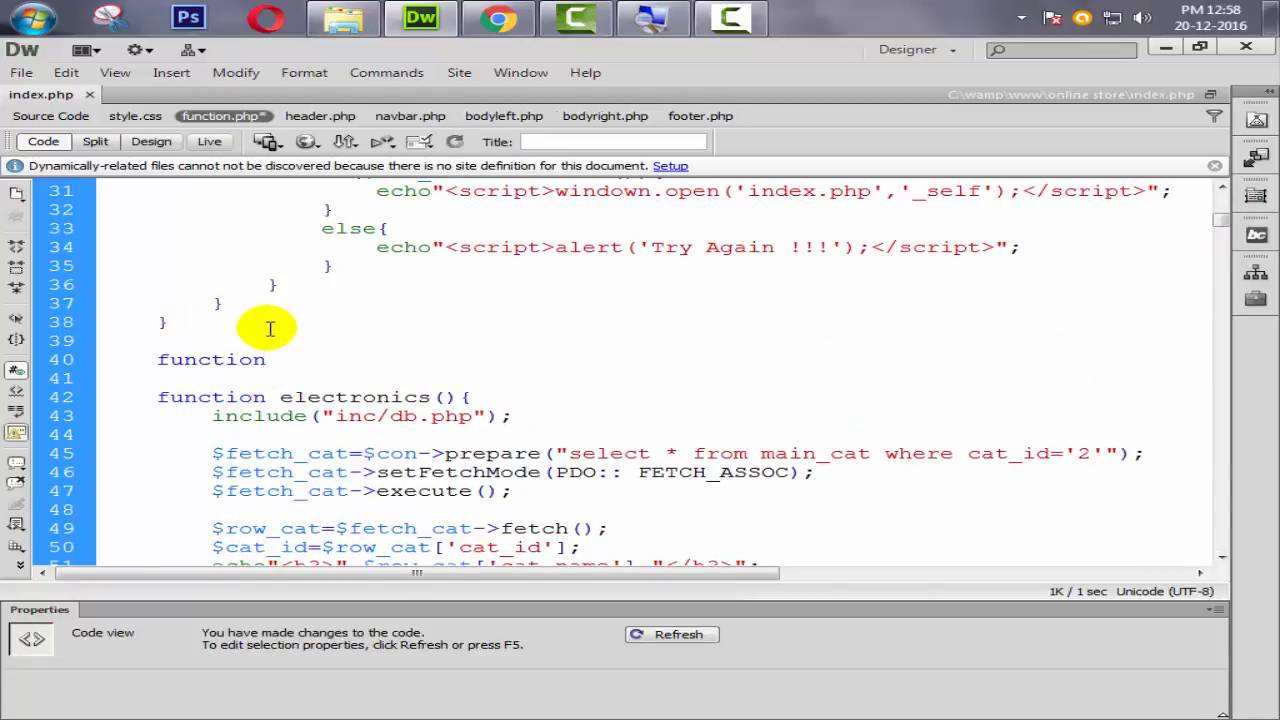
text(car)
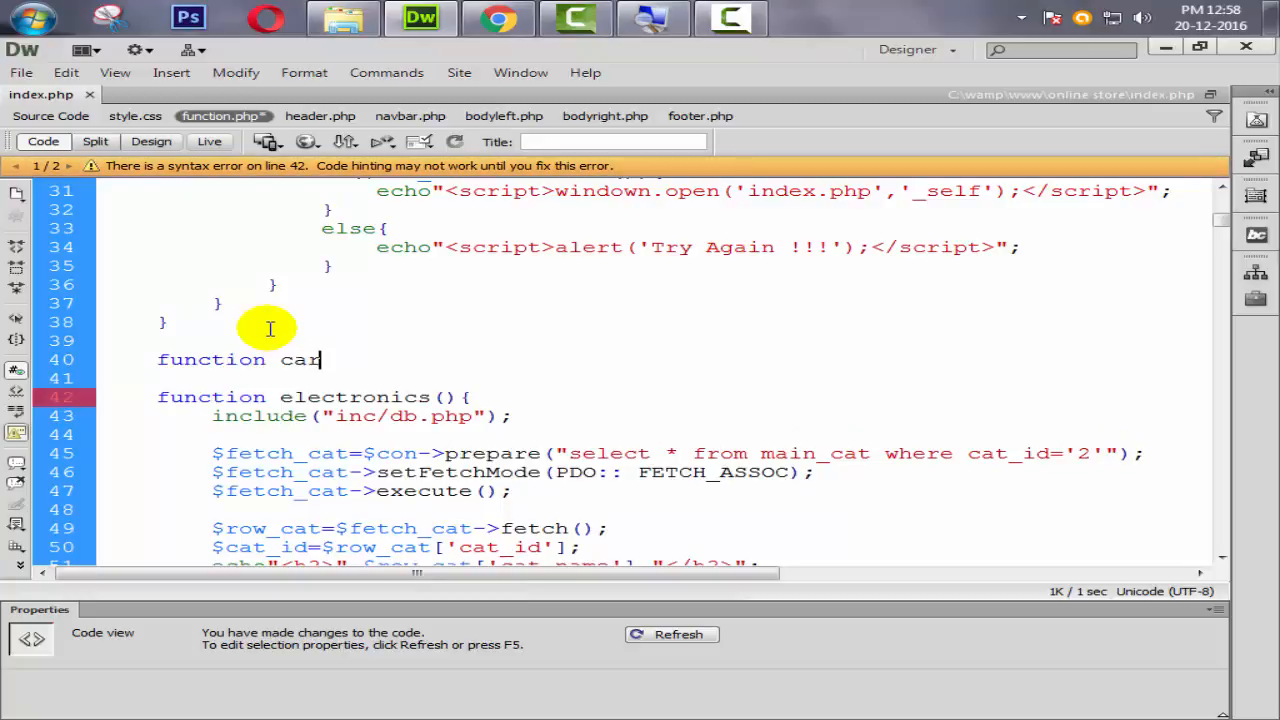
text(t_ca)
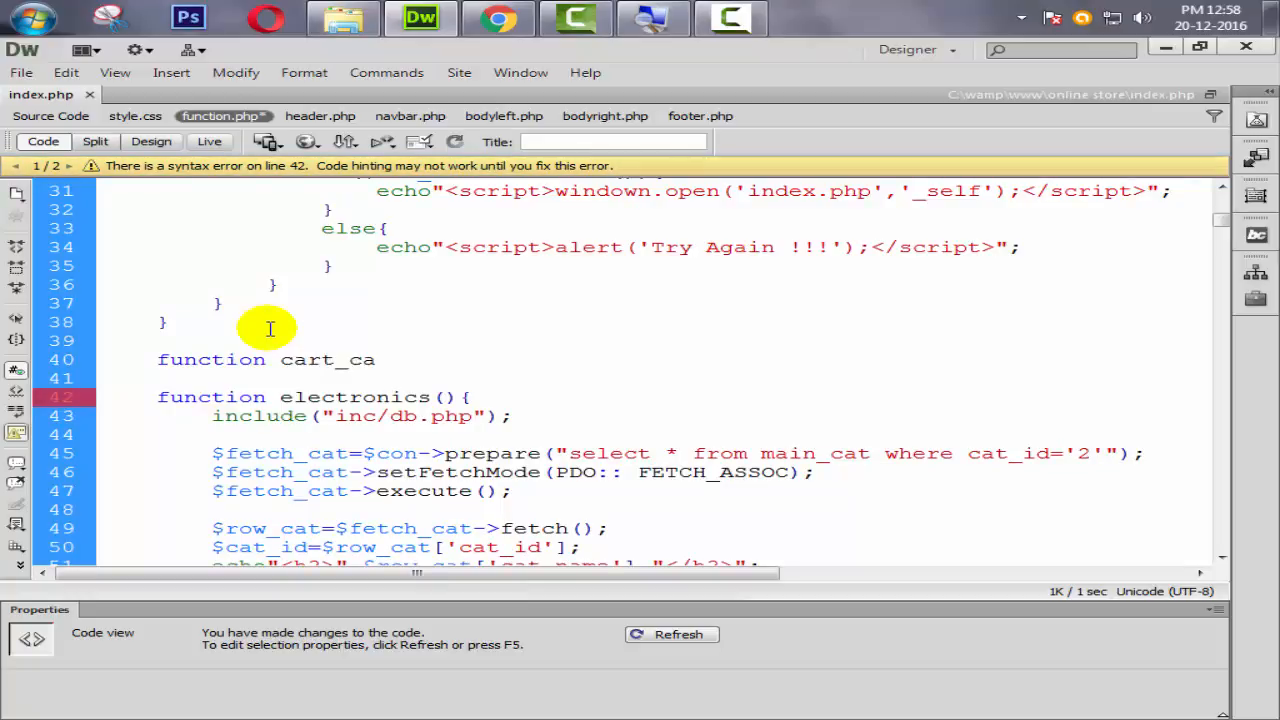
text(ount)
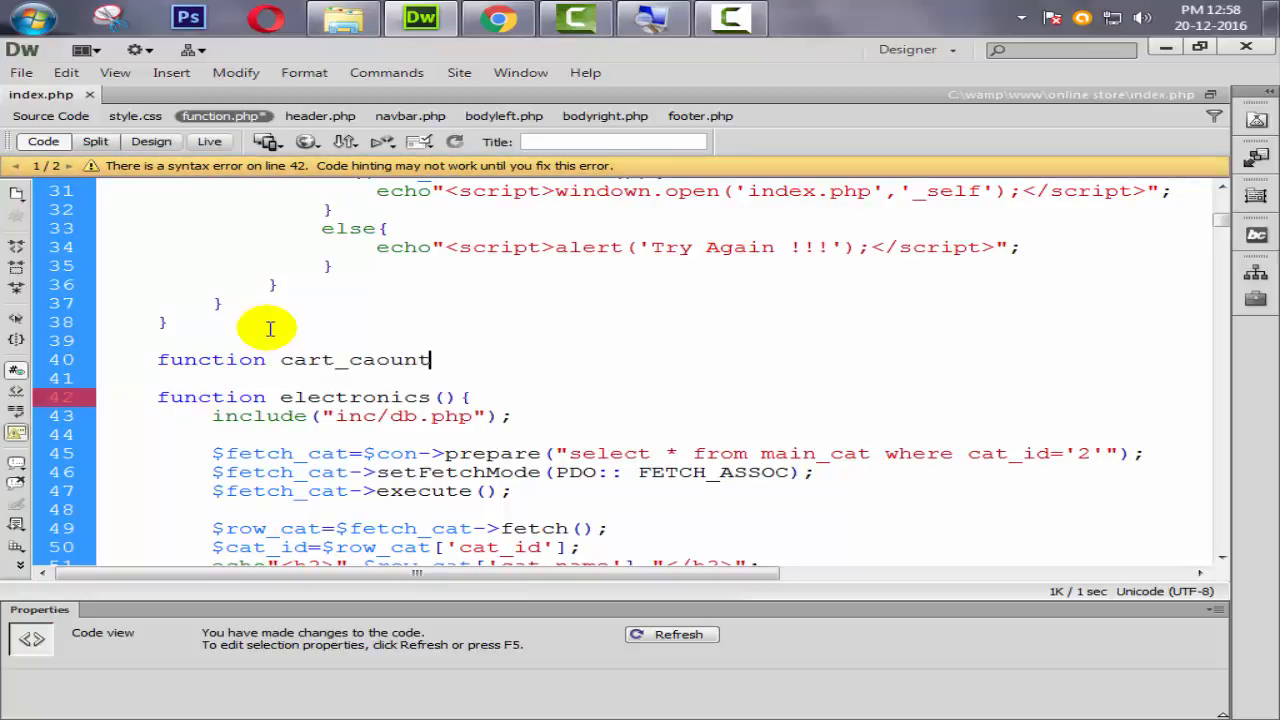
text((){)
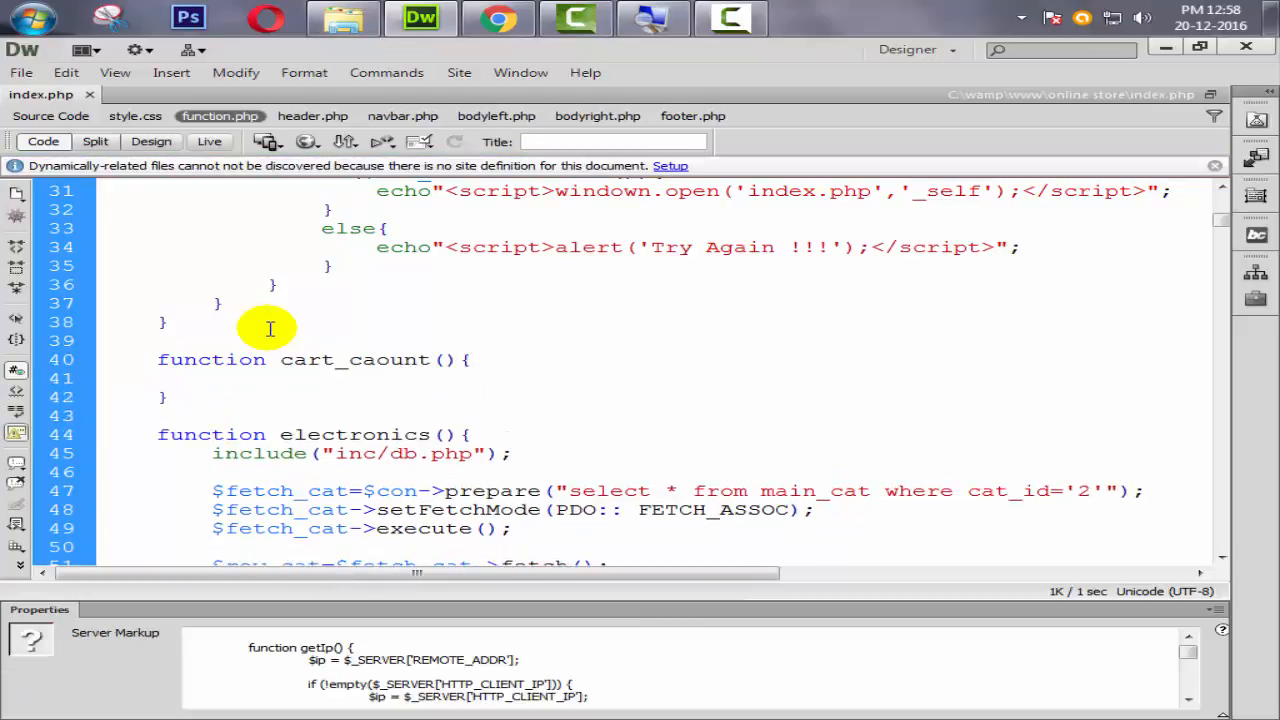
text(include();)
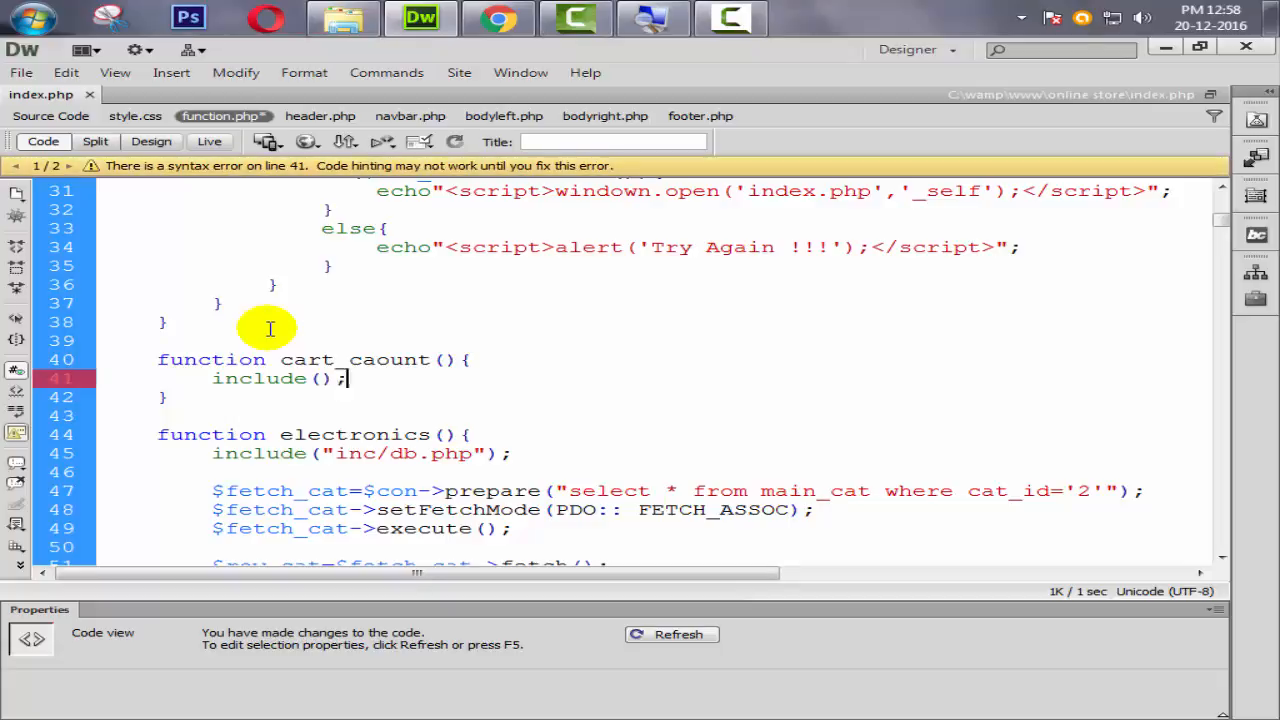
text("inc/db")
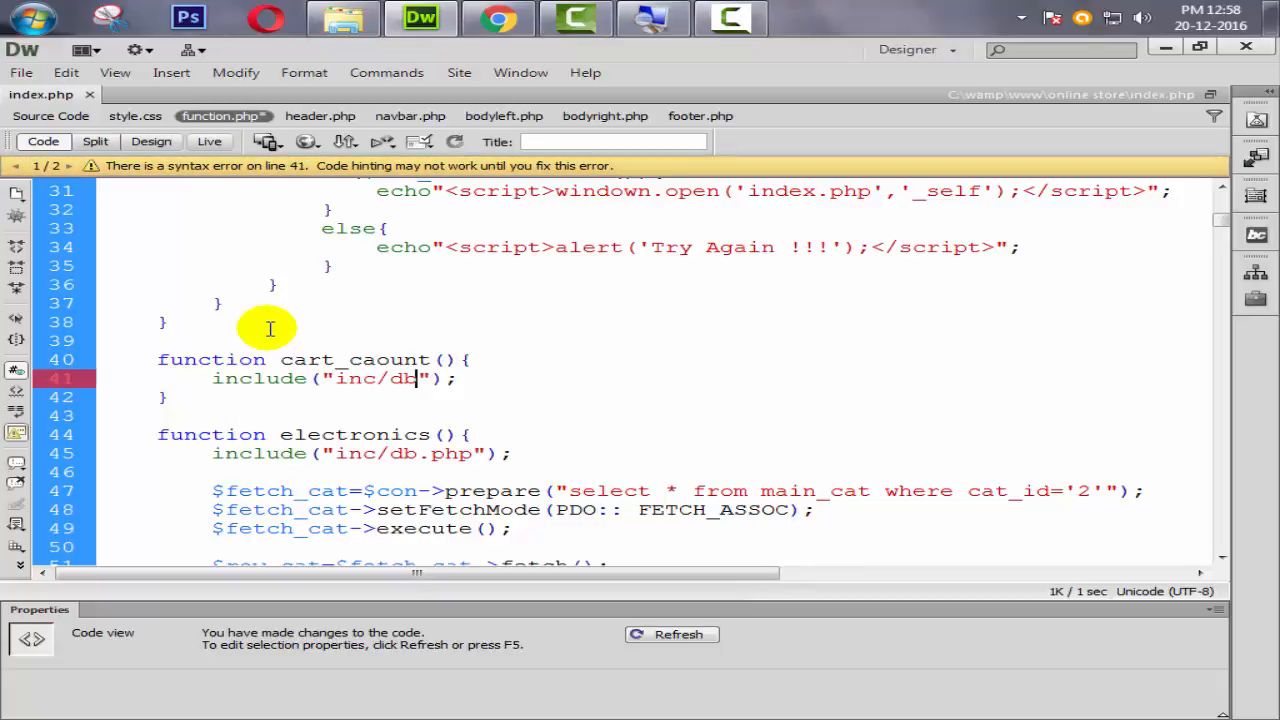
text(.php)
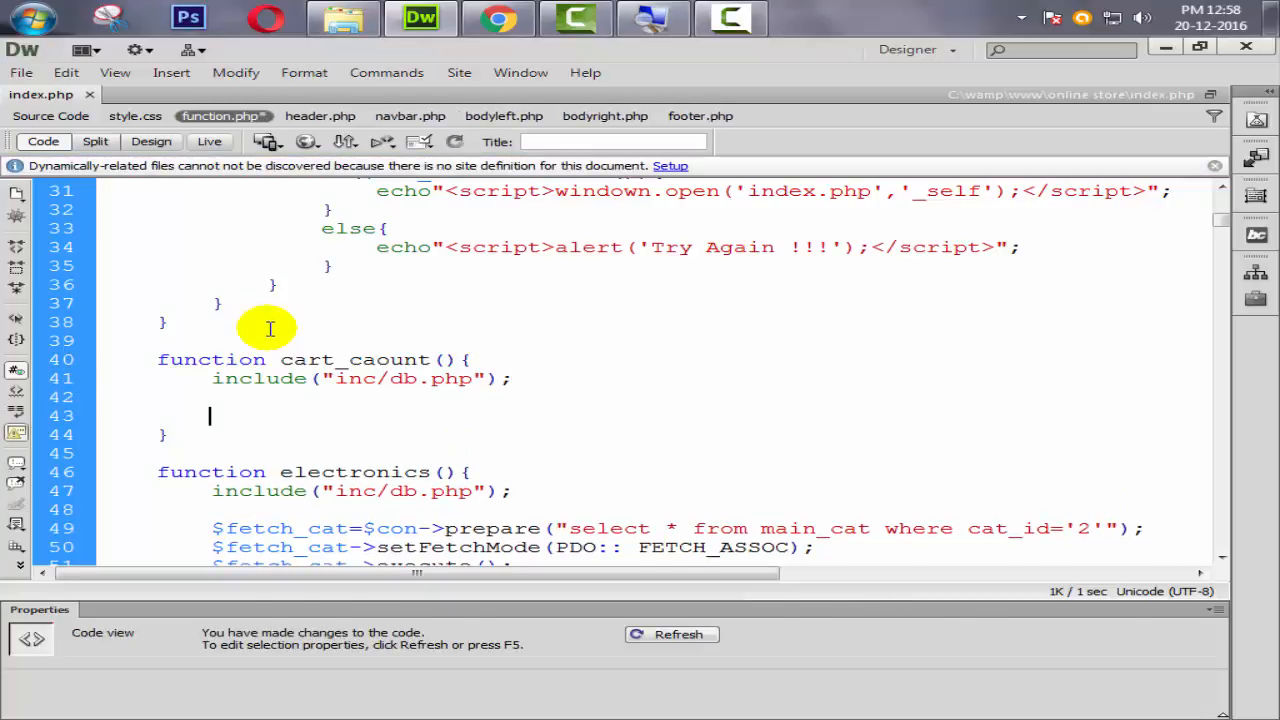
Prepare $get_cart_item as "select * from cart where ip_add='$ip'".
text($)
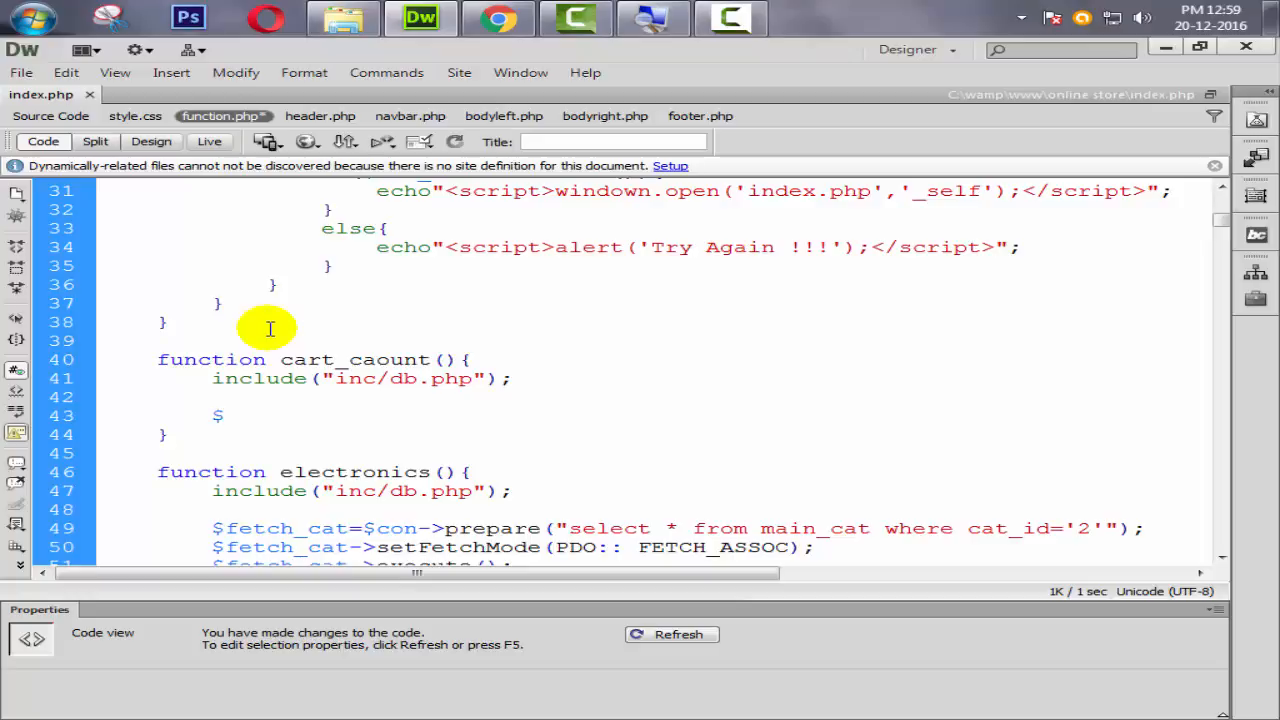
click(220, 415)
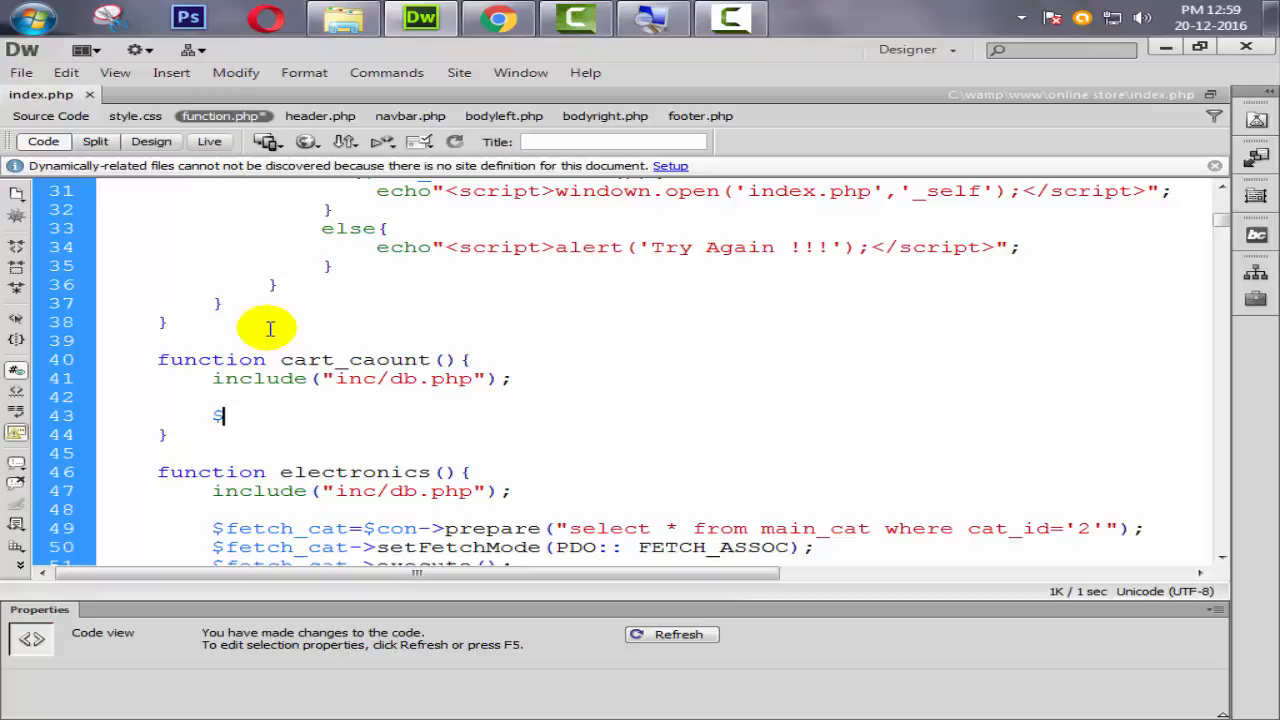
text(get_ca)
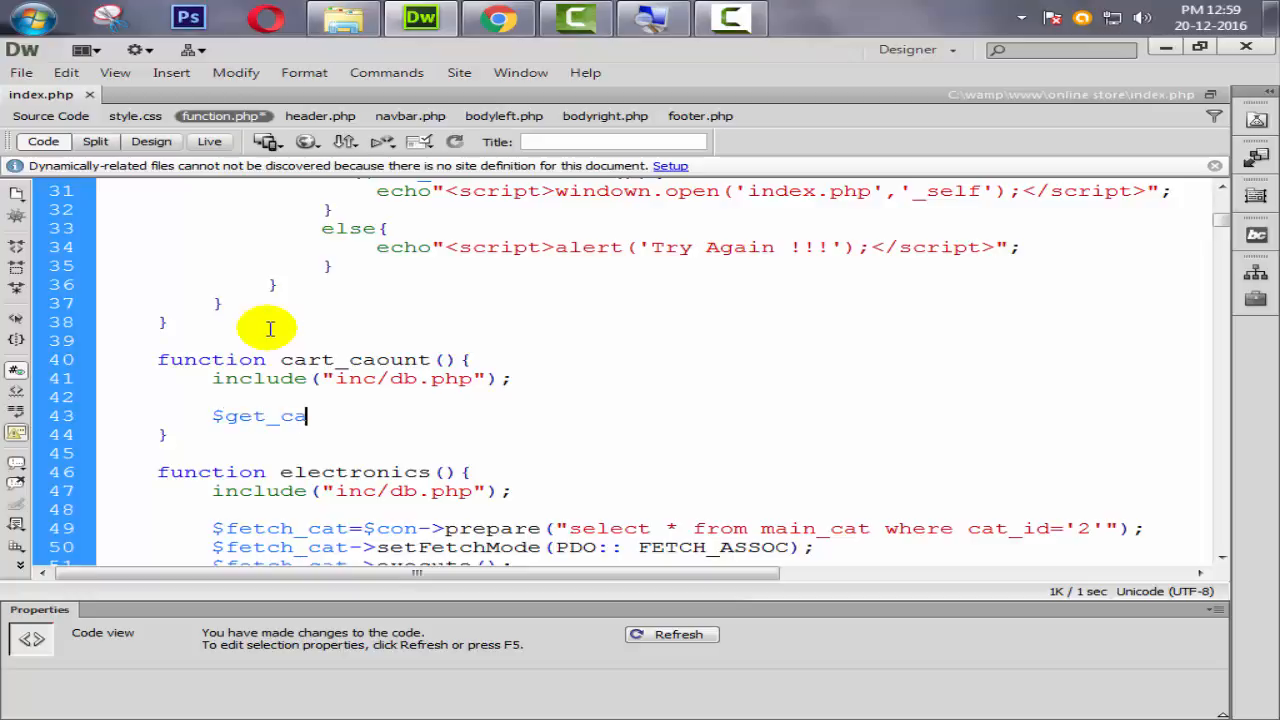
text(rt_)
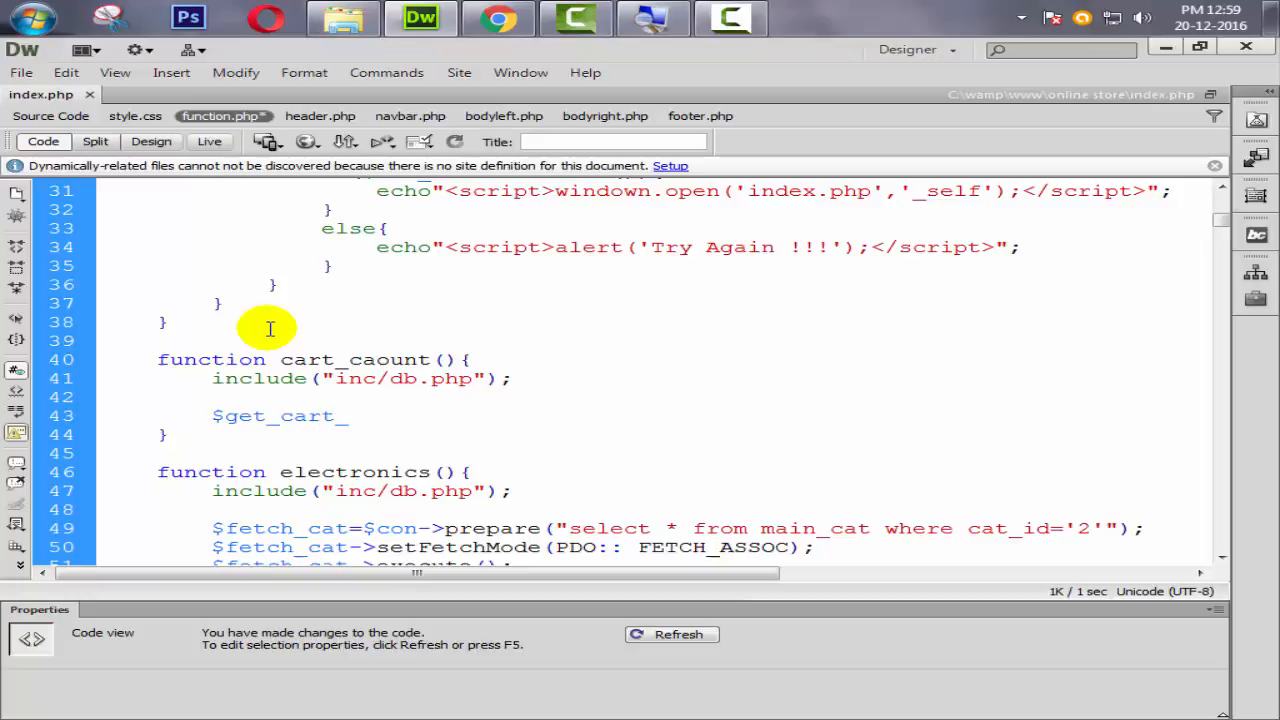
text(item=)
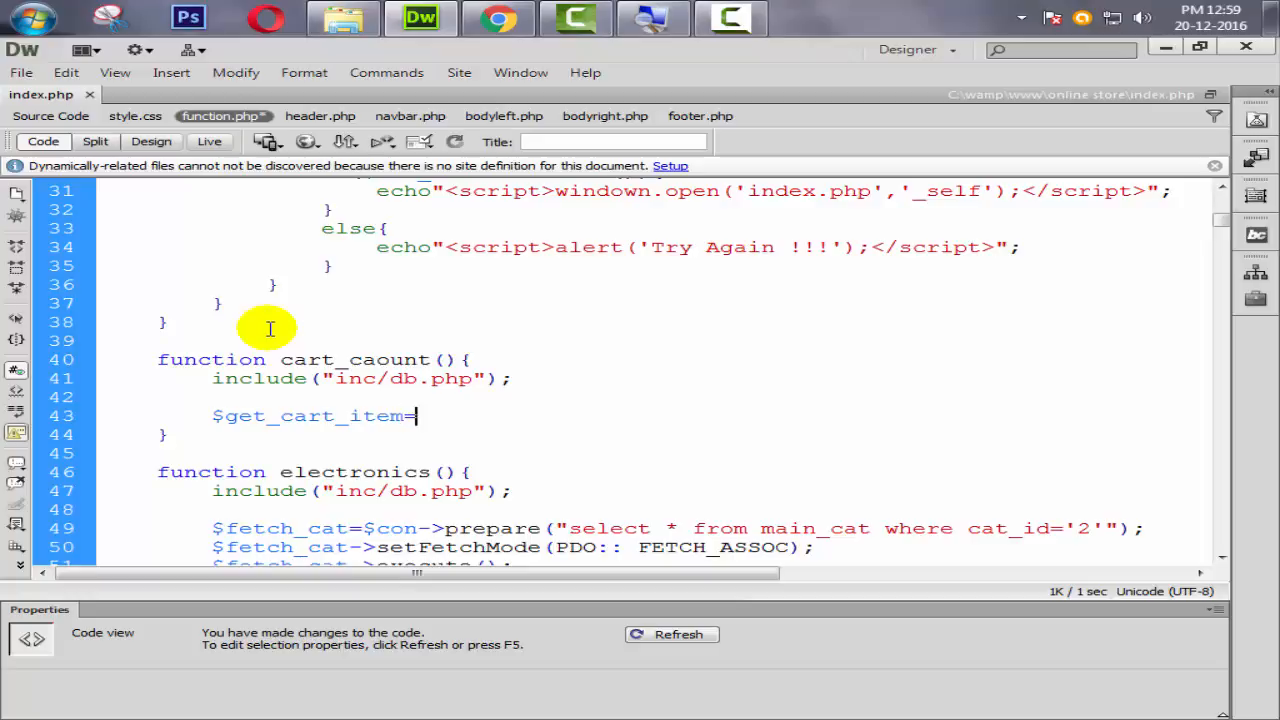
text($con->pr)
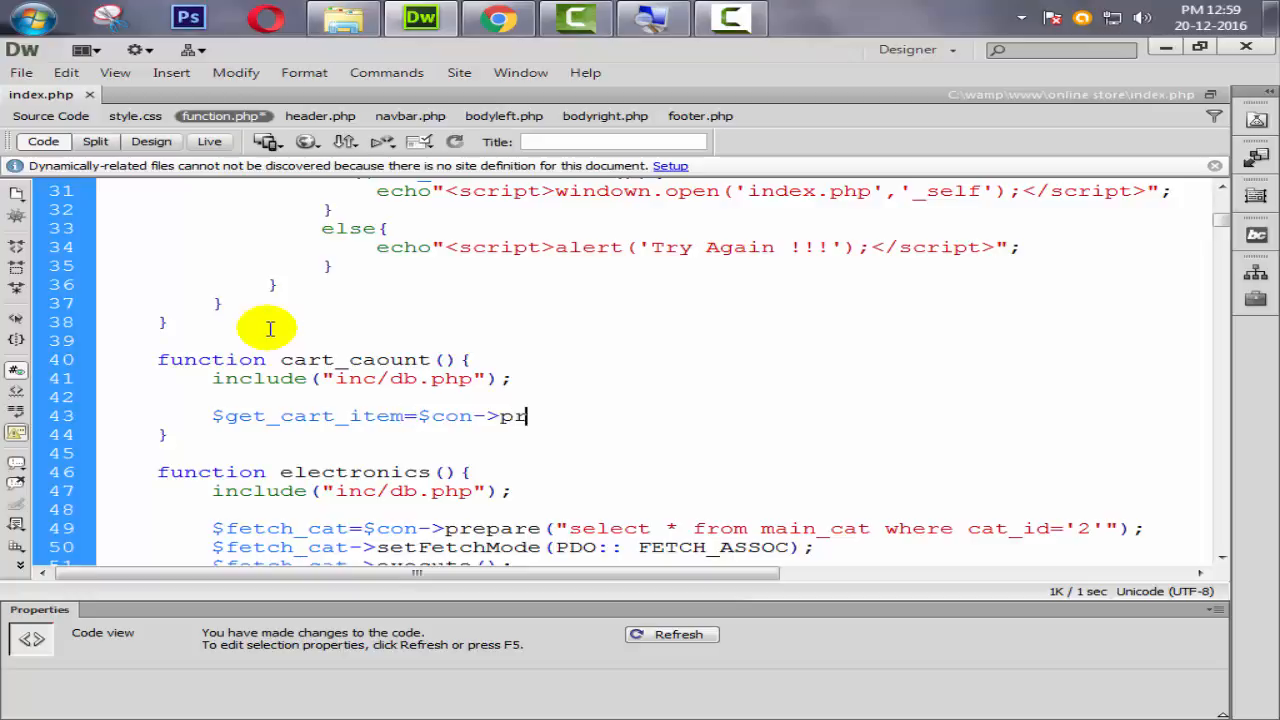
text(epare)
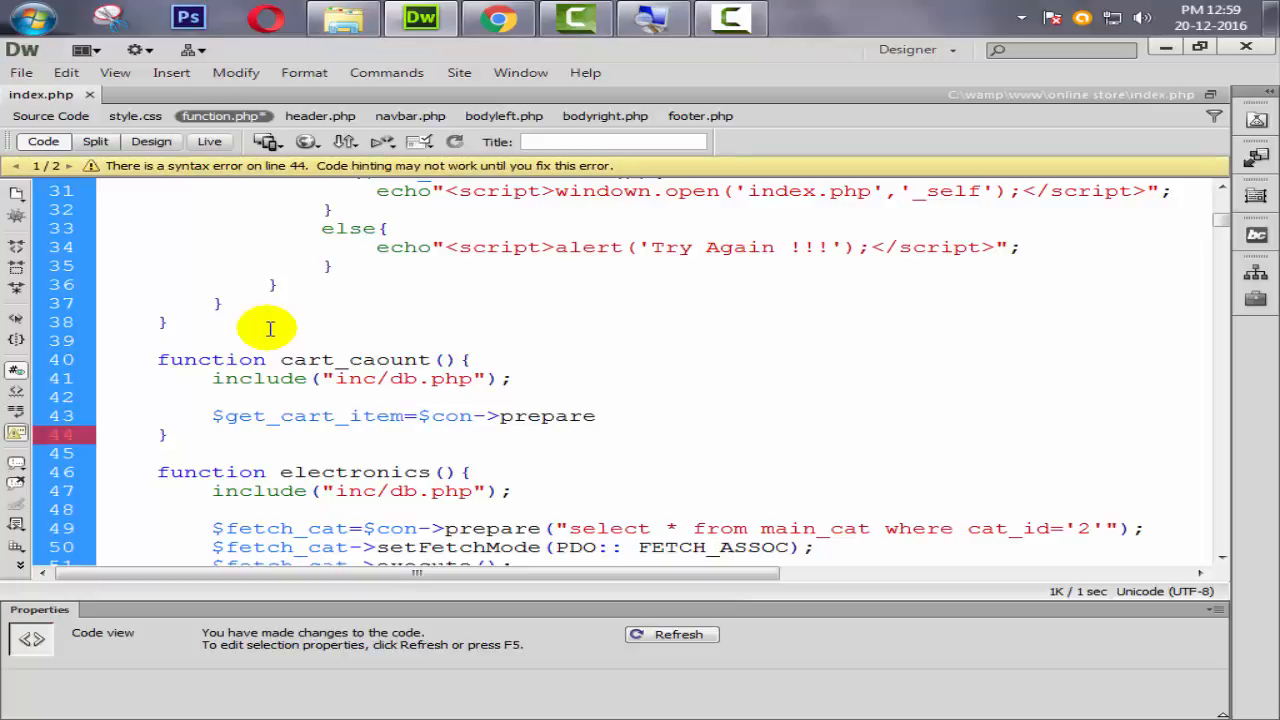
text(();)
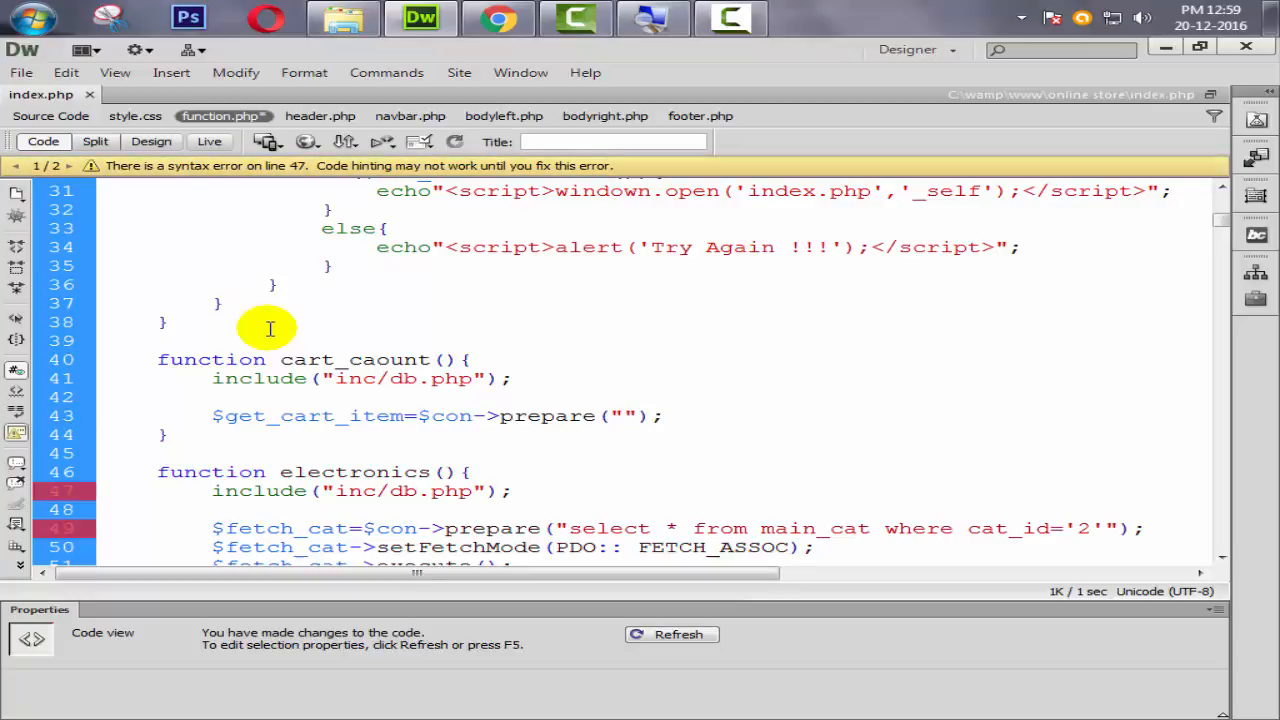
text(select)
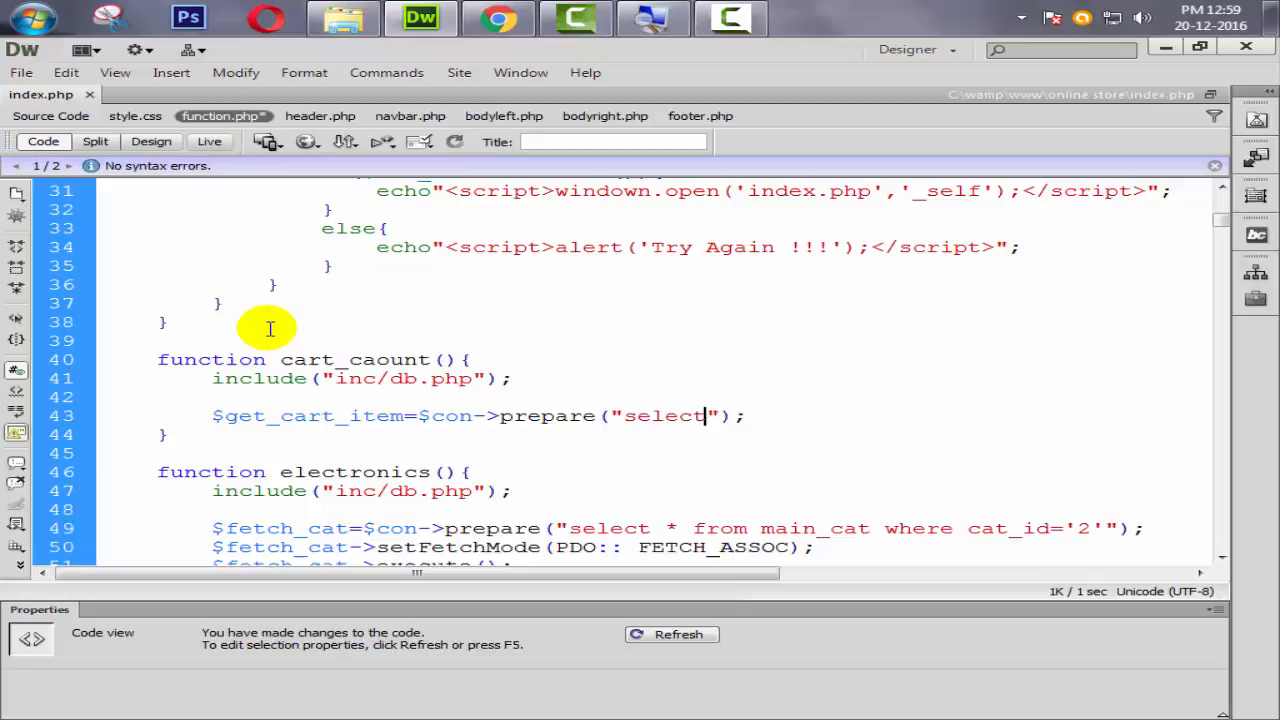
text(* from)
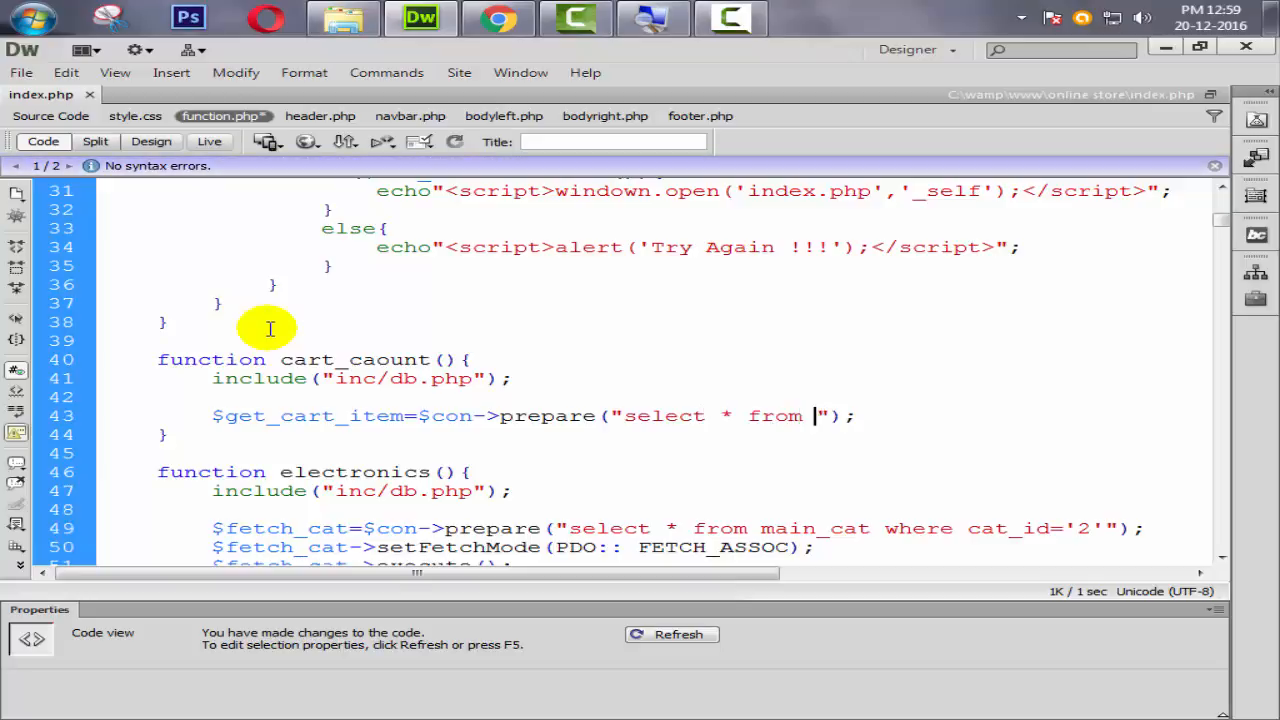
text(cart)
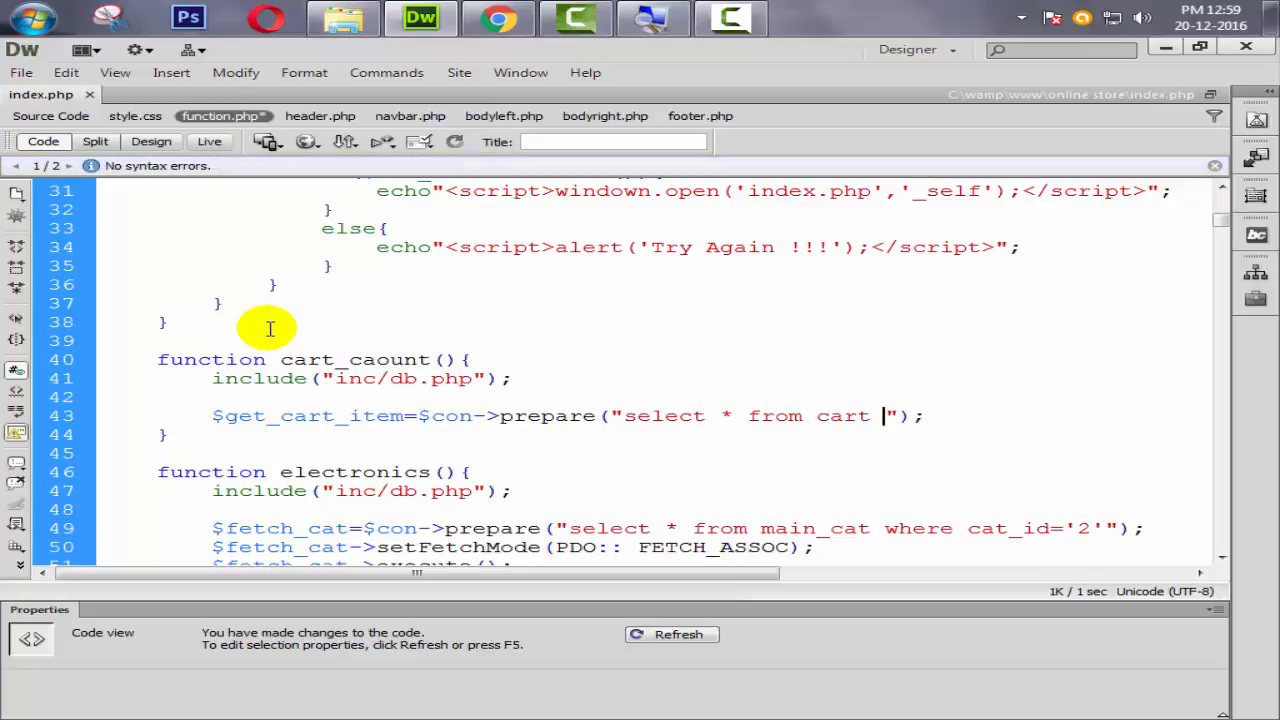
text(whe)
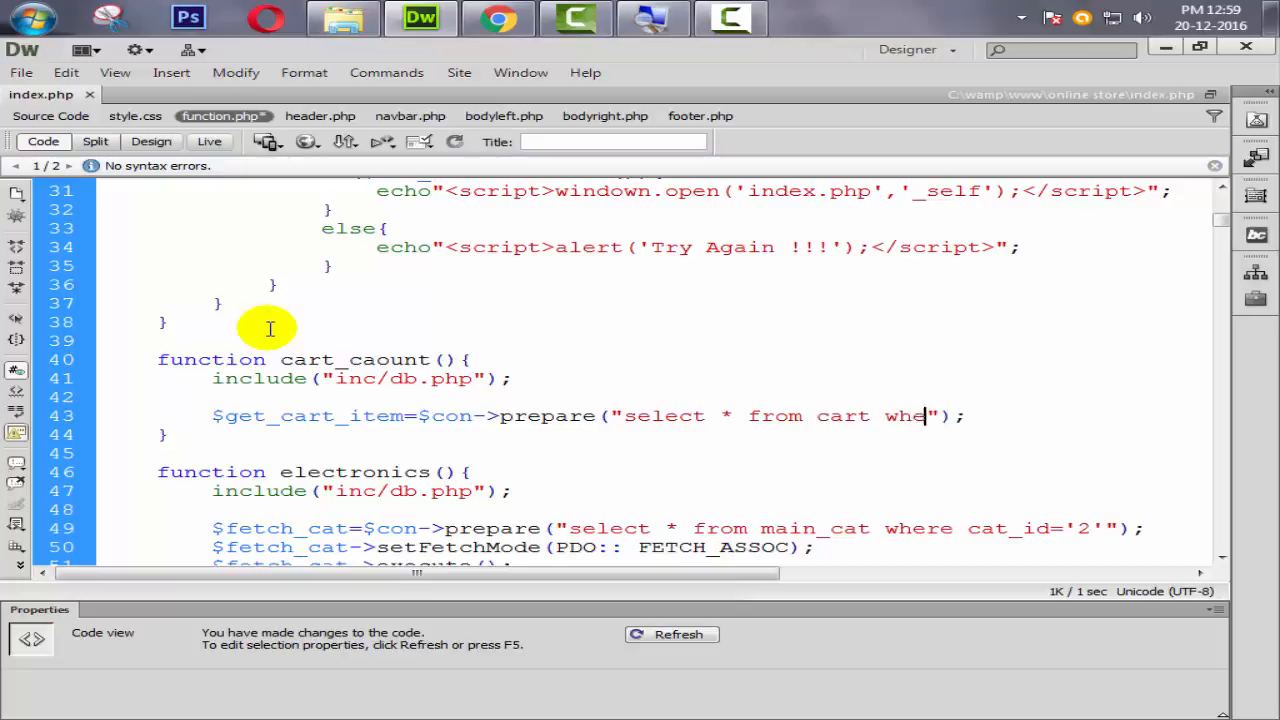
text(re ip)
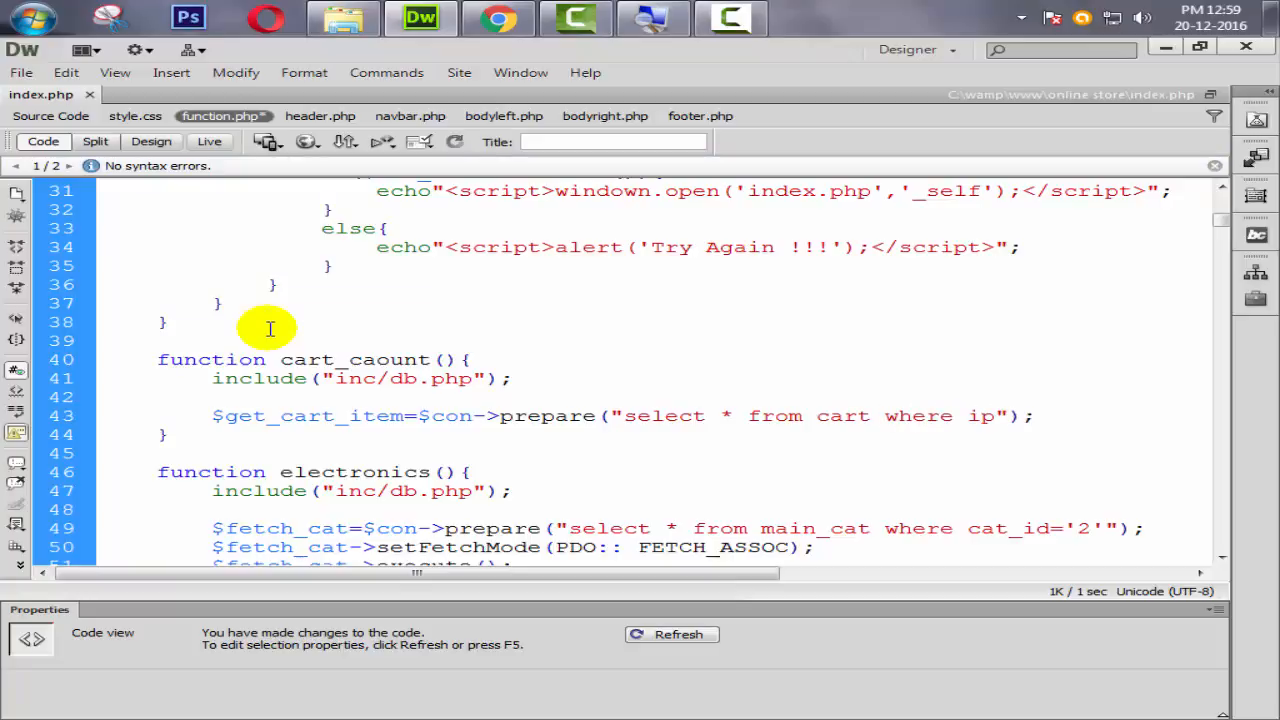
text(_add)
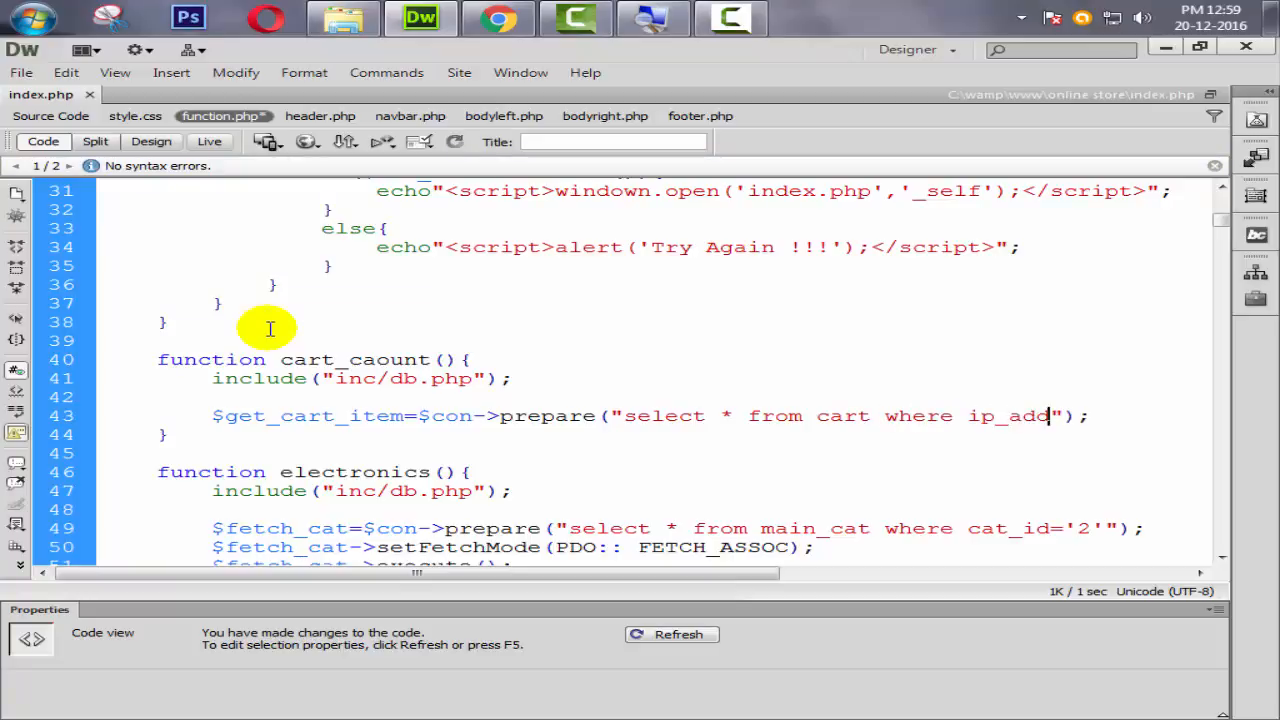
text(='',)
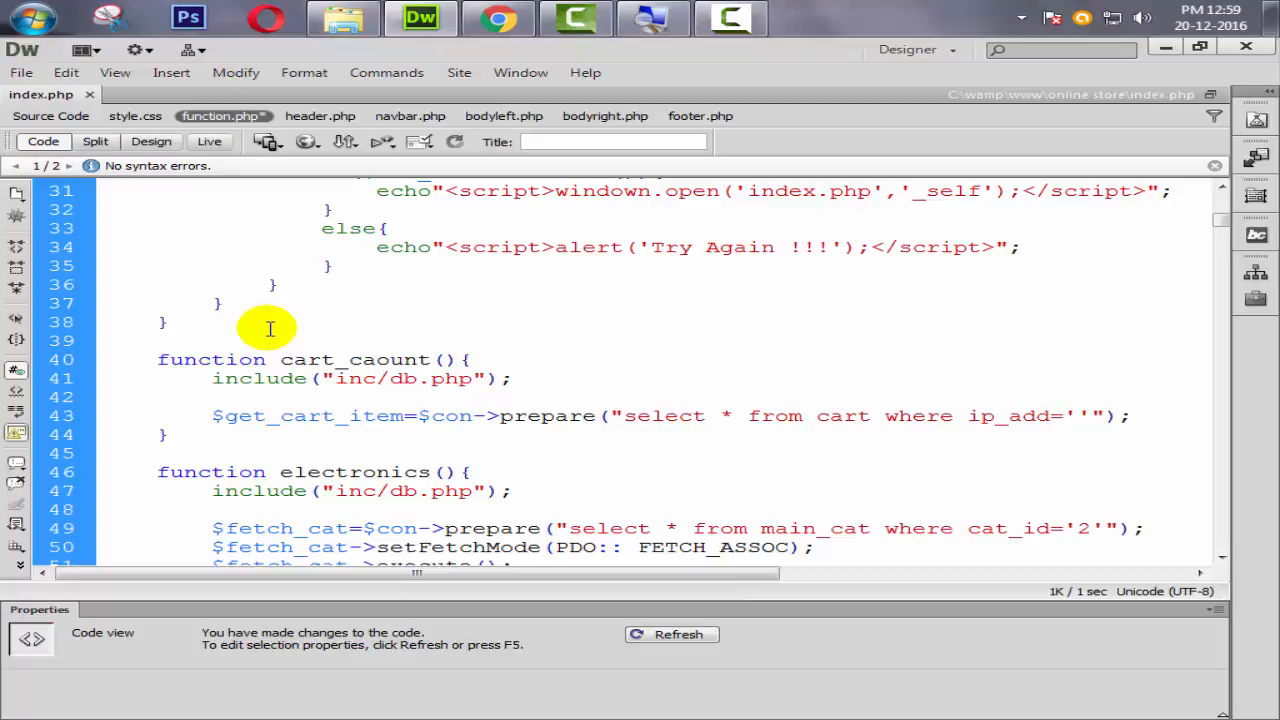
text($ip)
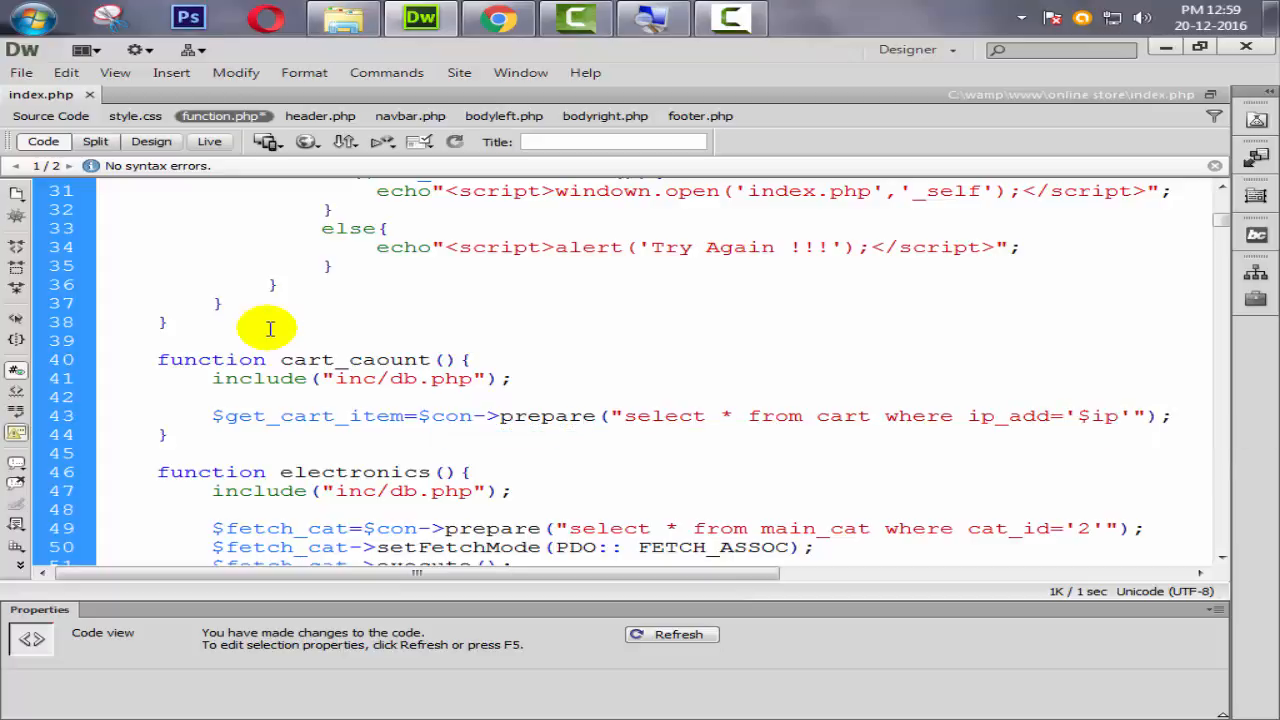
text($ip=)
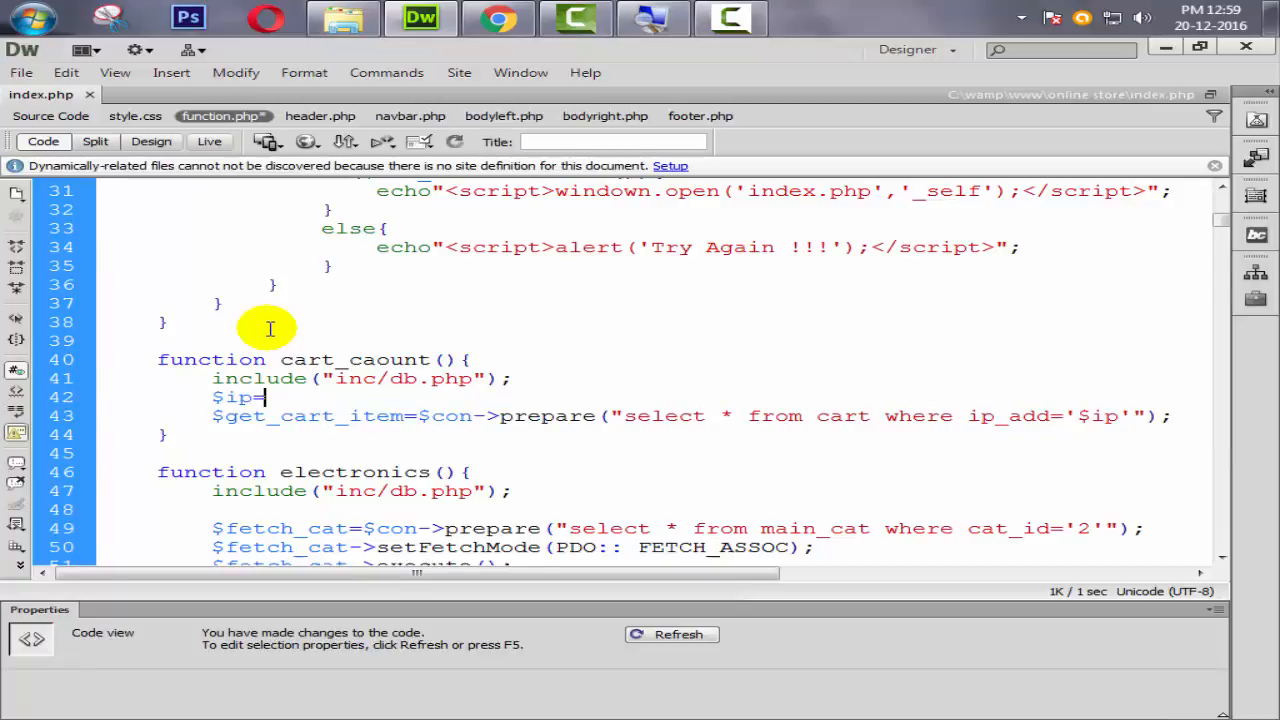
Assign $ip=getIp() and call $get_cart_item->execute().
text(get)
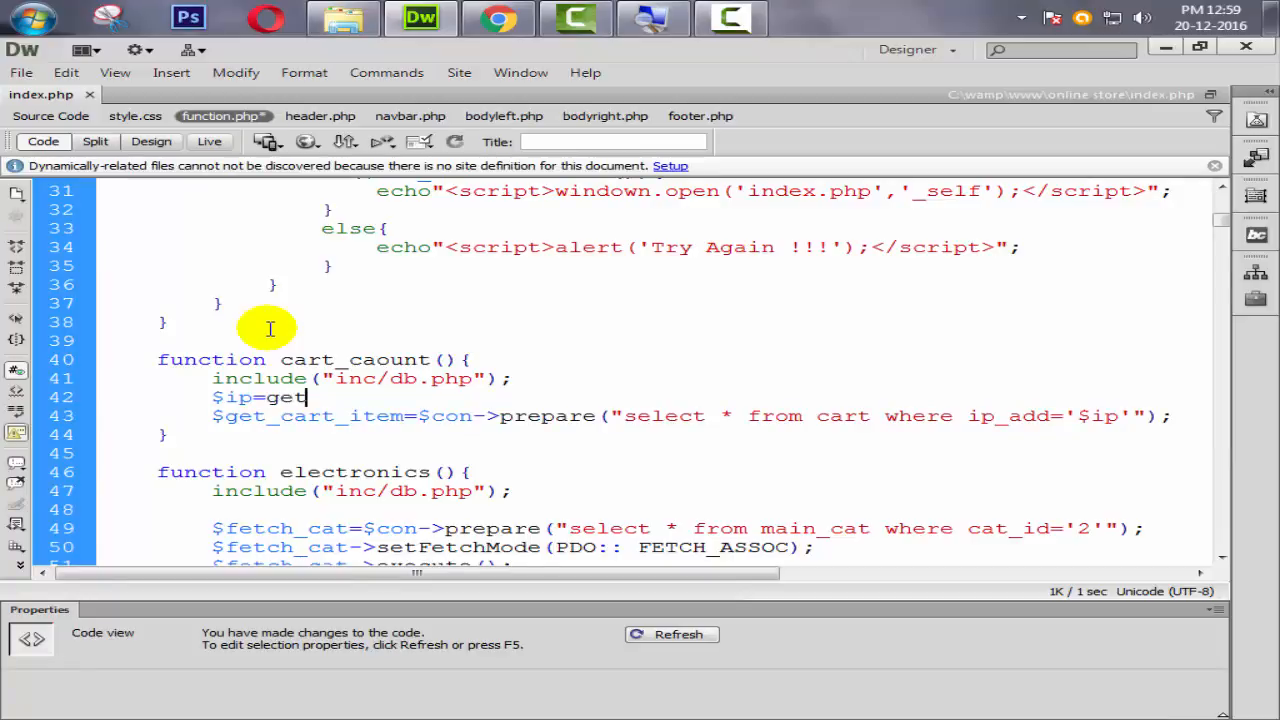
text(Ip)
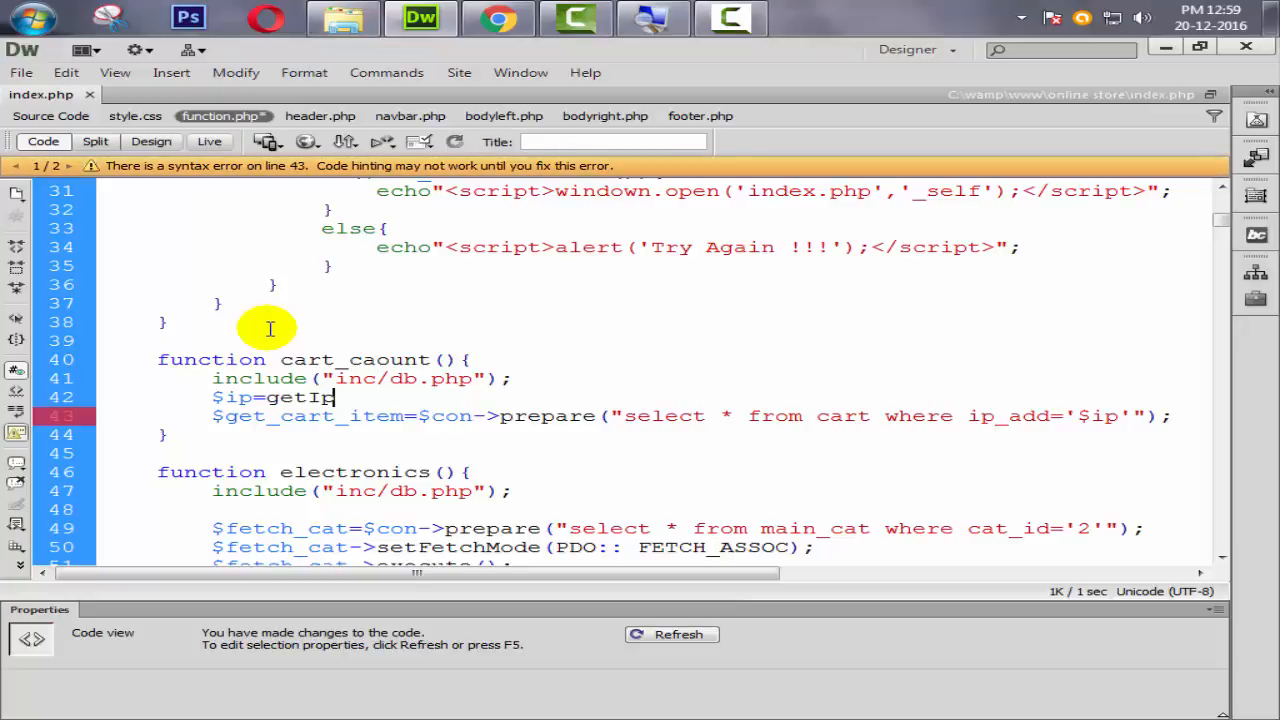
text(();)
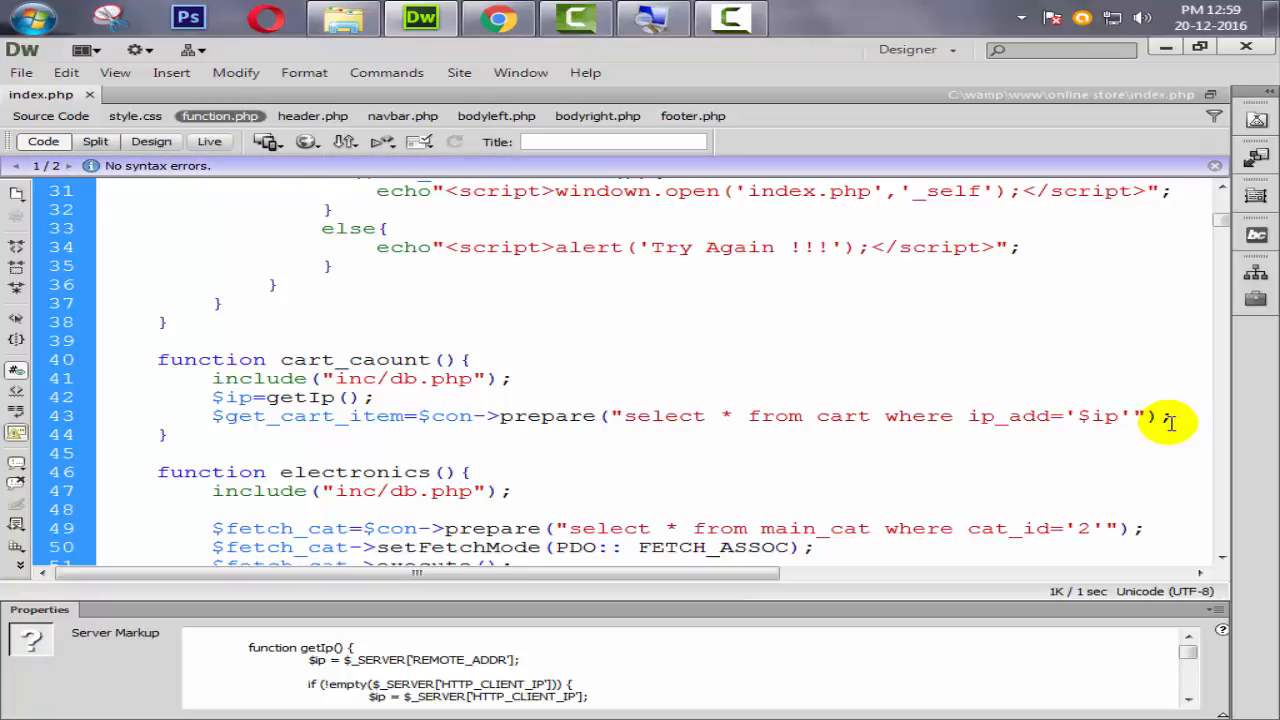
text($get_cart_item)
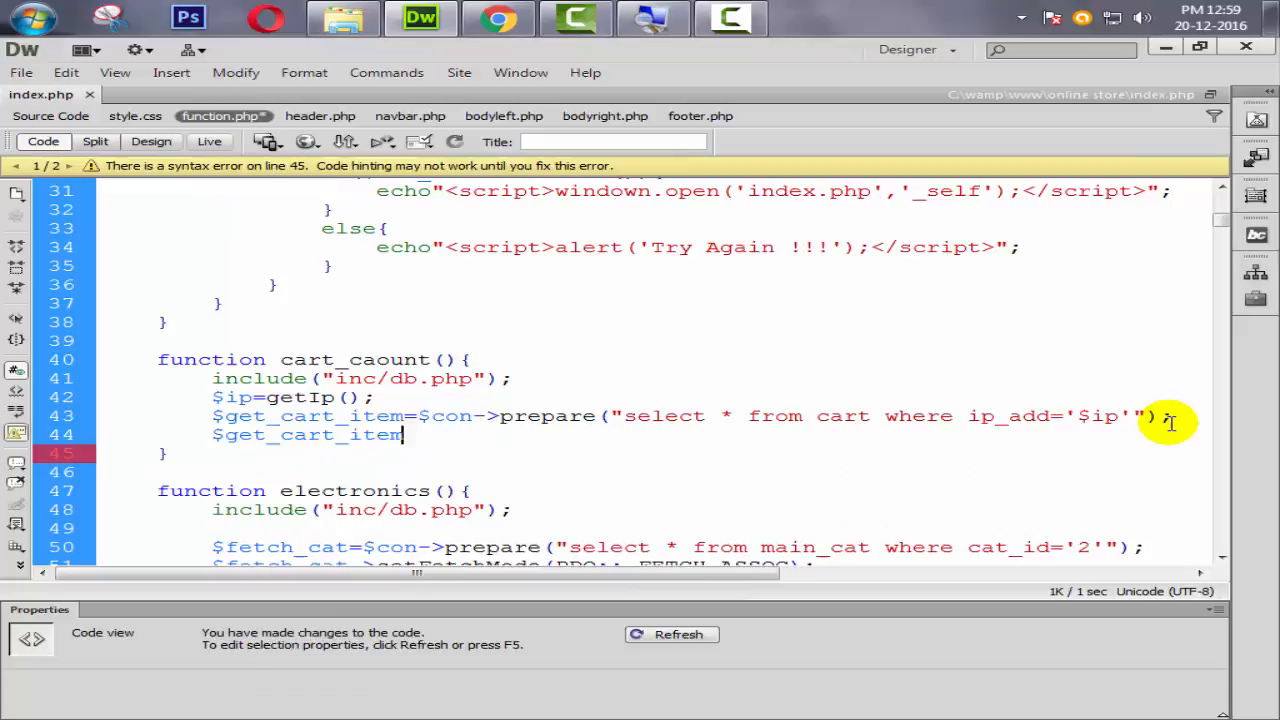
text(->execute)
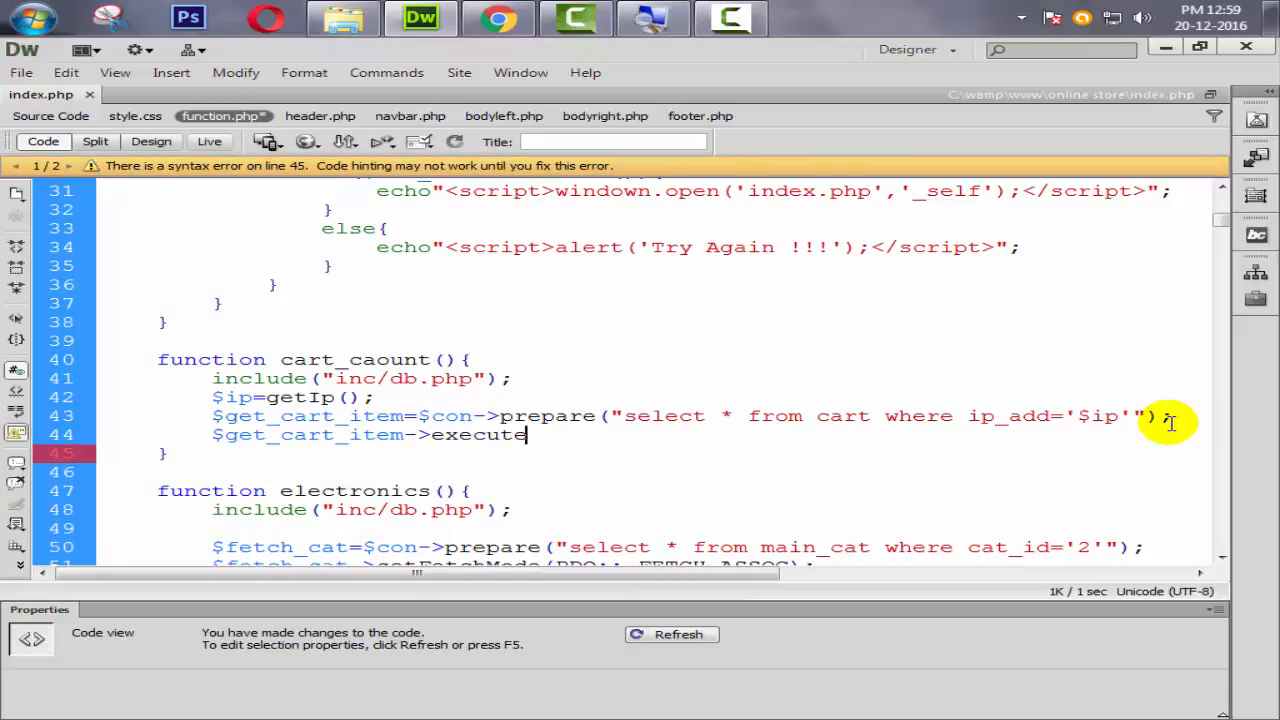
text(();)
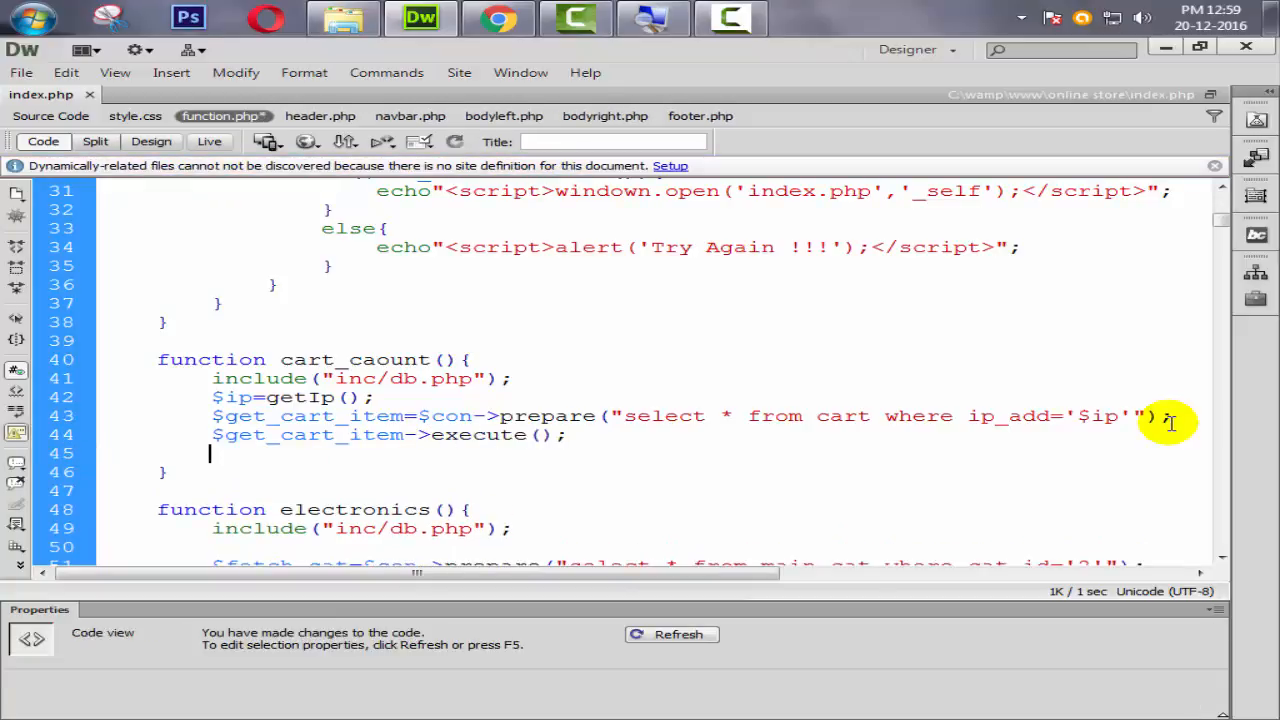
Store $get_cart_item->rowCount() in $count_cart.
text($cou)
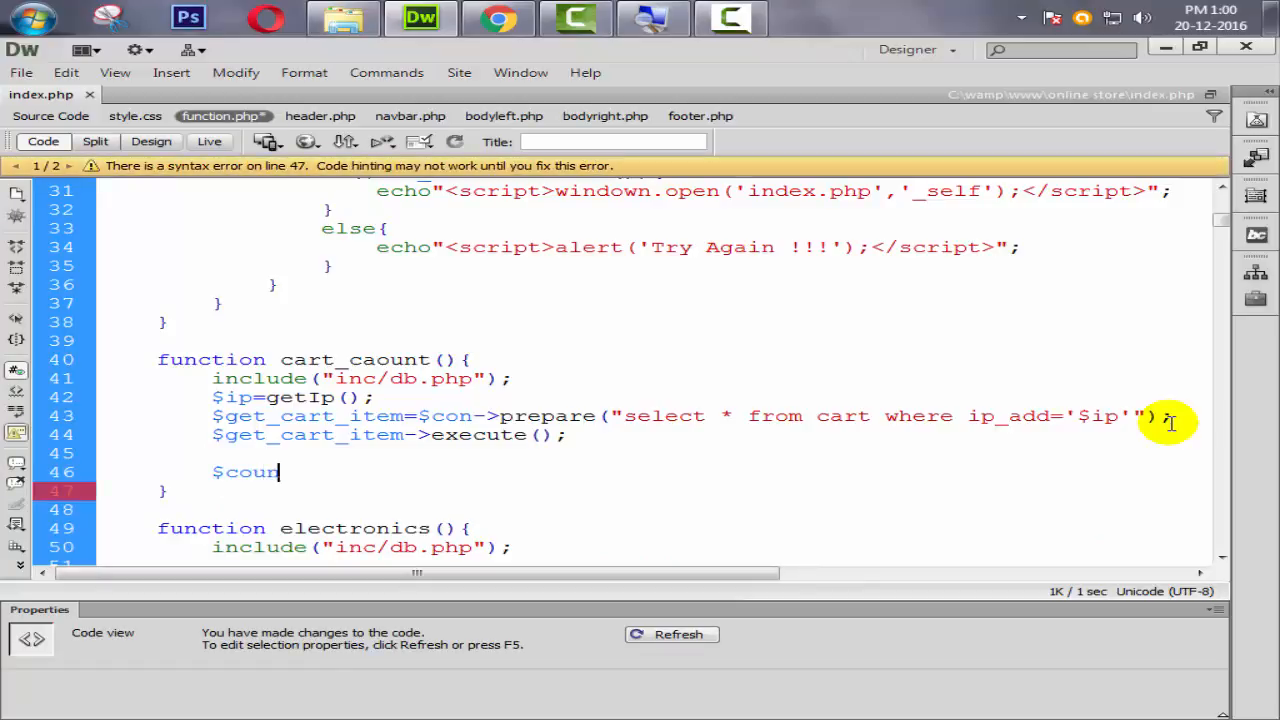
text(nt_cart)
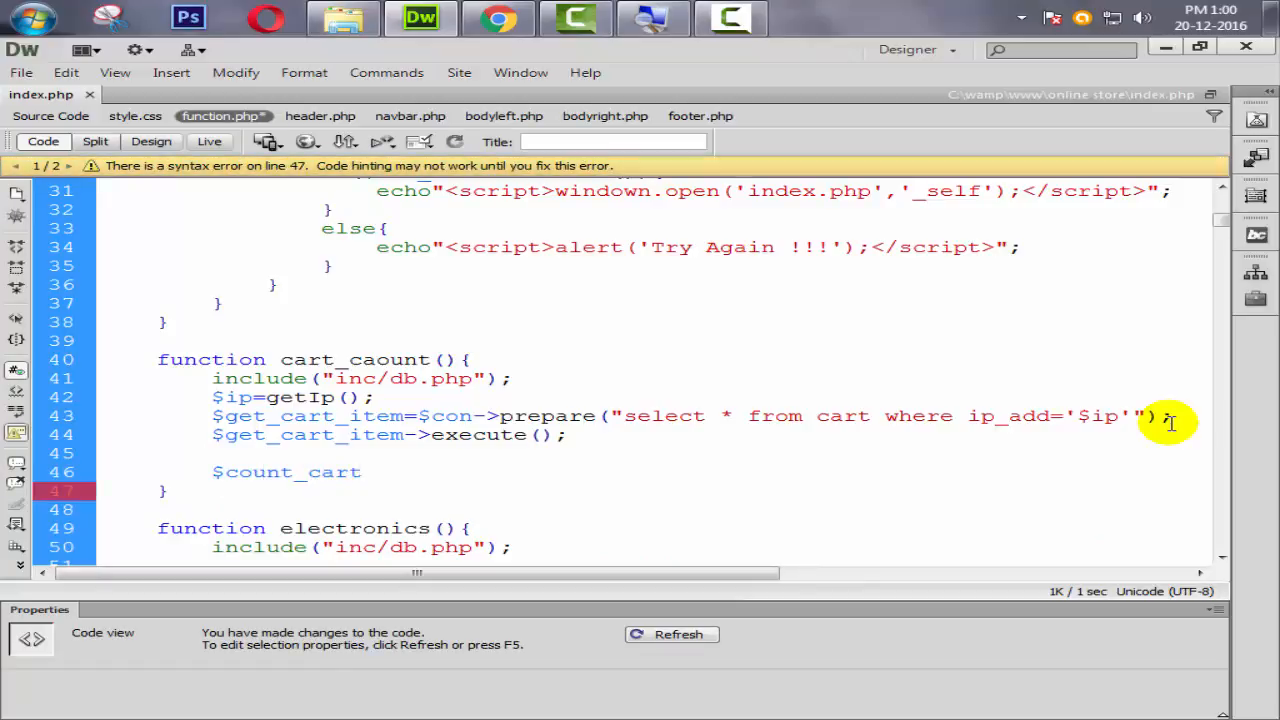
text(=$)
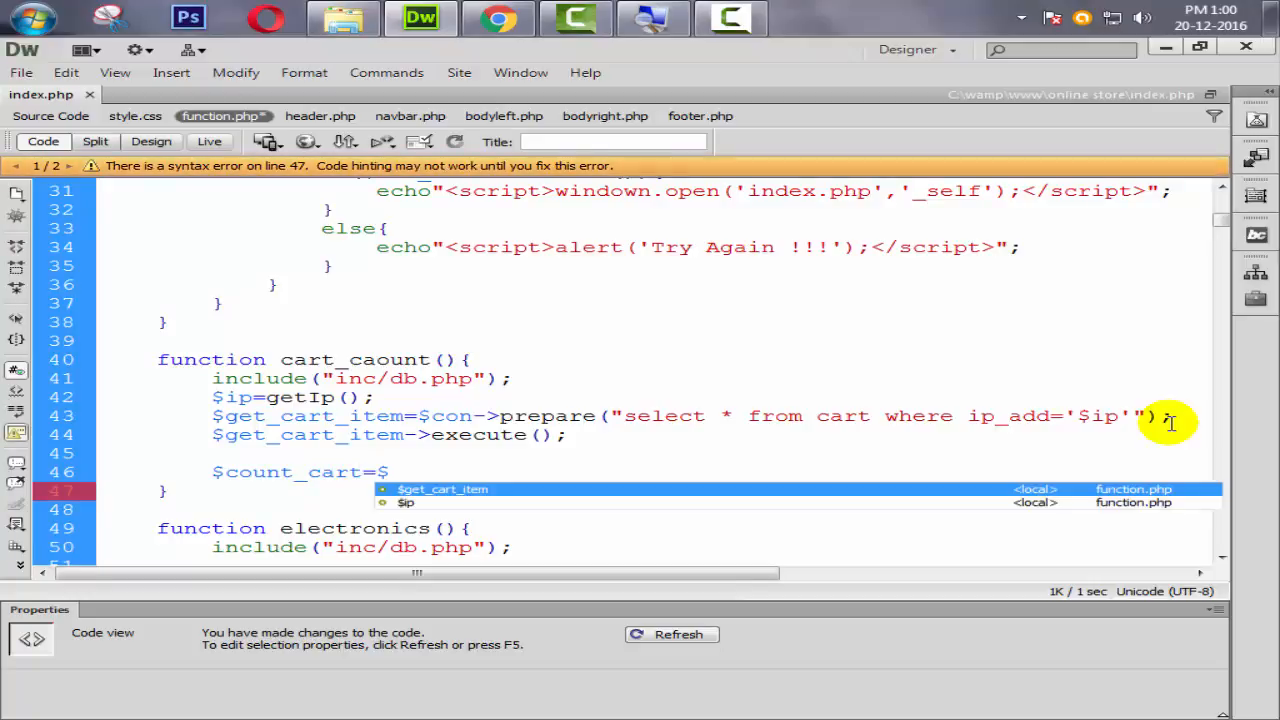
text(get_cart_item->r)
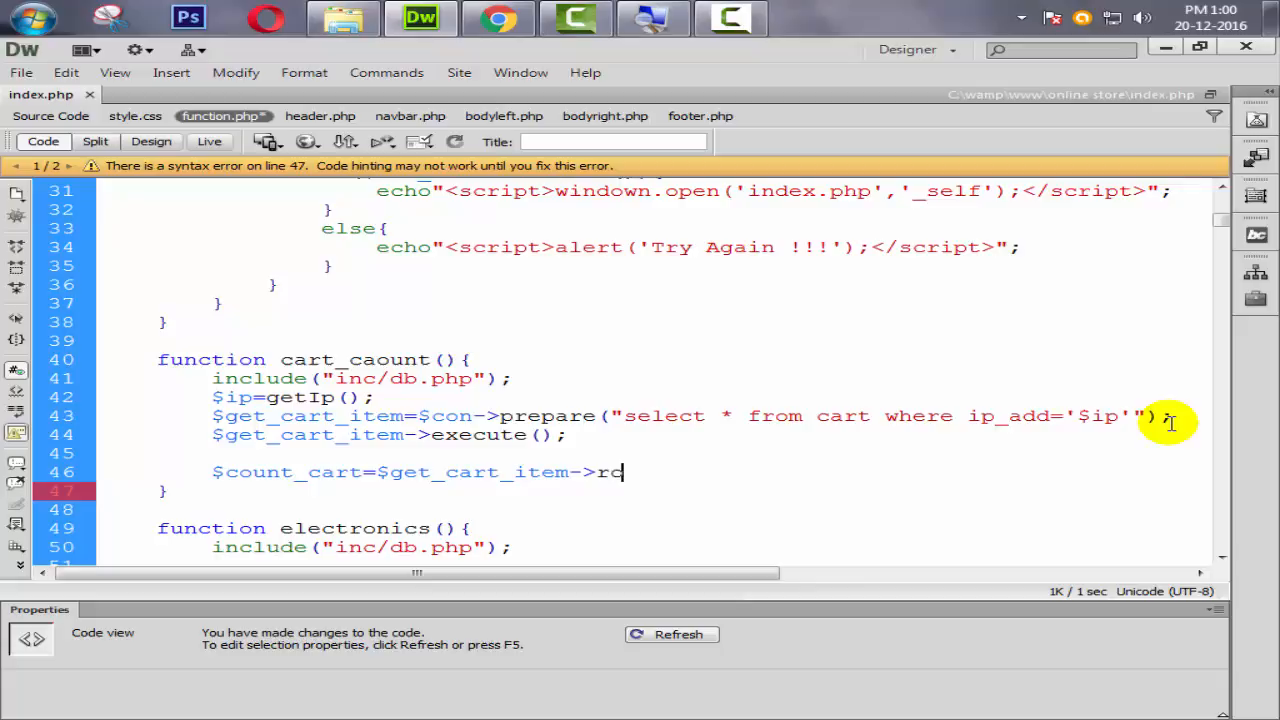
text(owCount)
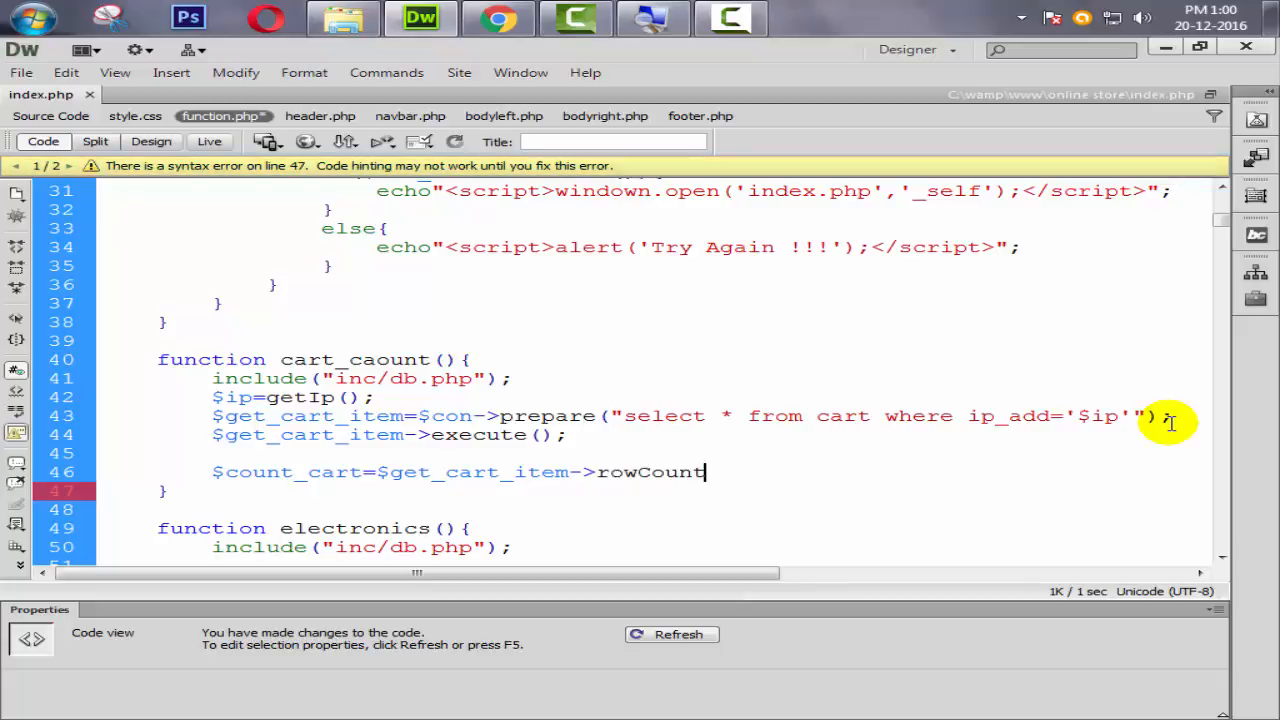
text(();)
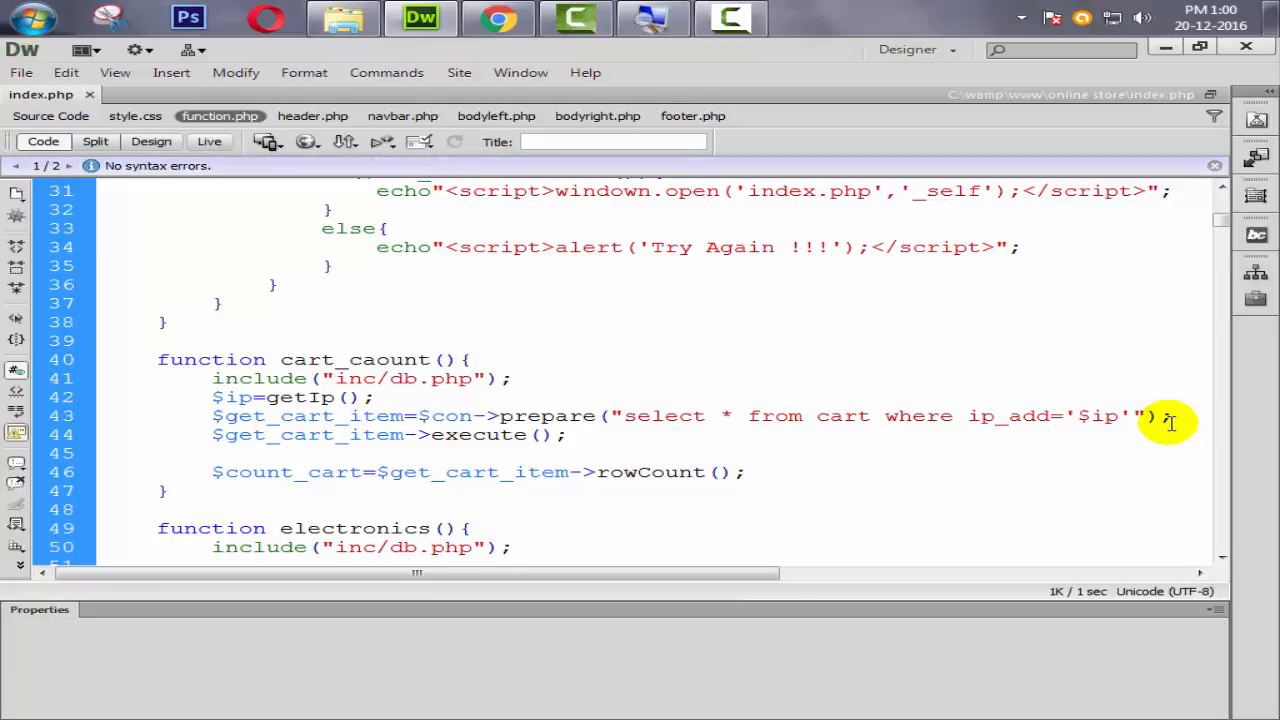
Add echo $count_cart; at the end of cart_caount and save function.php.
text(ech)
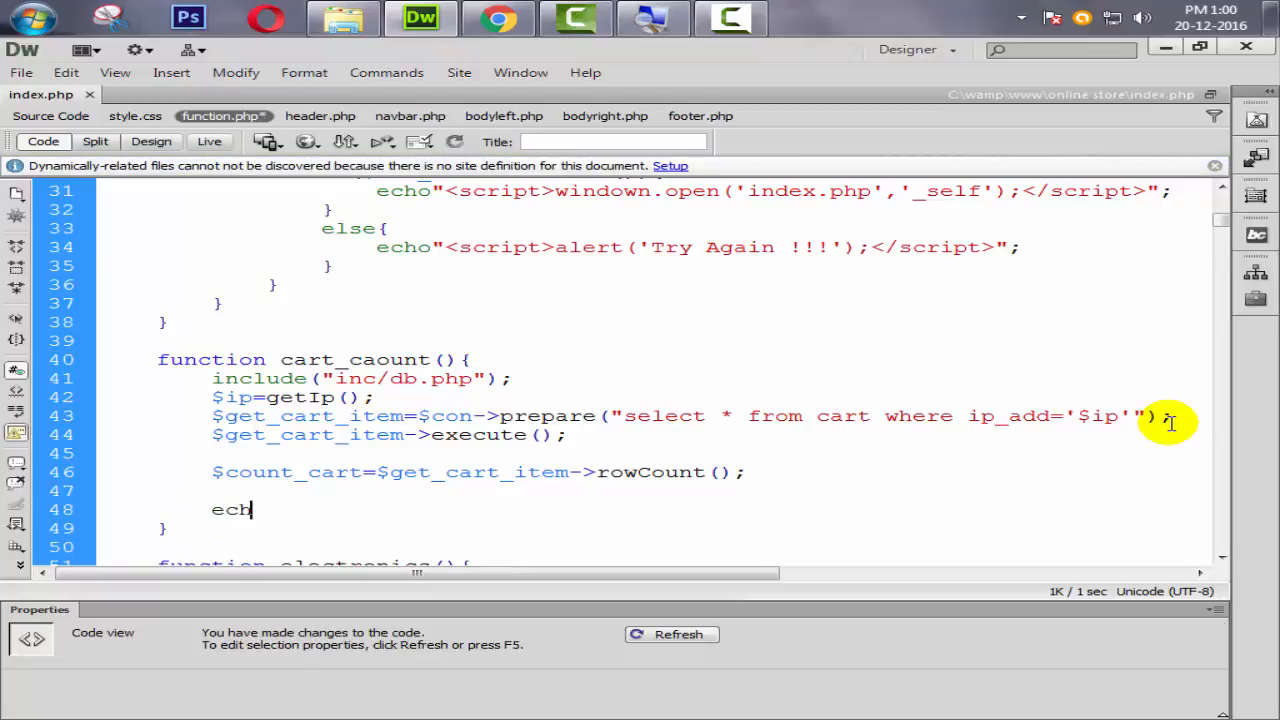
text(o)
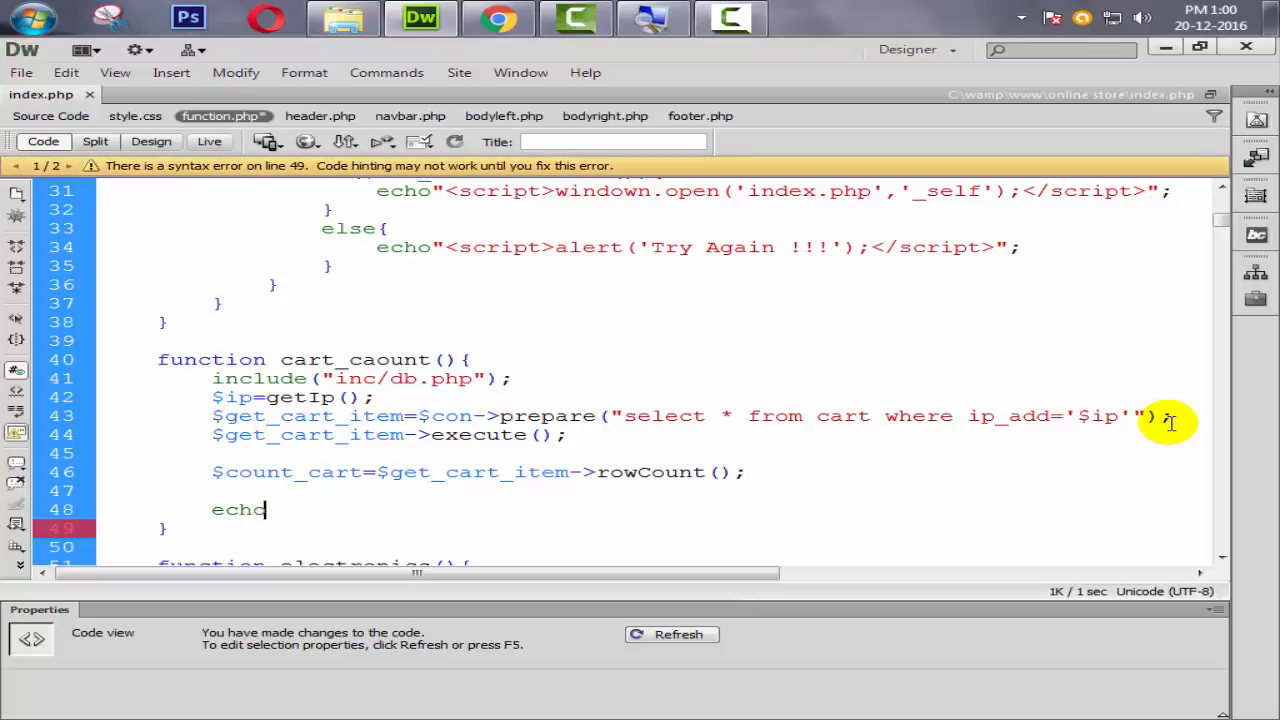
text($count_cart;)
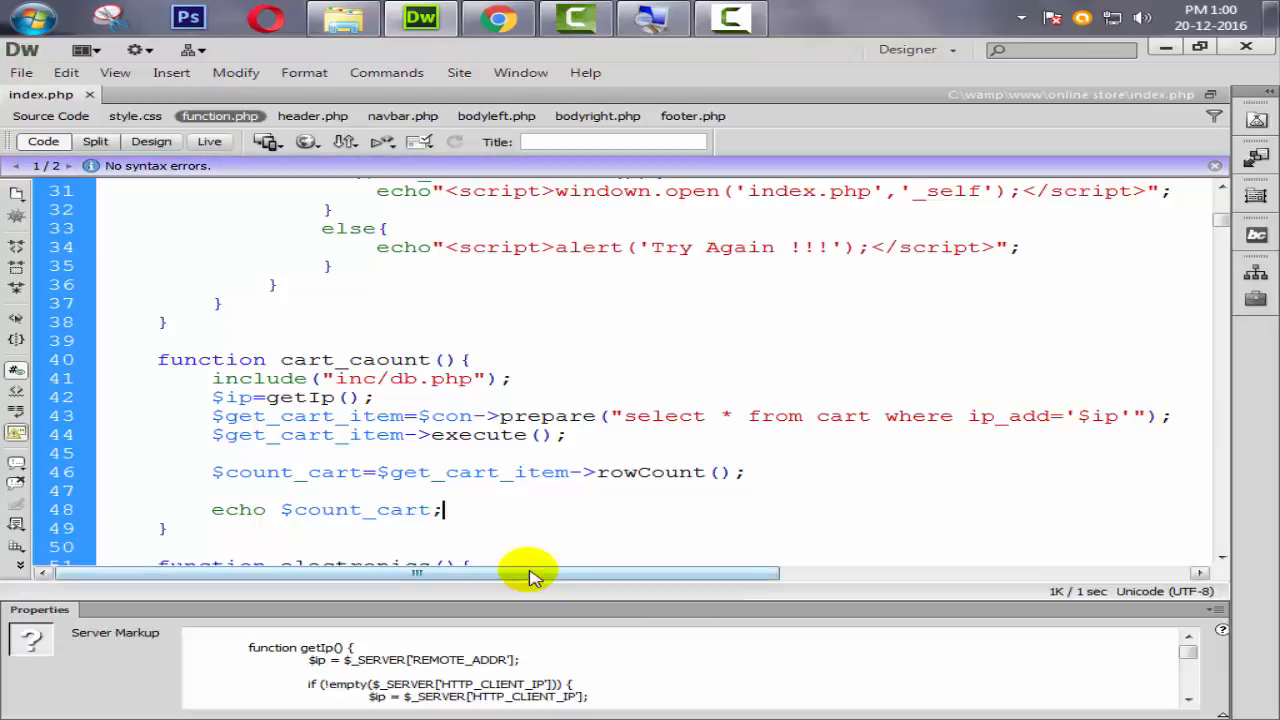
double_click(310, 359)
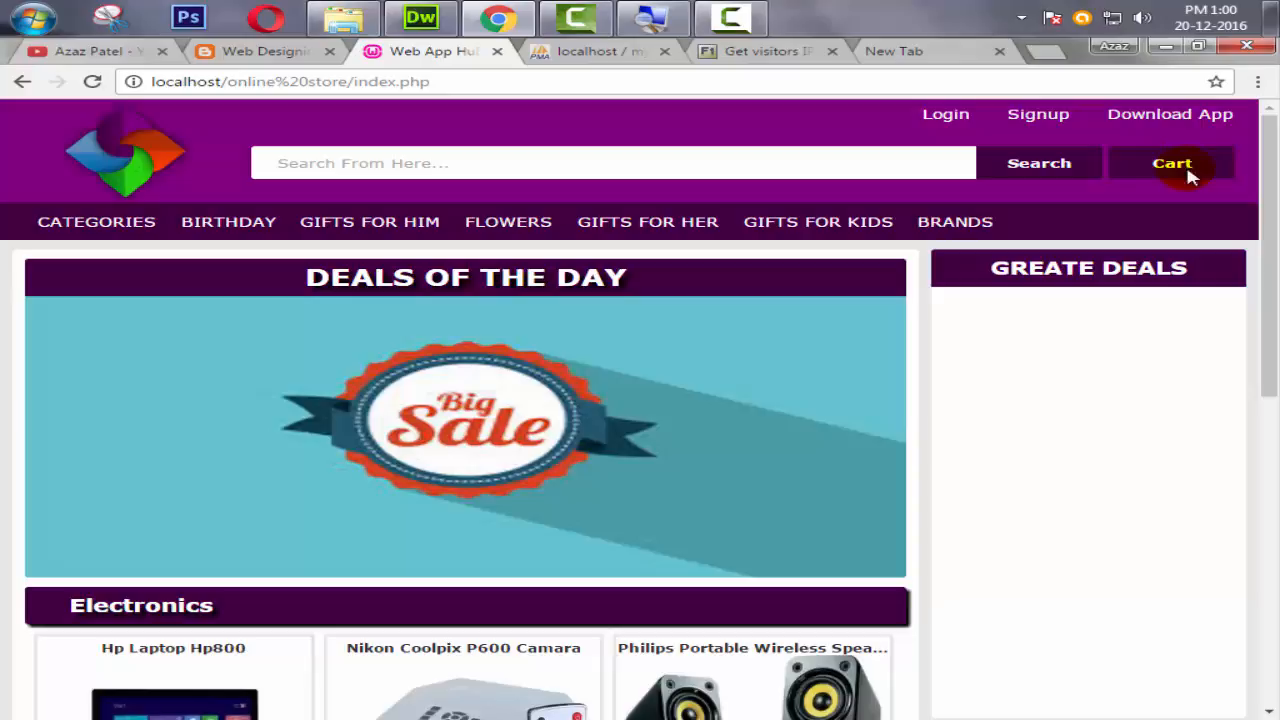
mouse_move(415, 125)
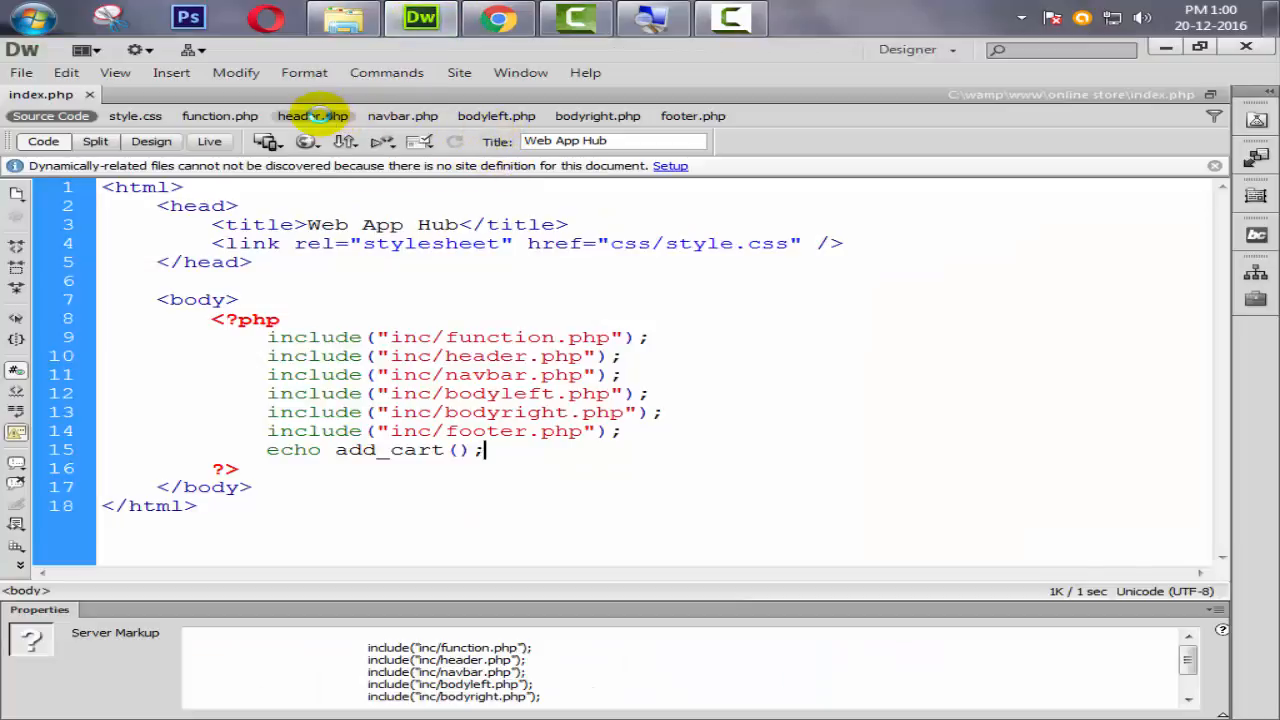
Insert <?php echo cart_caount(); ?> in header.php's Cart button and view 'Cart 3' in Chrome.
click(313, 116)
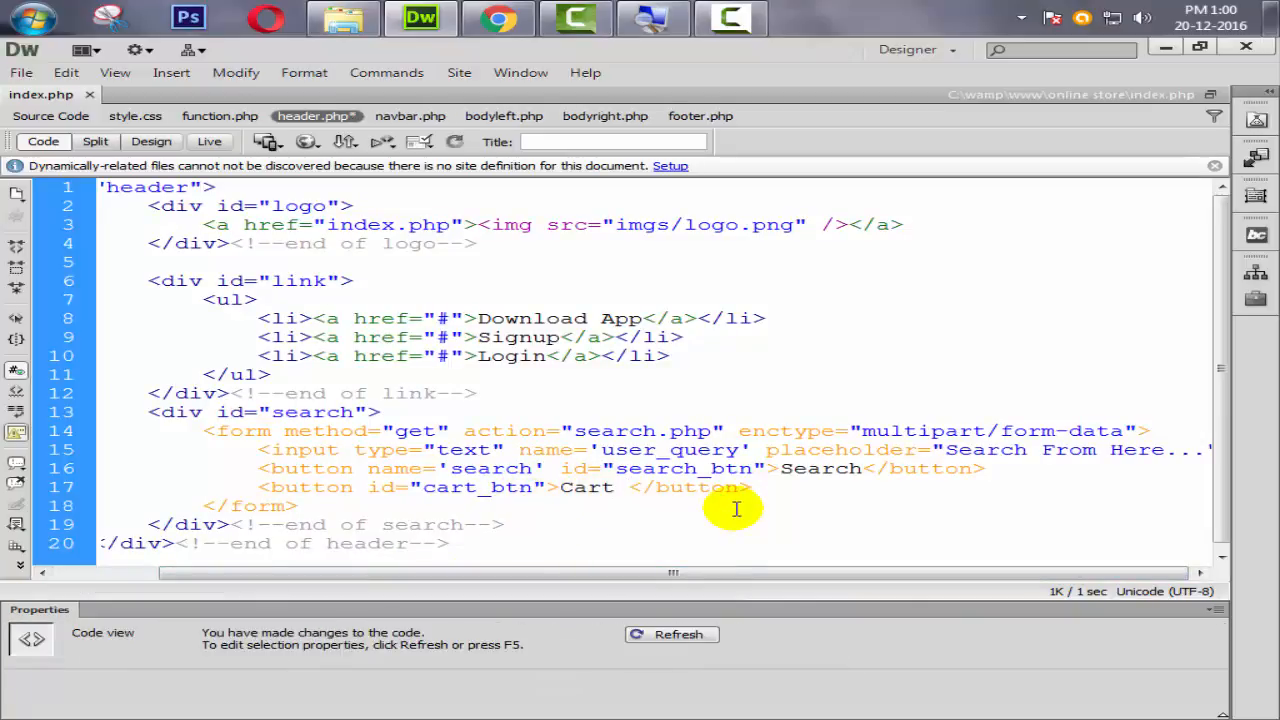
text(<?php?)
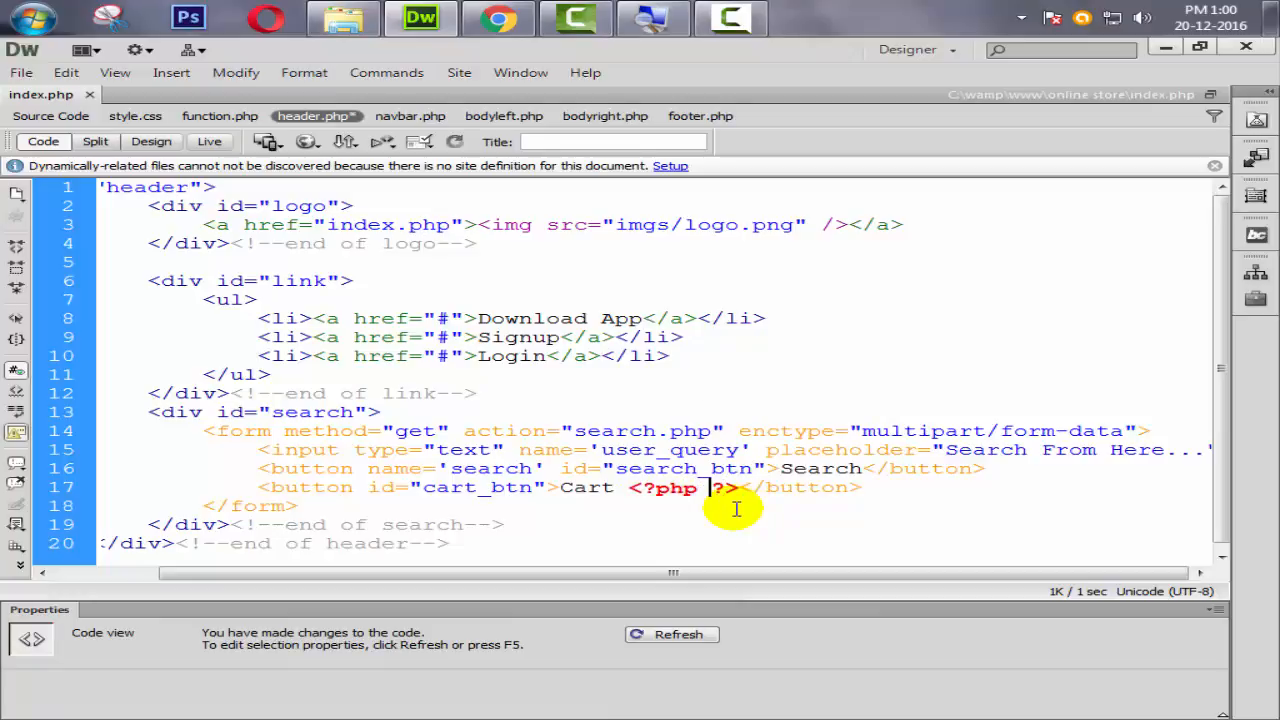
text(echo)
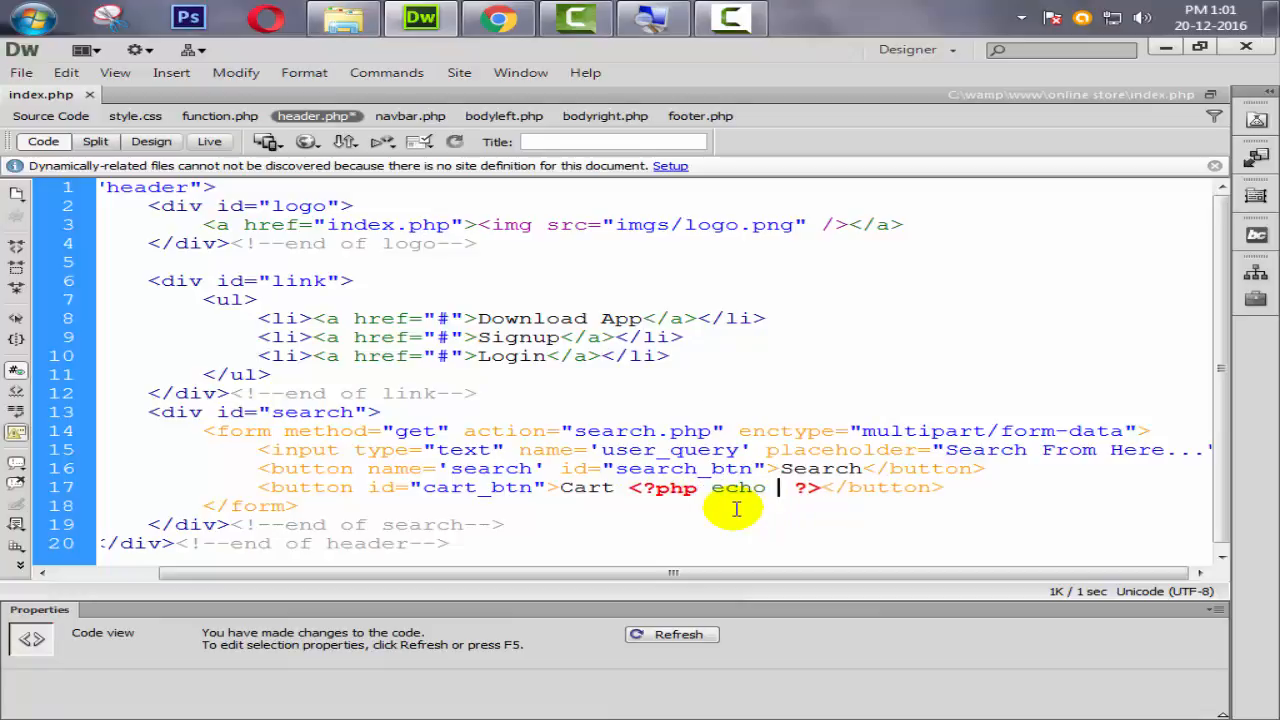
text(cart_caount();)
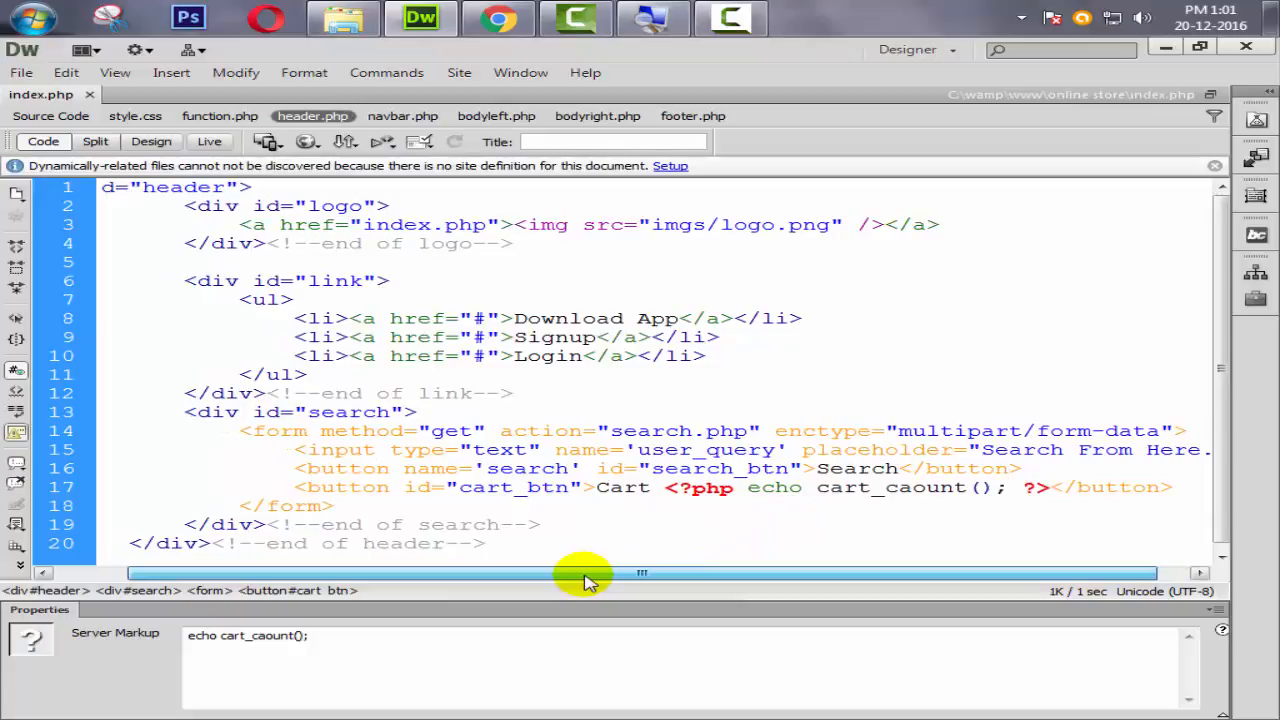
click(497, 17)
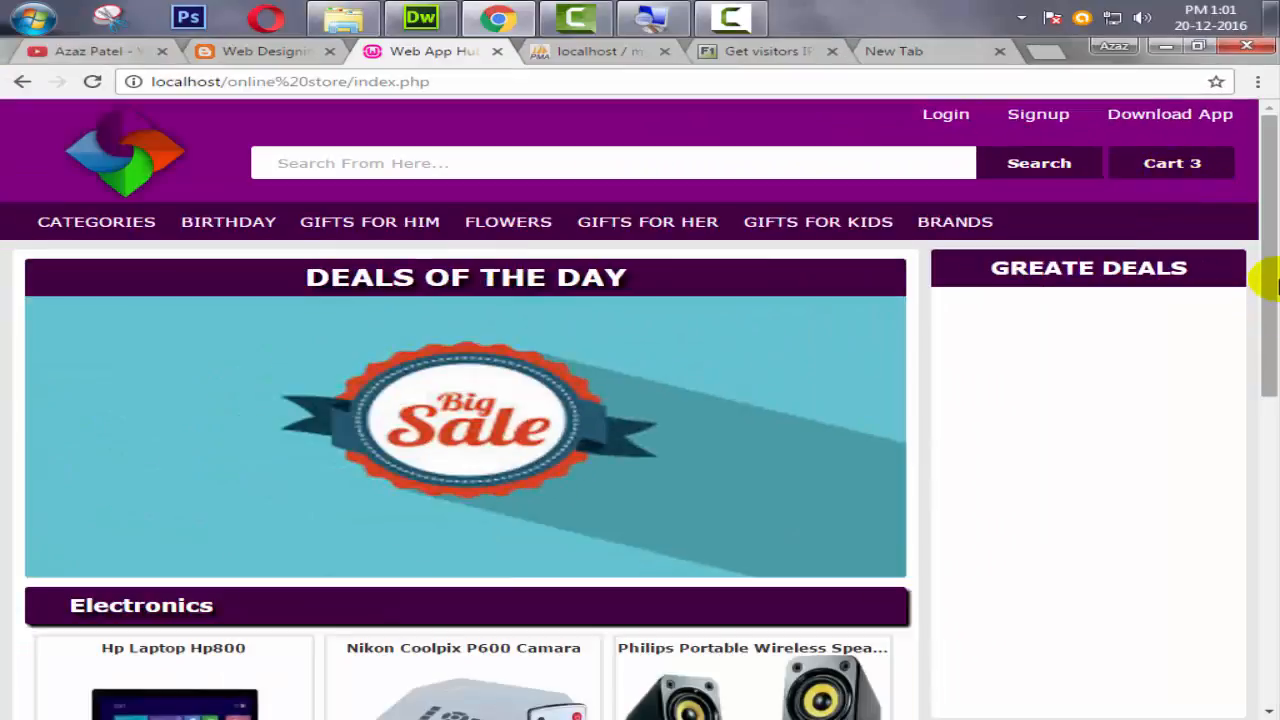
scroll(down, 3)
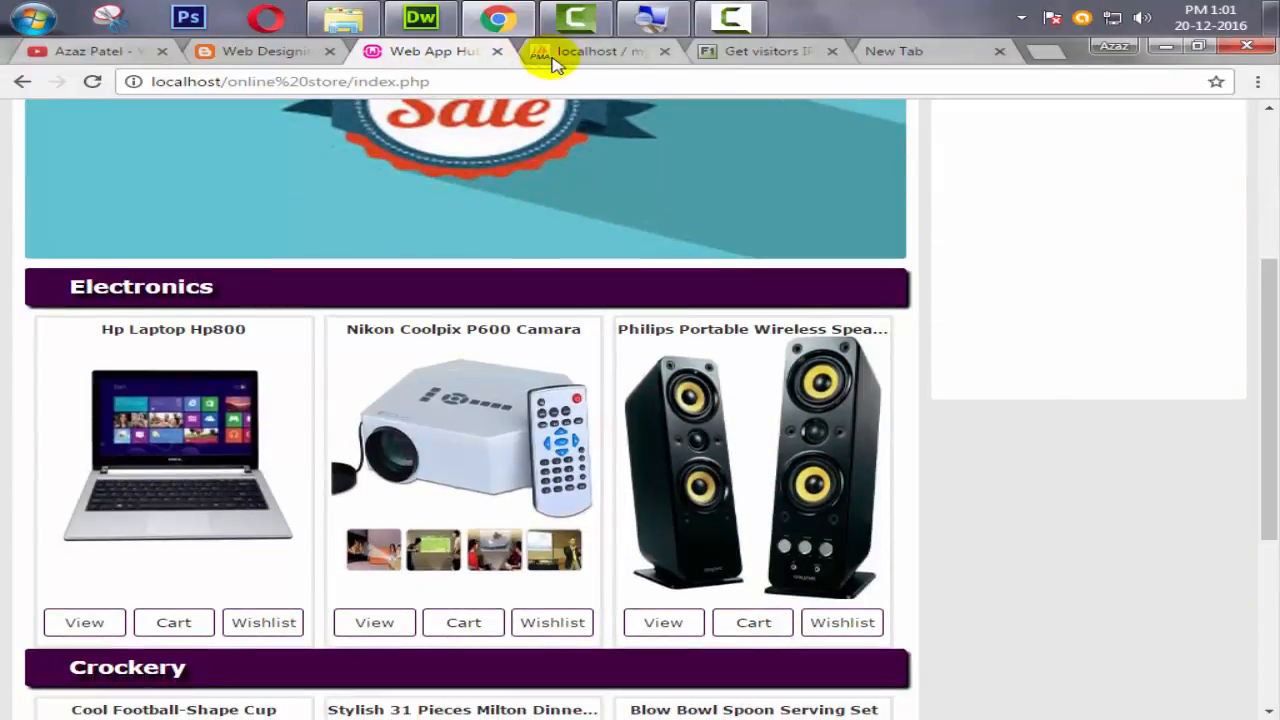
Select all three cart rows in phpMyAdmin and confirm deleting them.
click(595, 51)
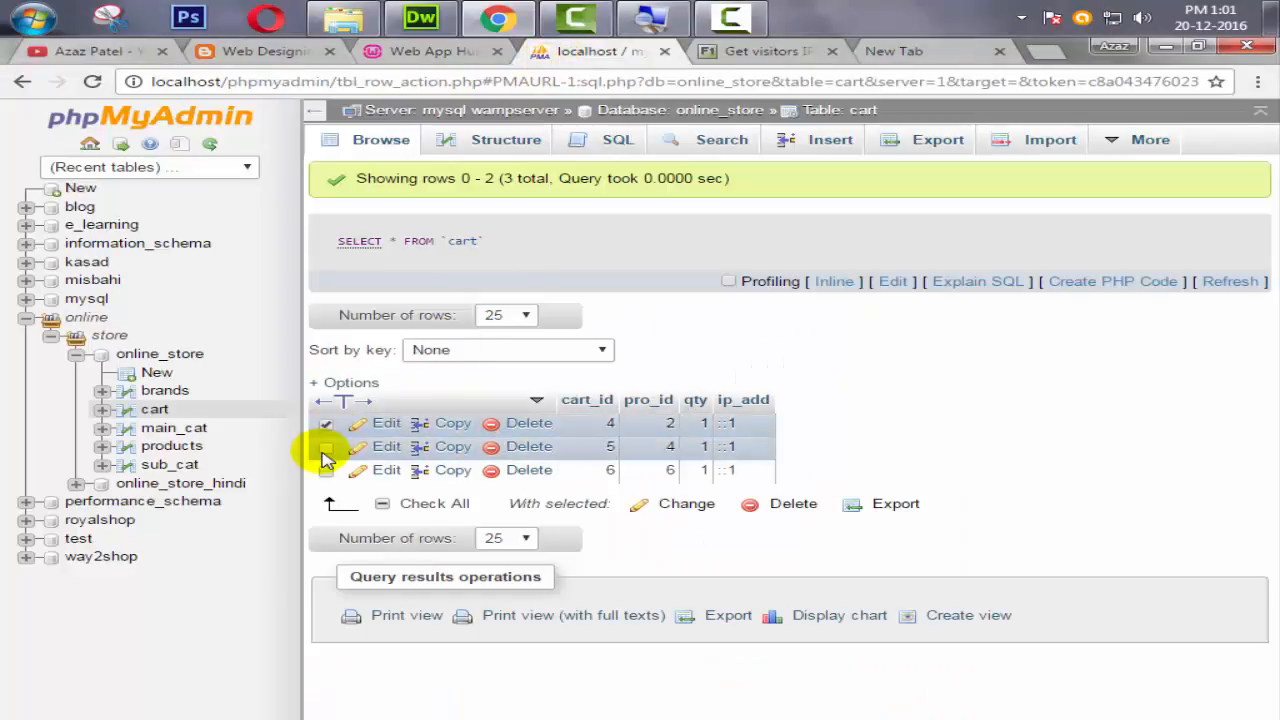
click(793, 503)
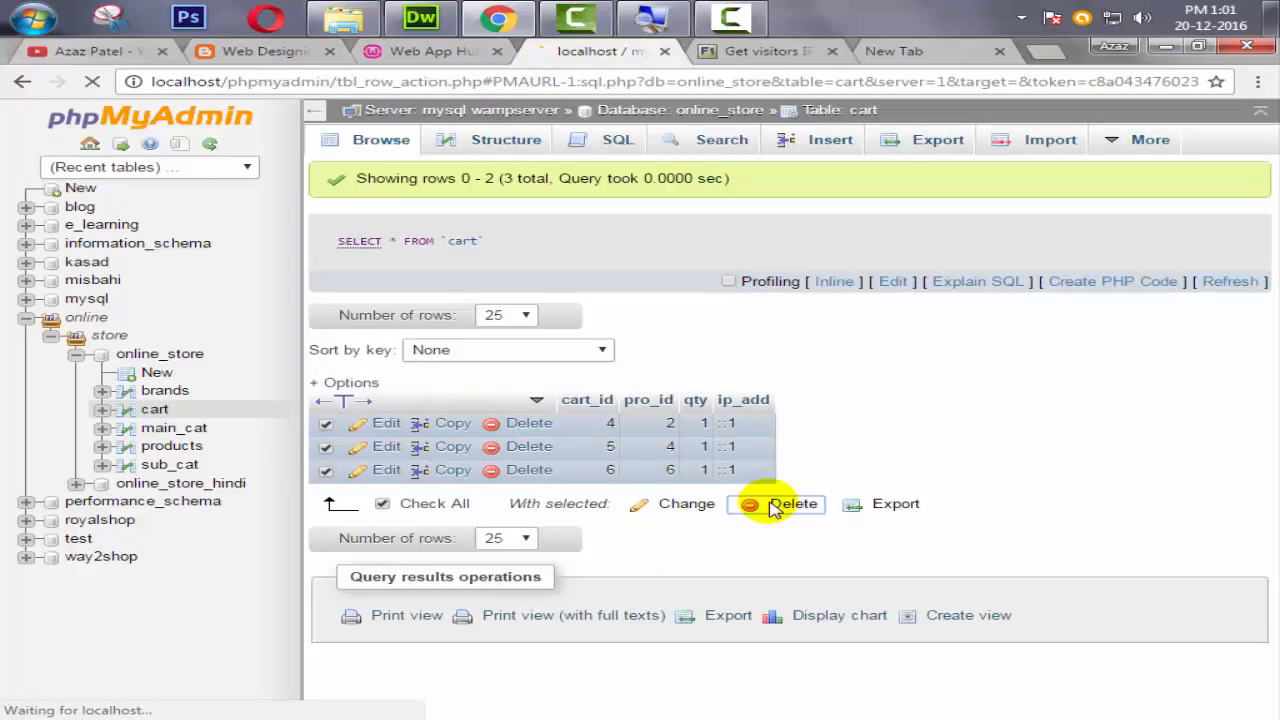
click(794, 503)
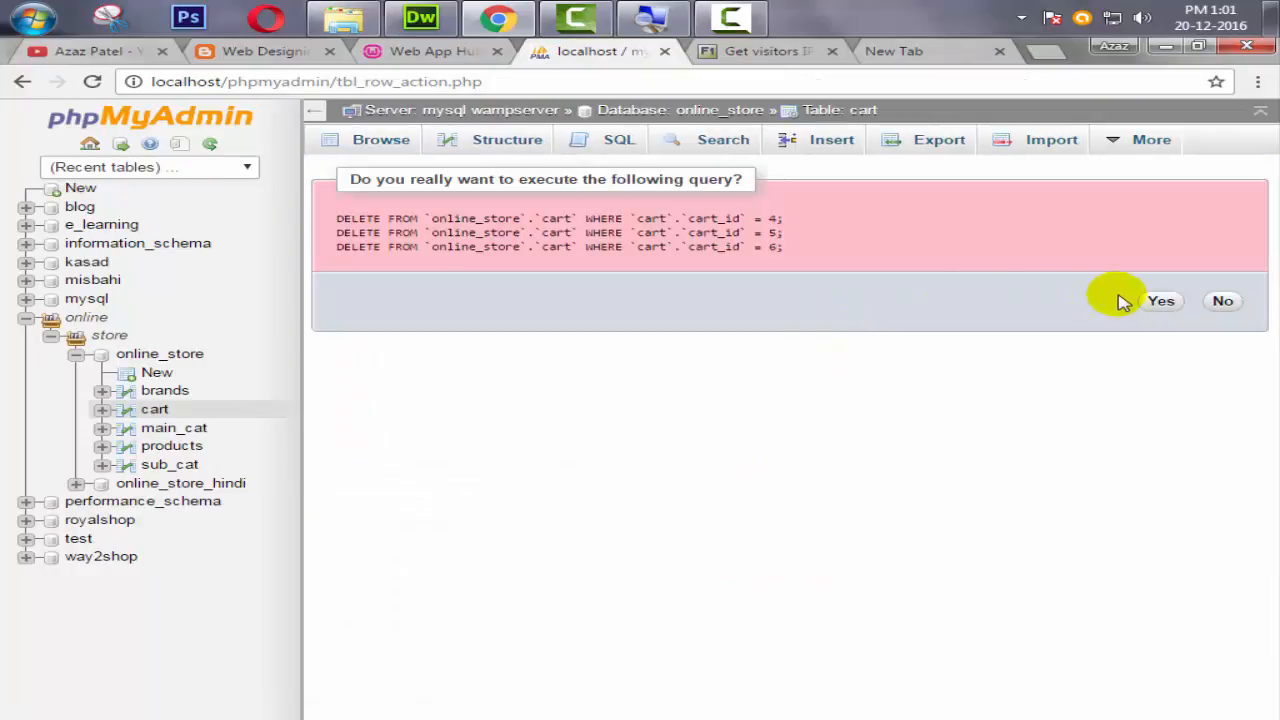
click(1160, 301)
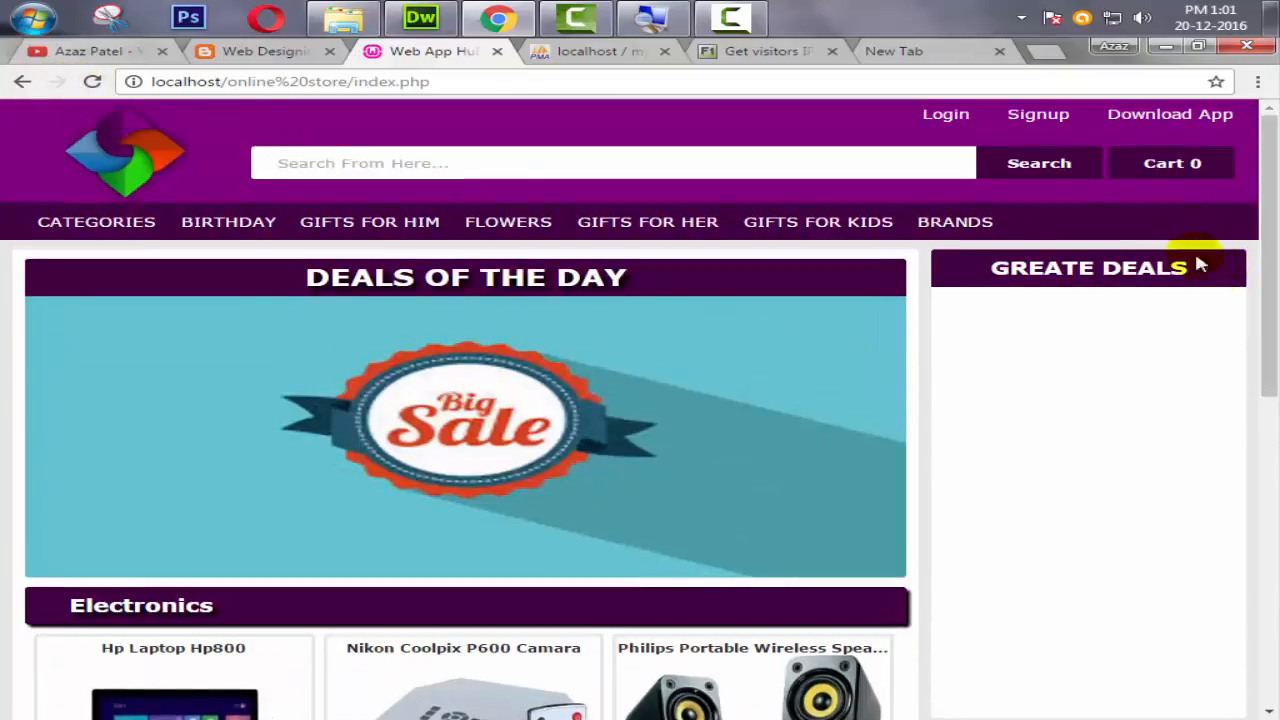
mouse_move(1172, 163)
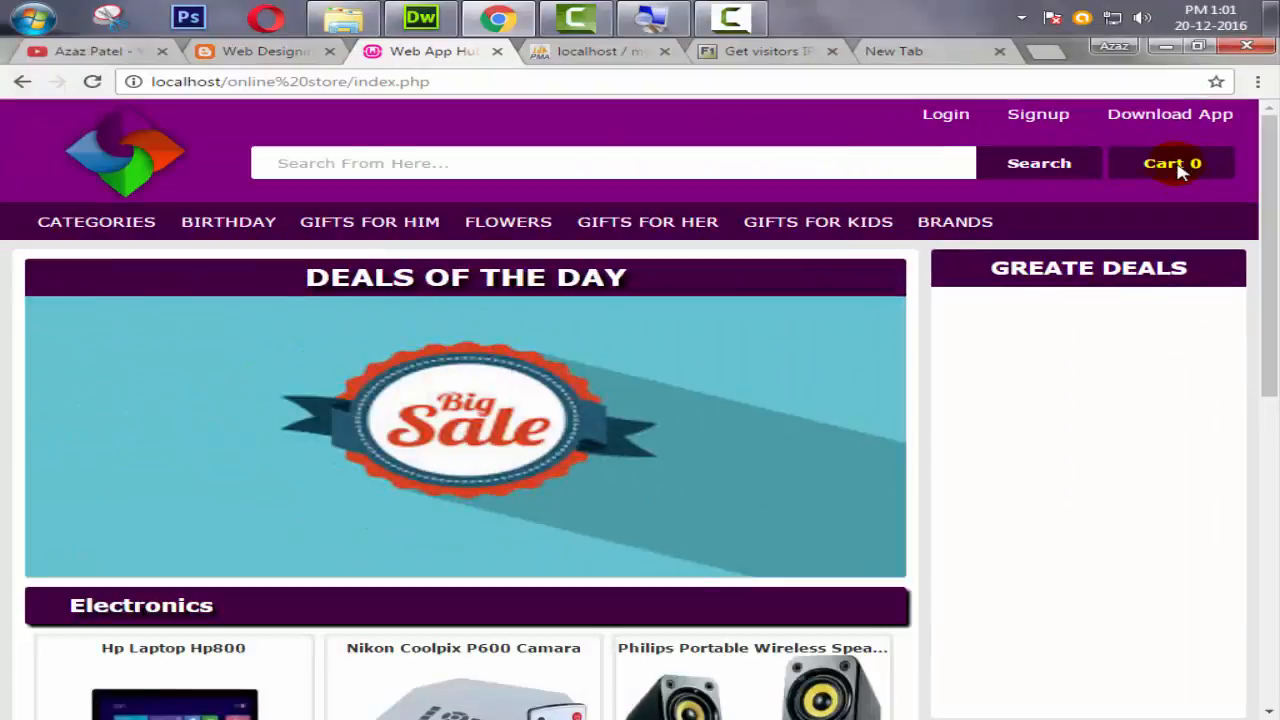
Add the Nikon Coolpix camera to the cart and check the phpMyAdmin cart table.
scroll(down, 3)
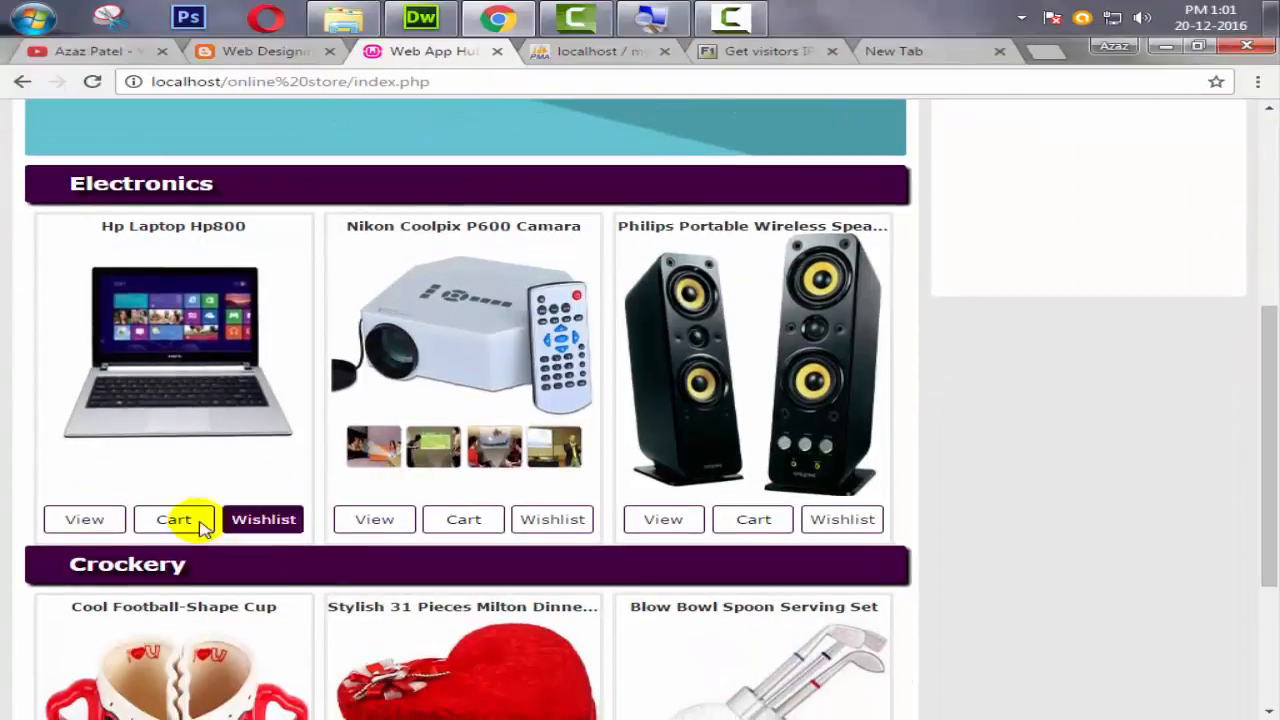
click(174, 519)
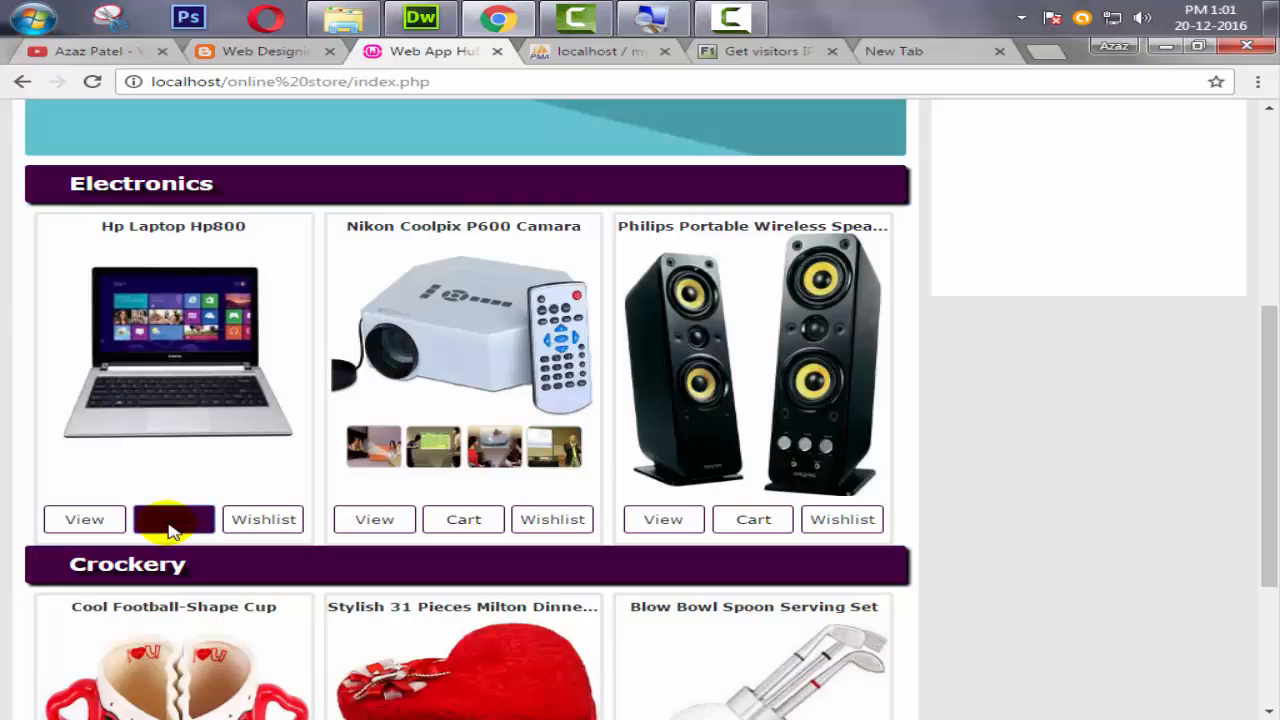
scroll(up, 3)
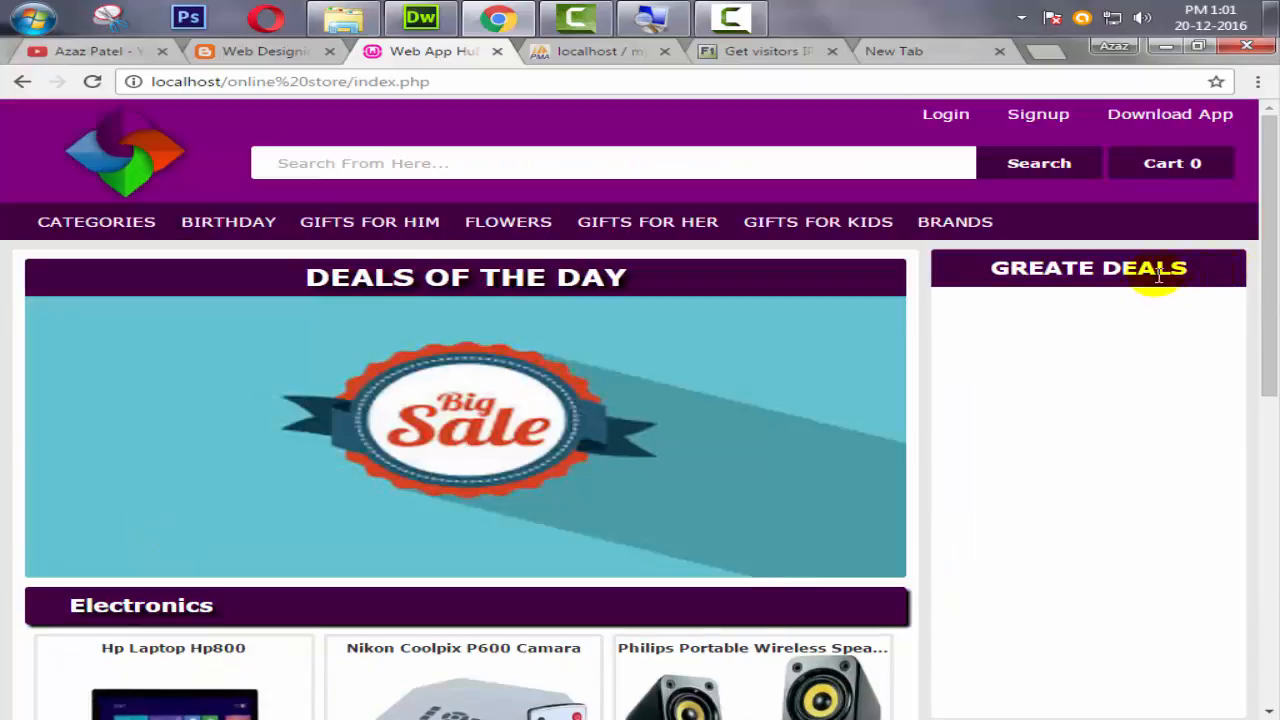
scroll(down, 3)
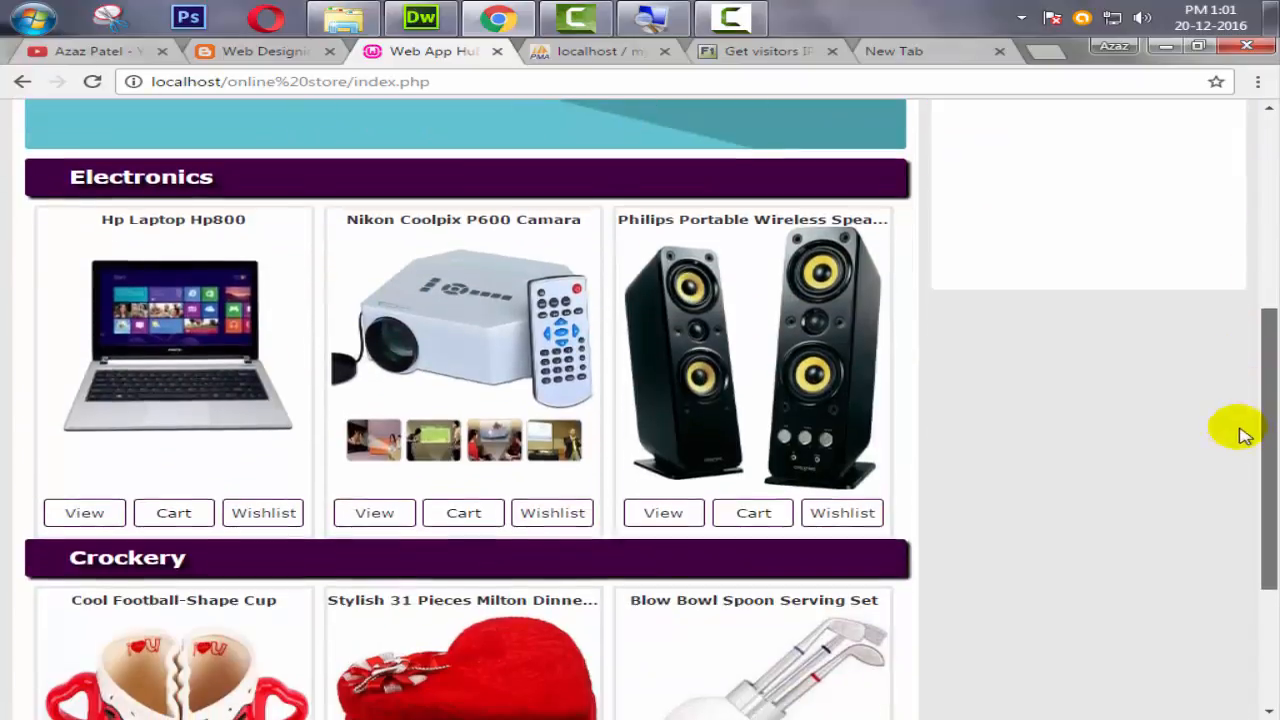
click(600, 51)
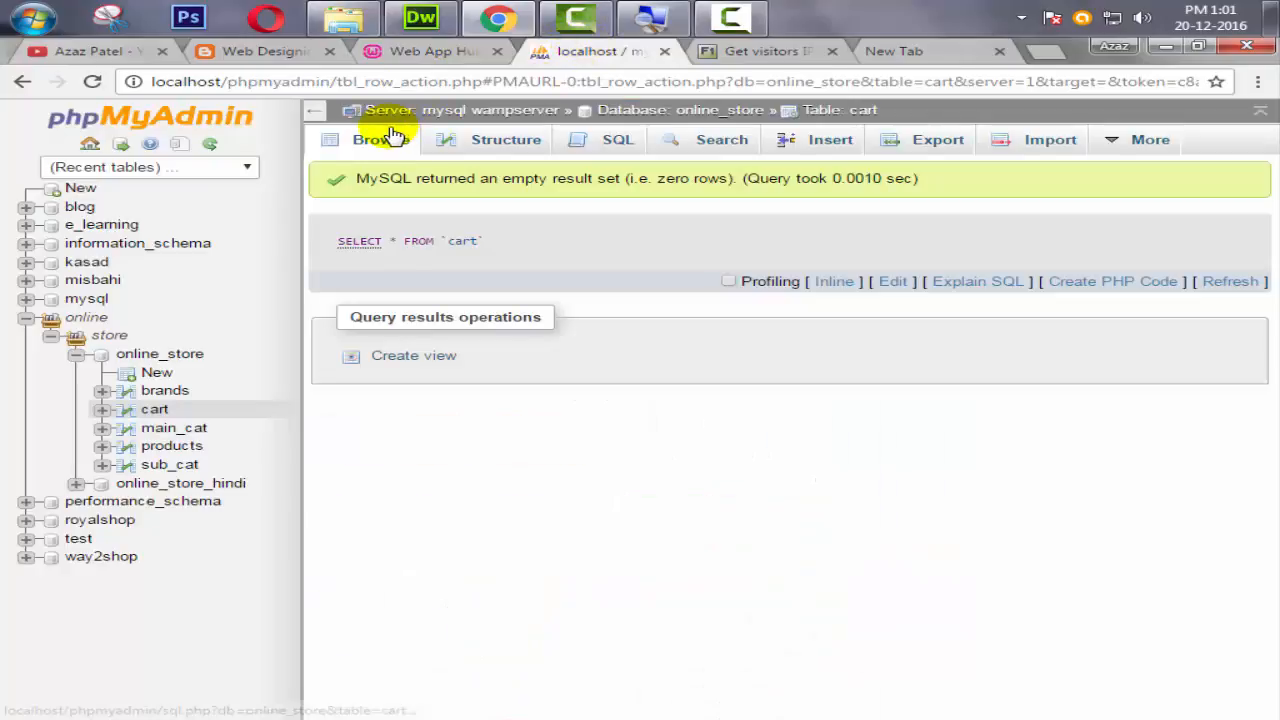
Reload the store page, confirming resubmission, until the header reads 'Cart 1'.
click(380, 139)
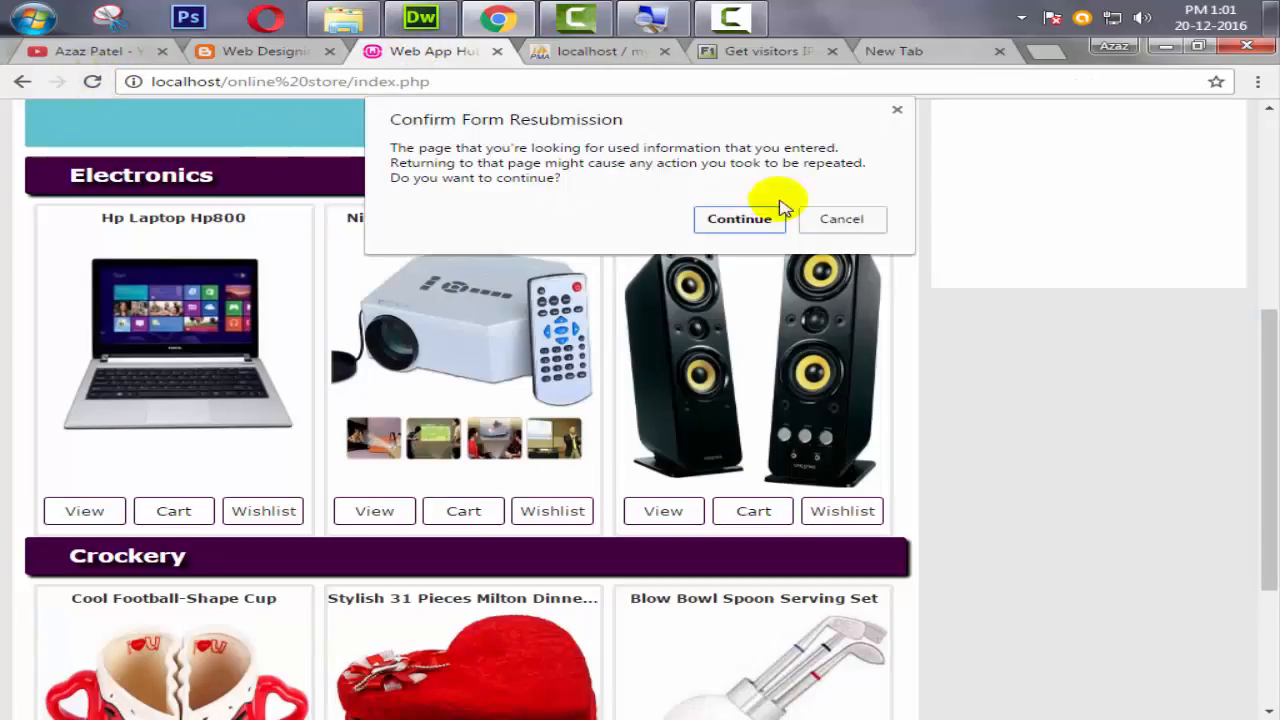
click(739, 219)
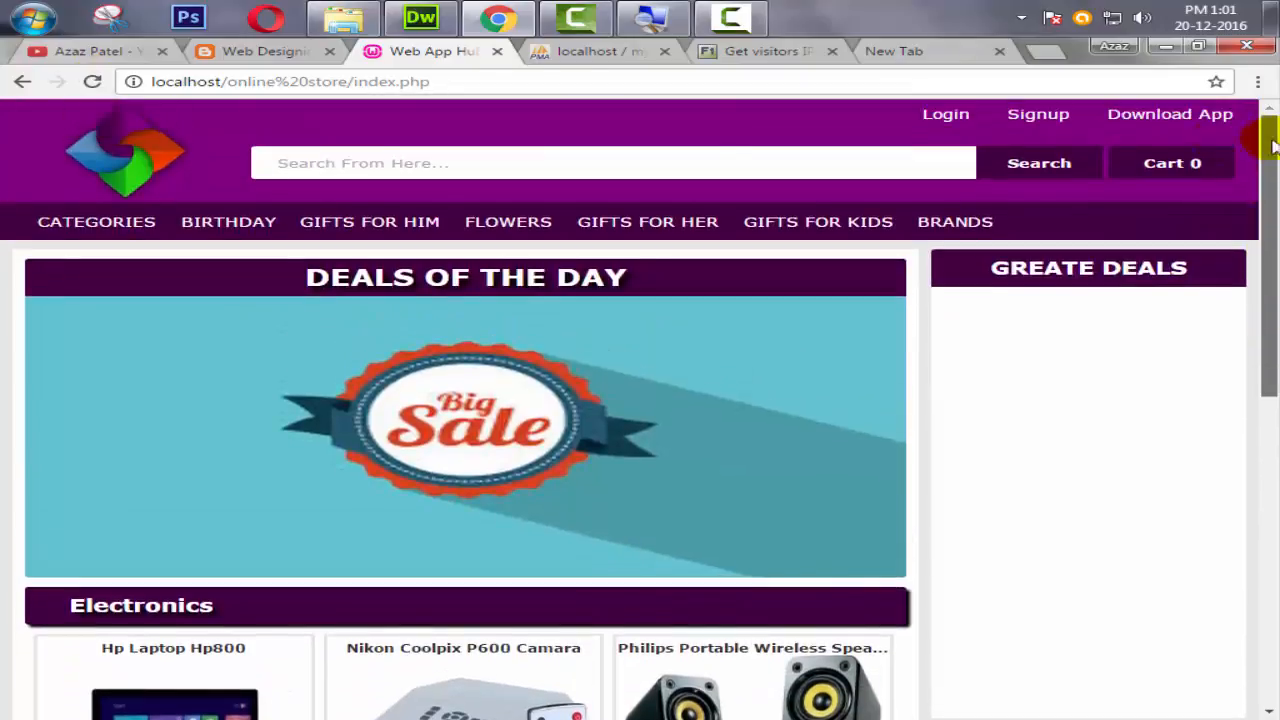
click(290, 81)
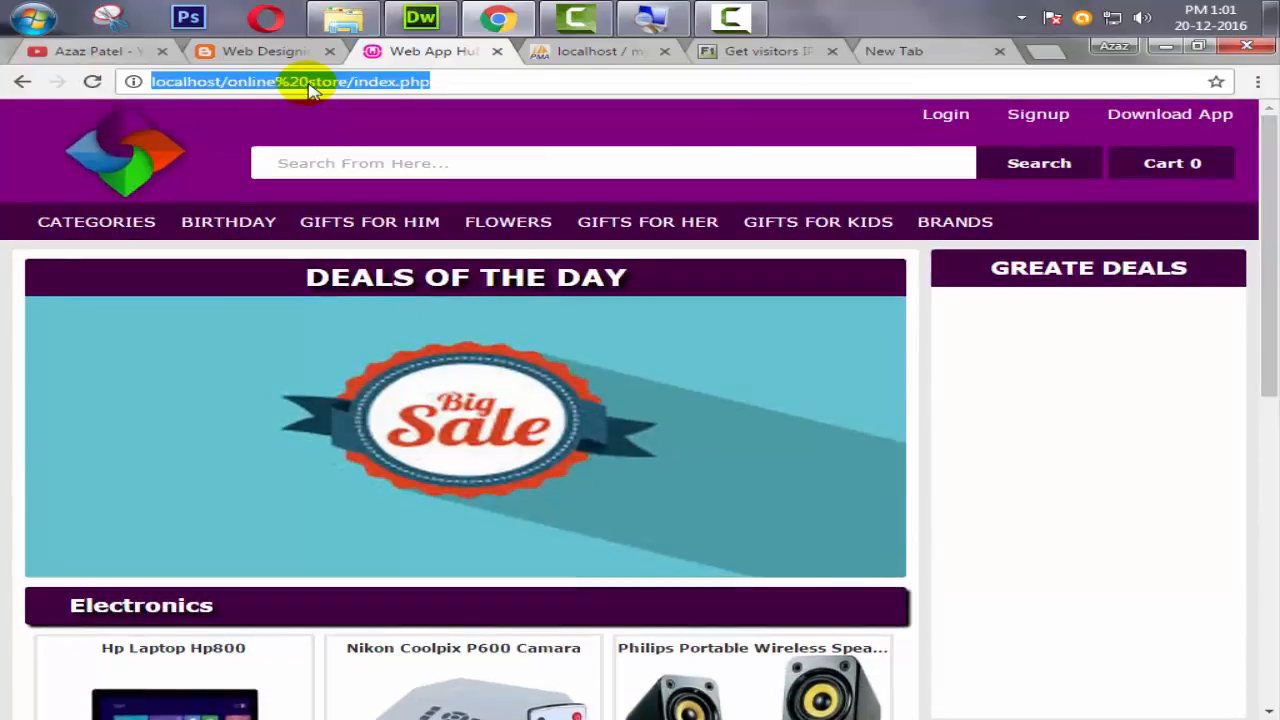
scroll(down, 3)
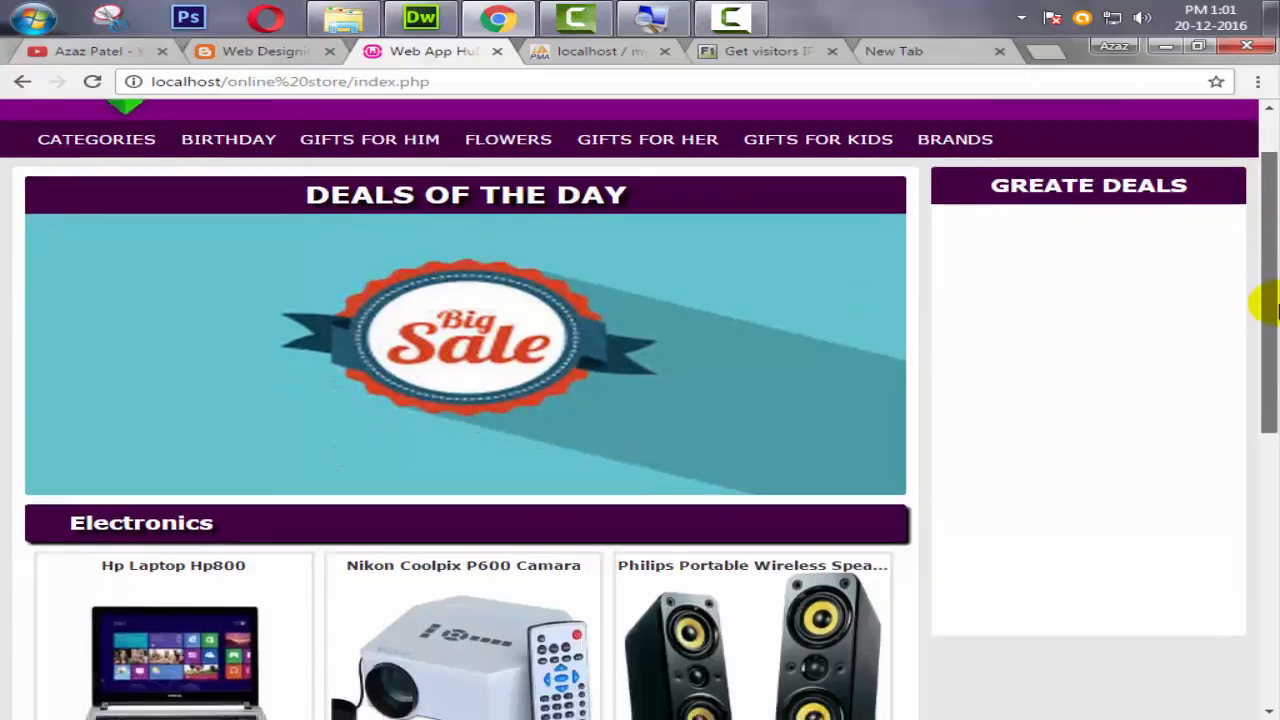
scroll(down, 3)
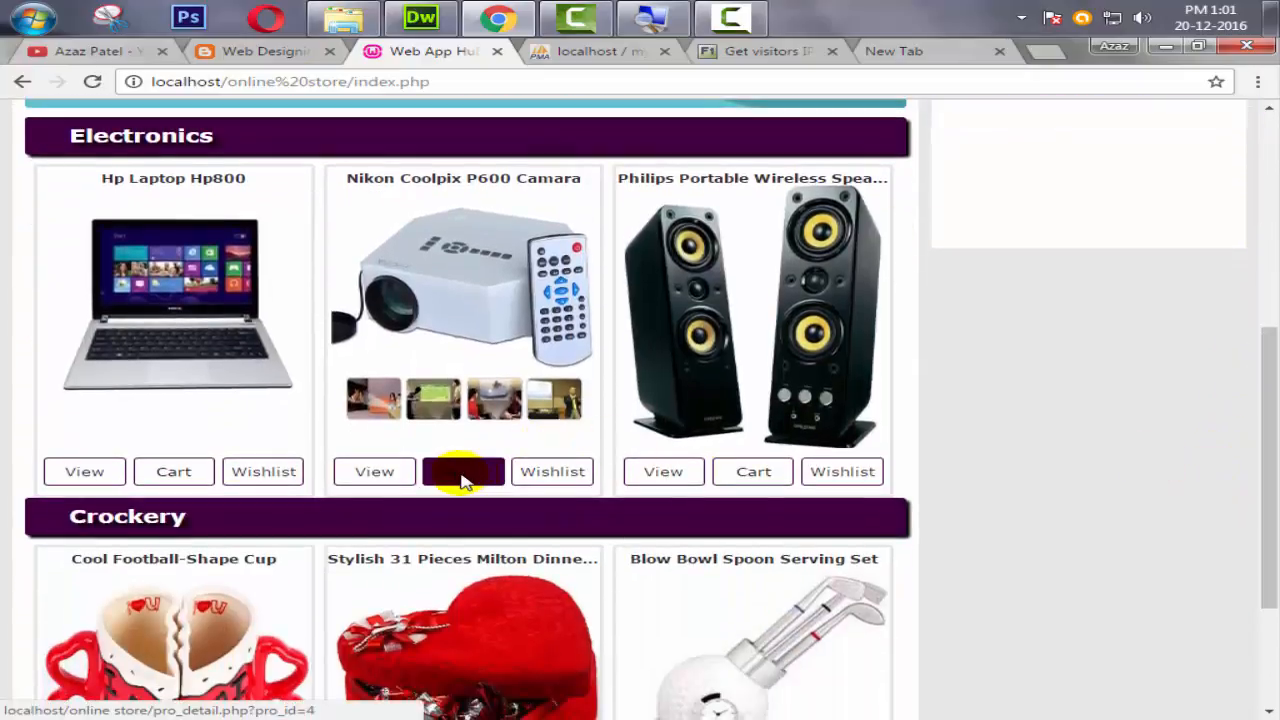
scroll(up, 3)
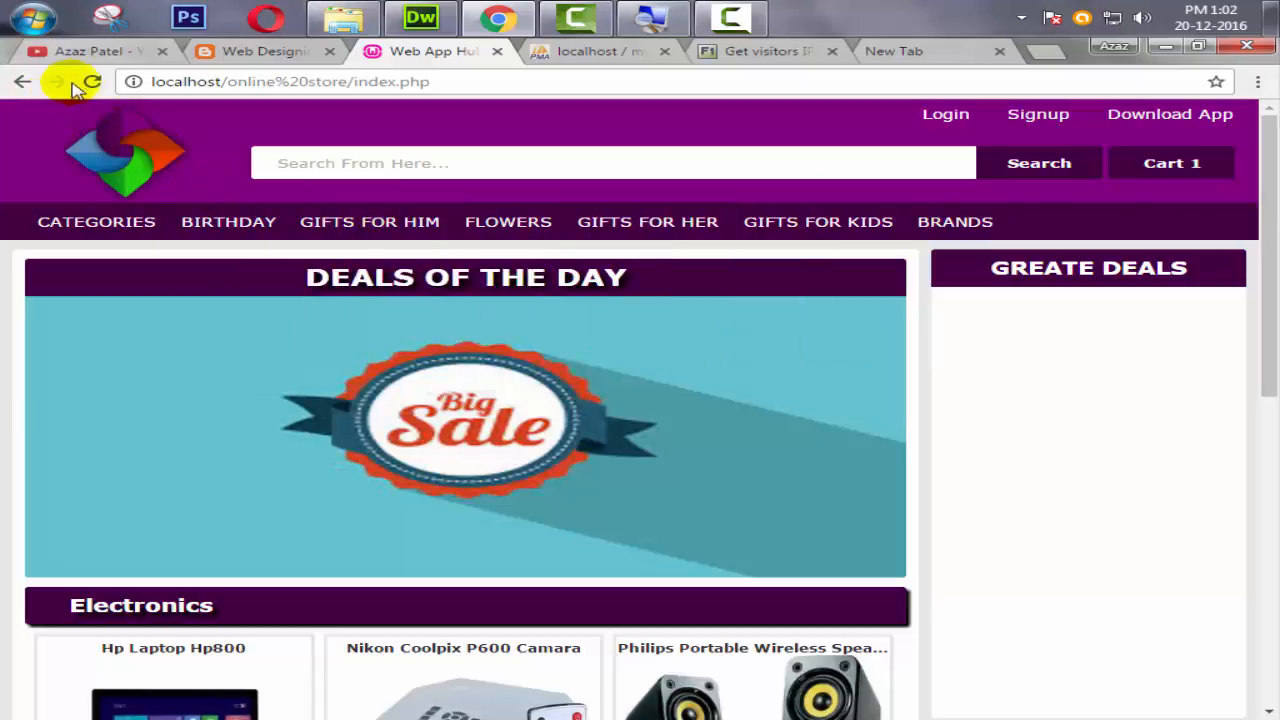
click(91, 81)
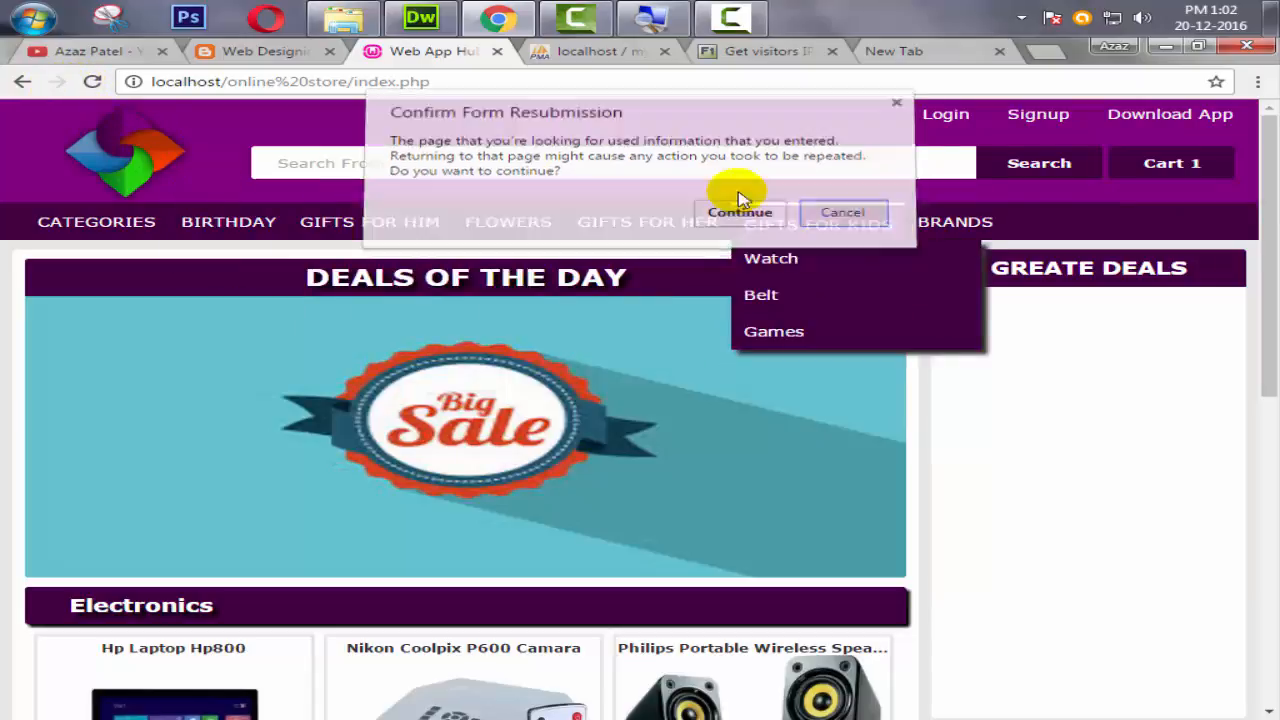
click(740, 212)
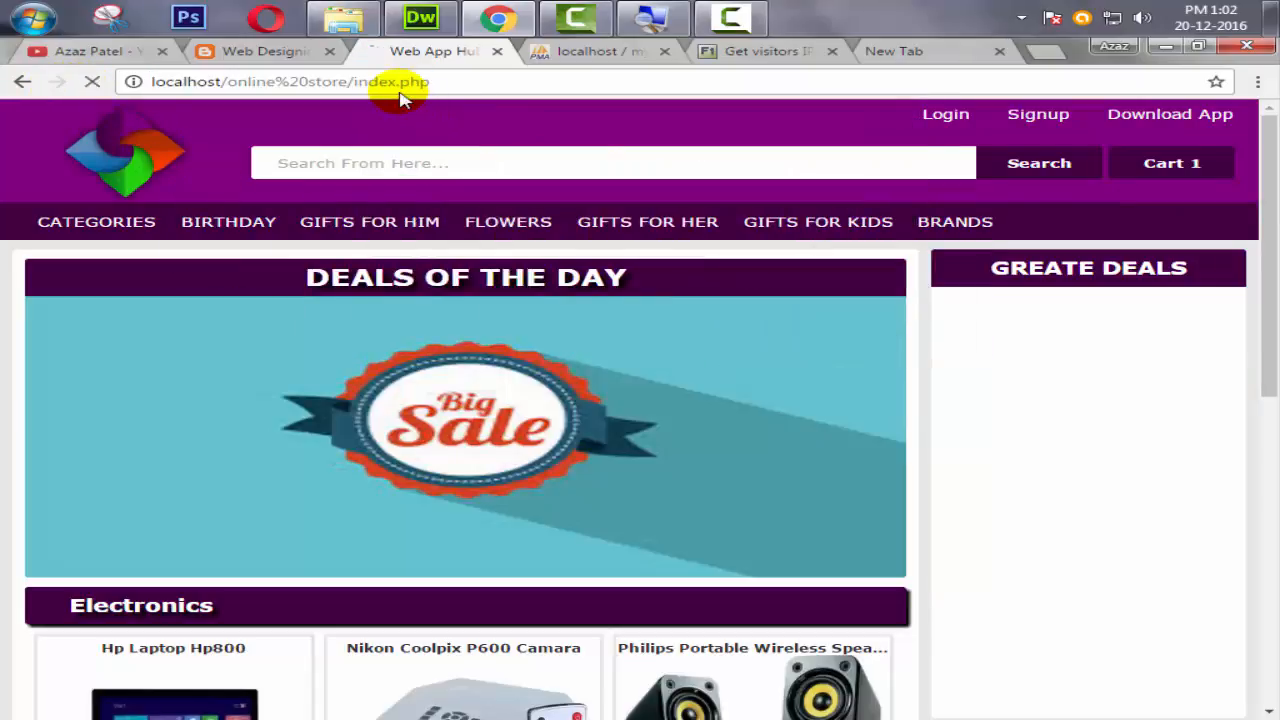
scroll(down, 3)
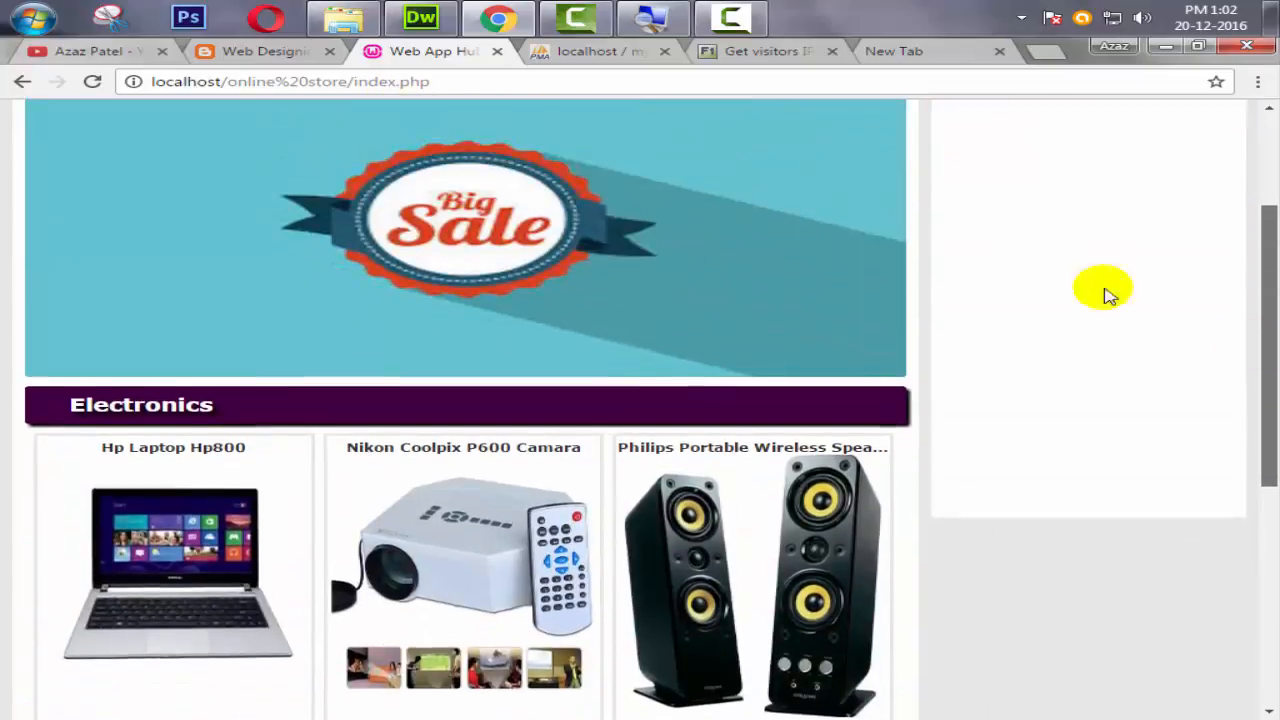
click(419, 17)
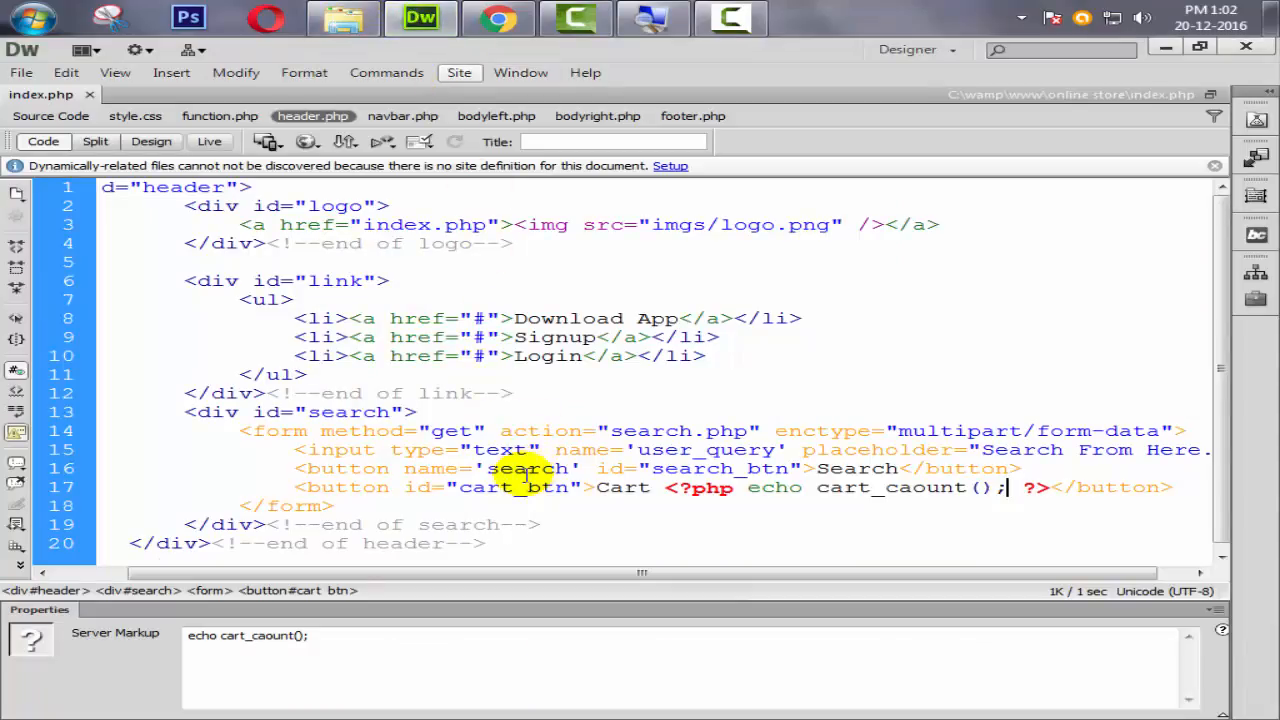
Correct 'windown.open' to 'window.open' on line 31 of function.php, then return to Chrome.
click(219, 116)
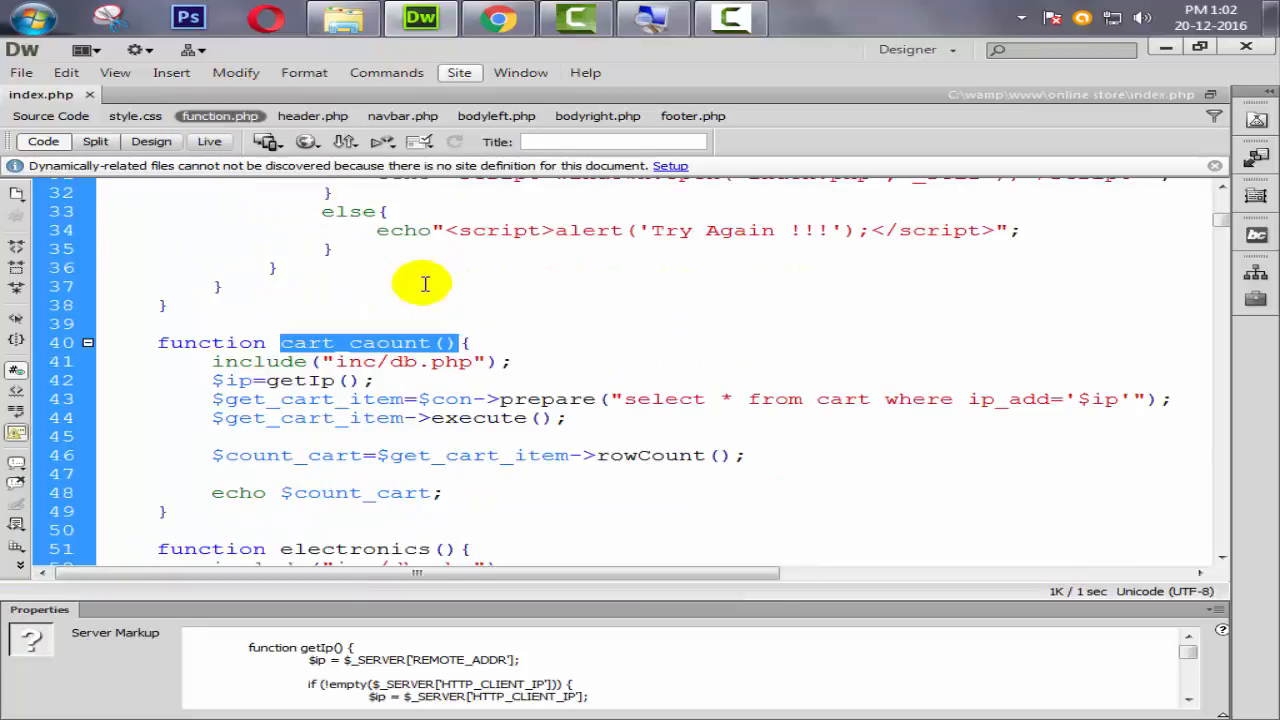
mouse_move(1165, 319)
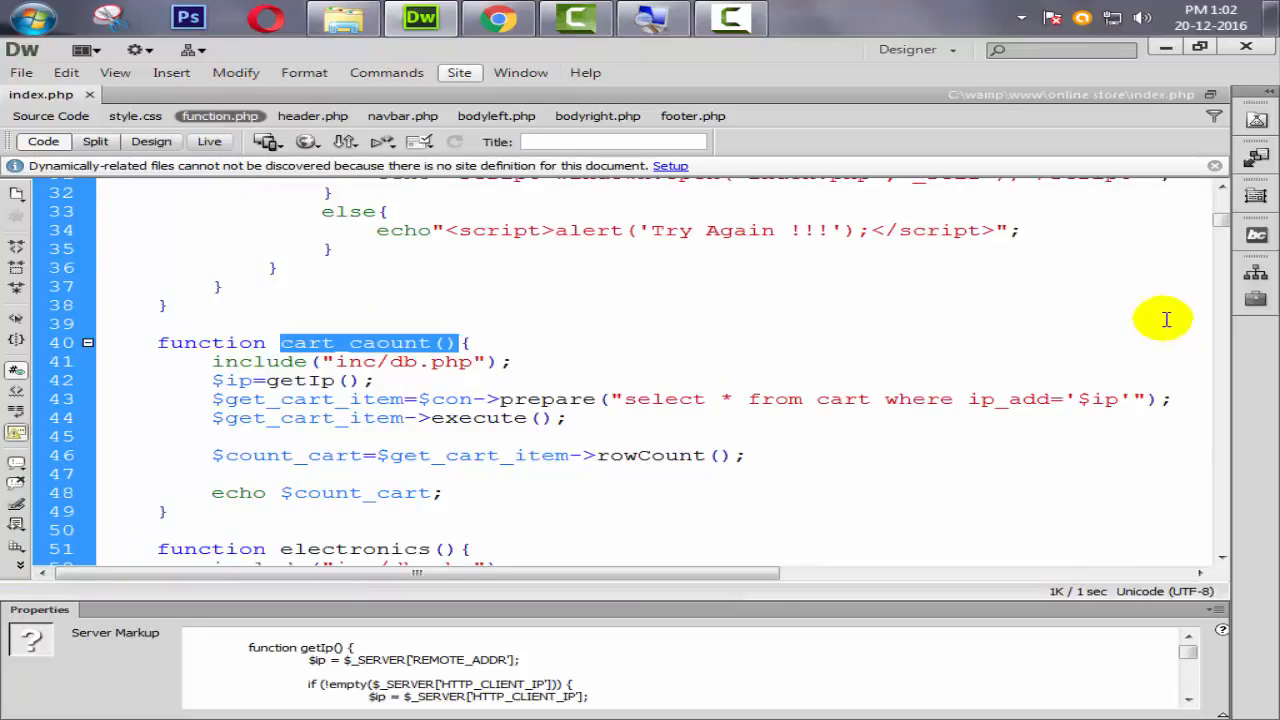
scroll(up, 3)
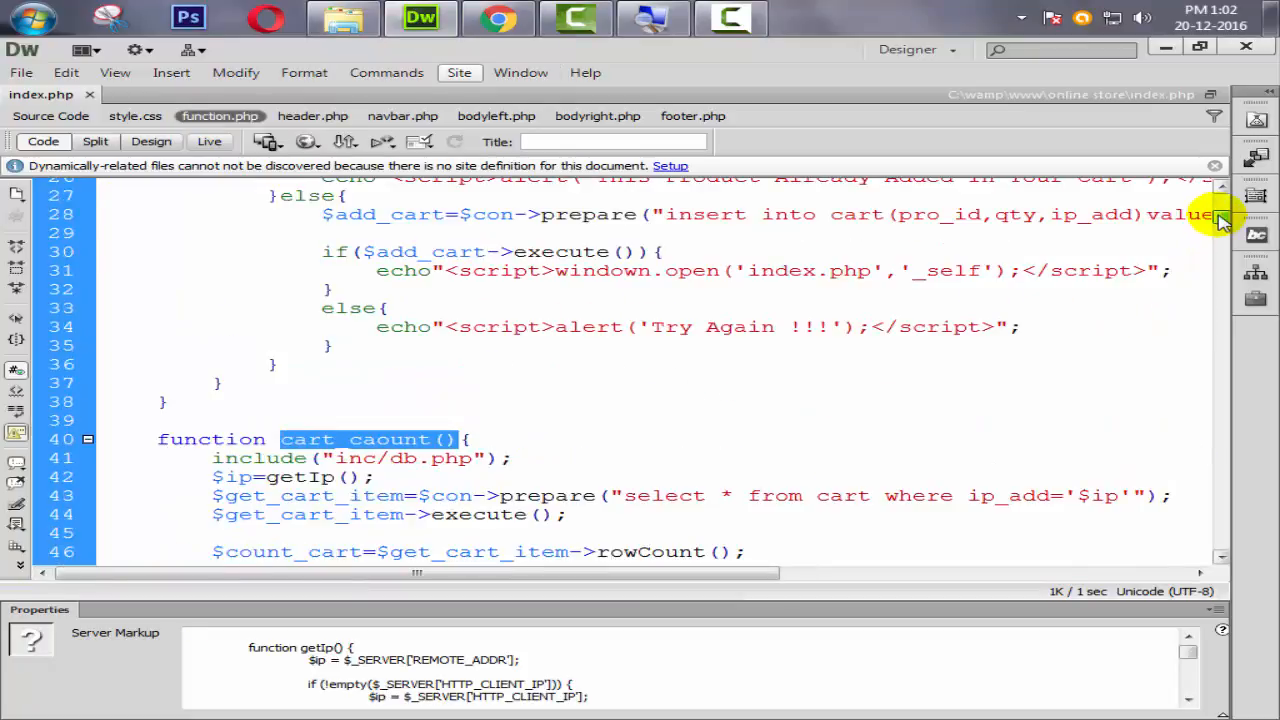
mouse_move(722, 305)
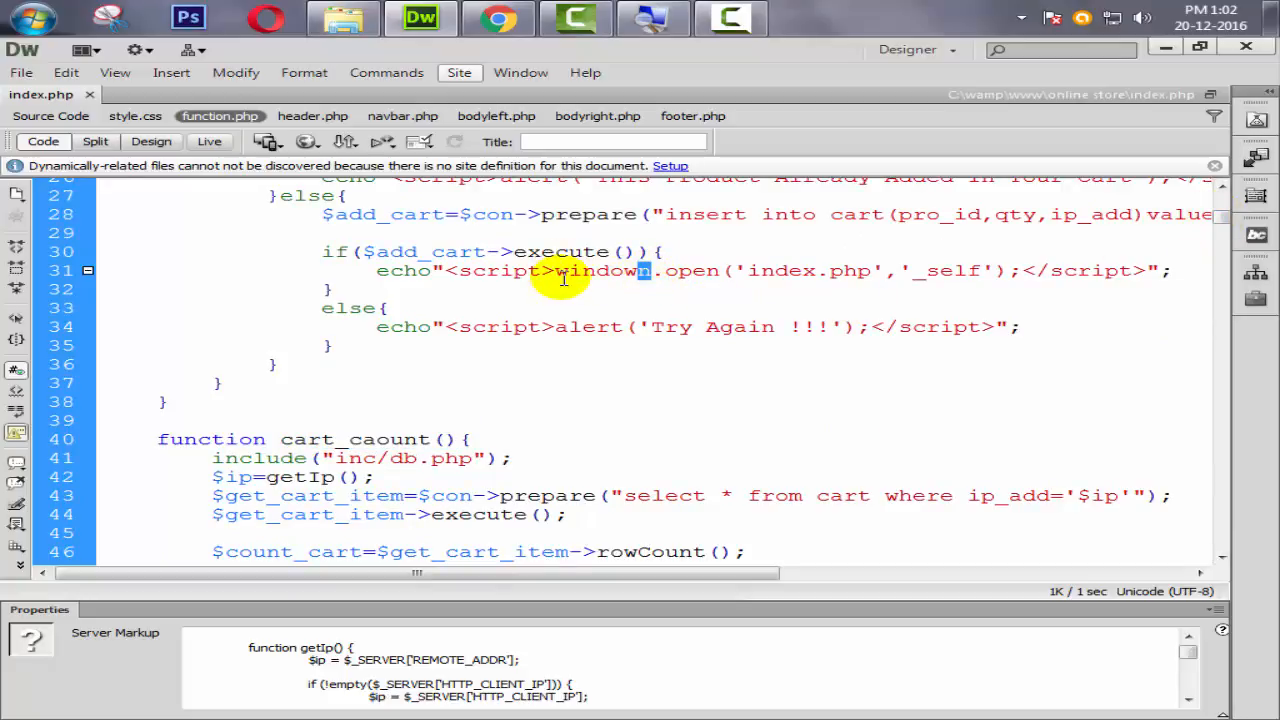
mouse_move(578, 299)
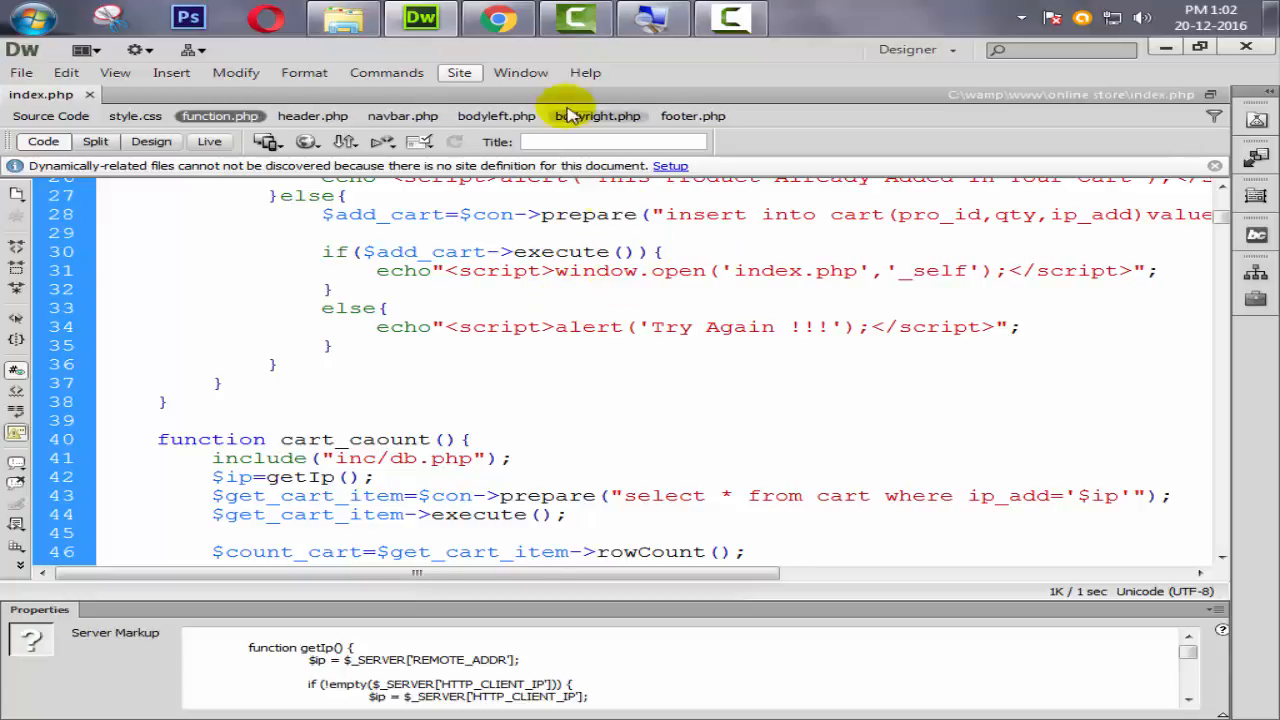
click(497, 18)
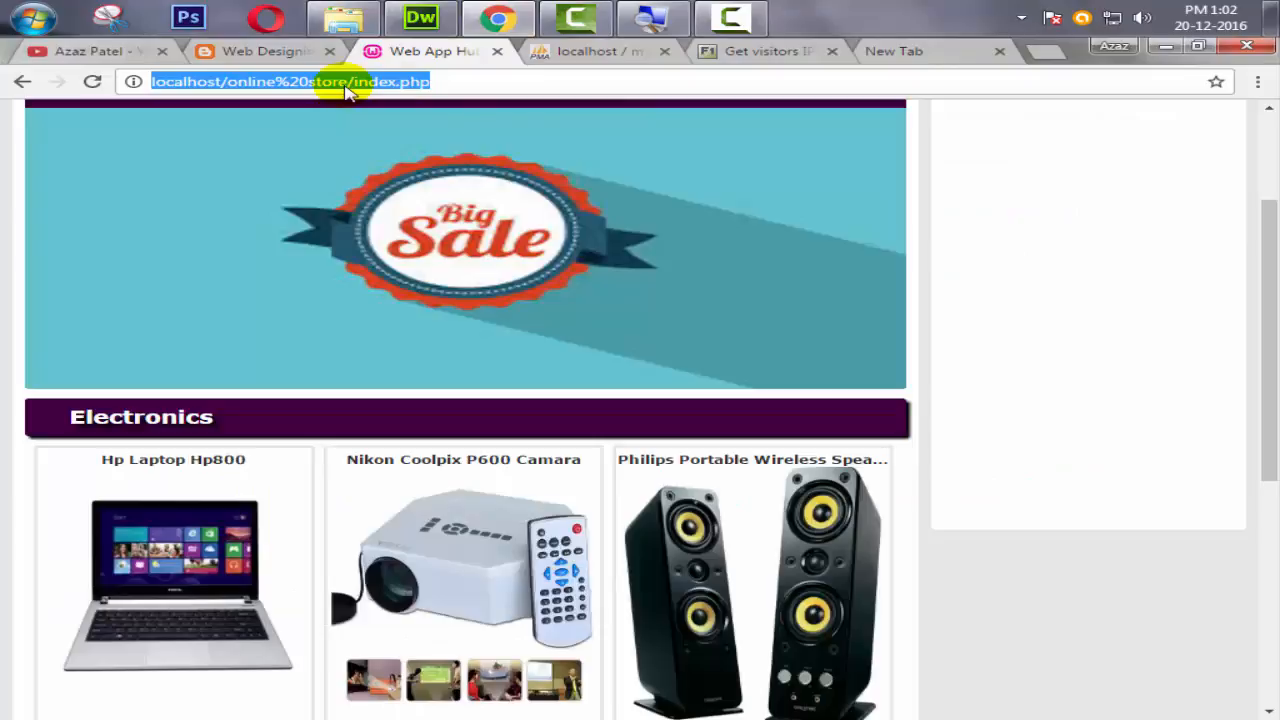
Add the Philips speakers from Electronics to the cart and confirm the header reads 'Cart 3'.
scroll(up, 3)
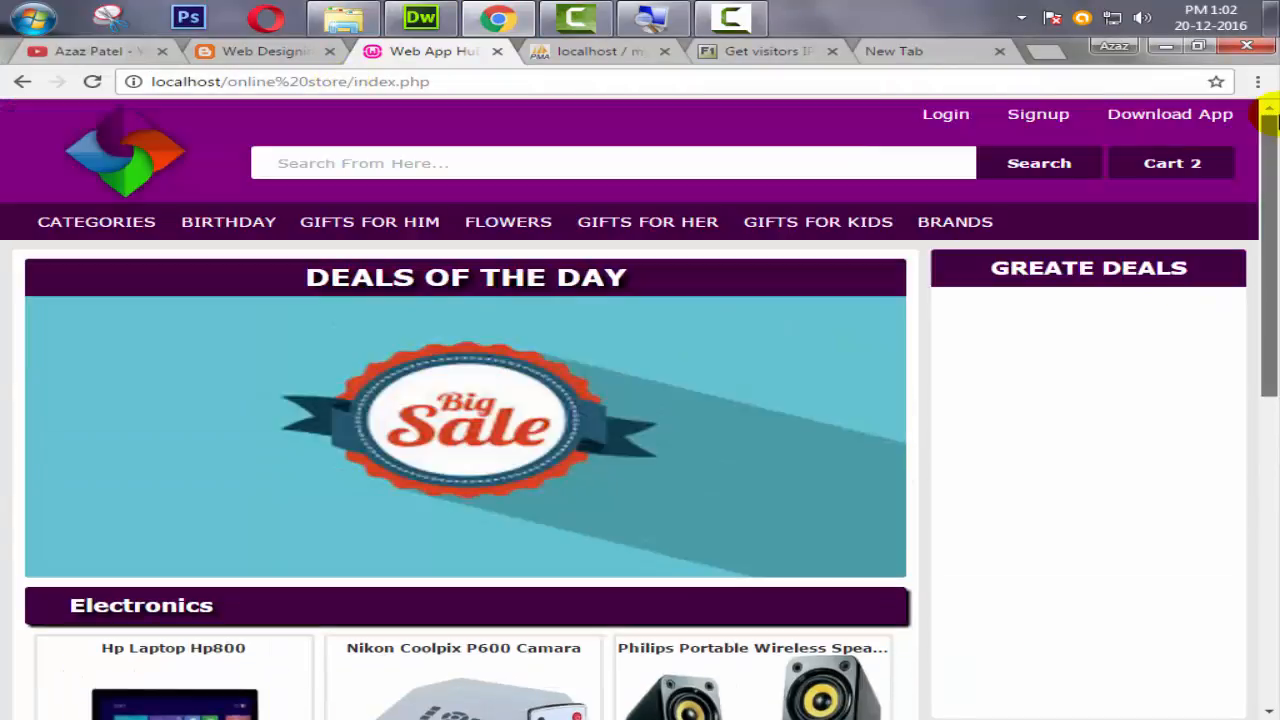
scroll(down, 3)
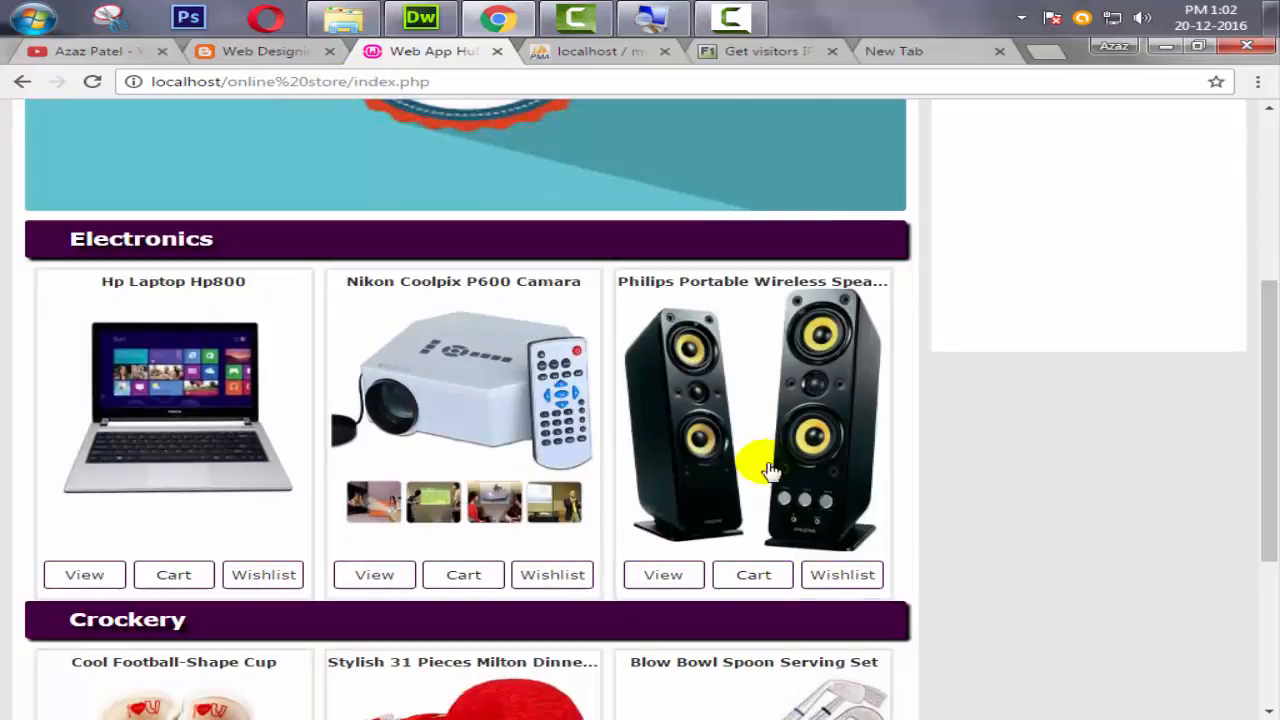
click(753, 574)
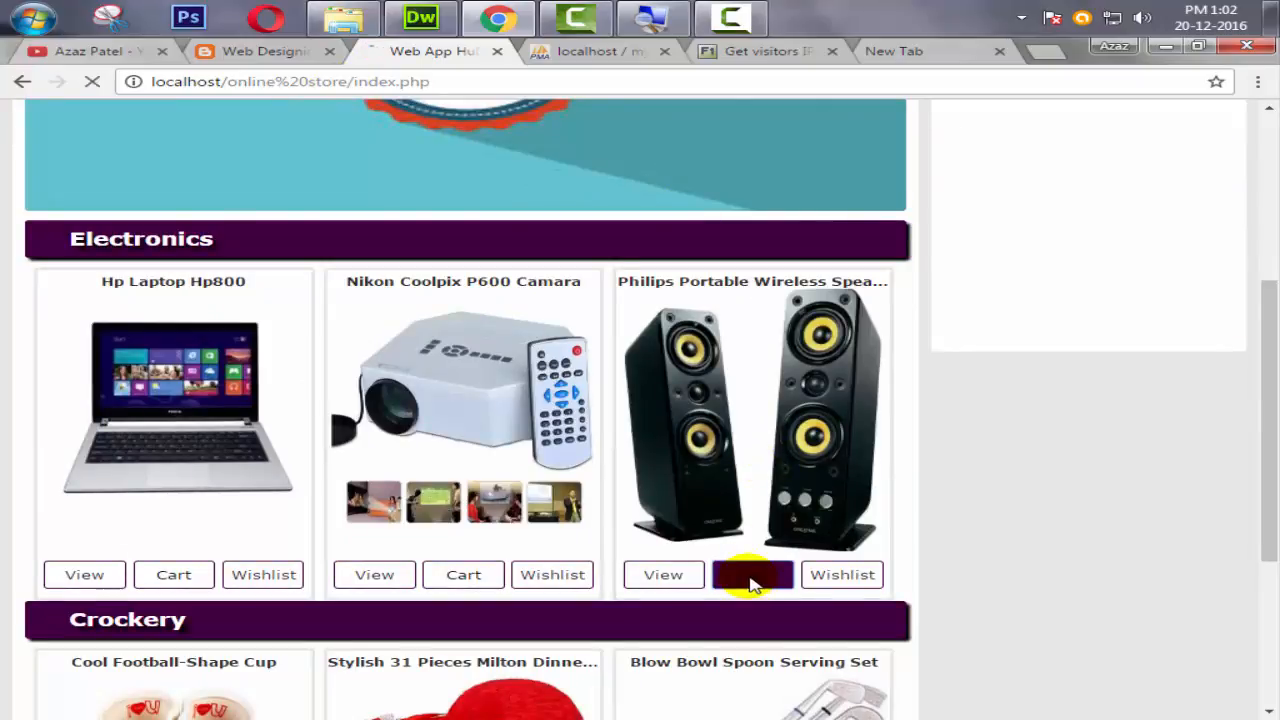
click(753, 574)
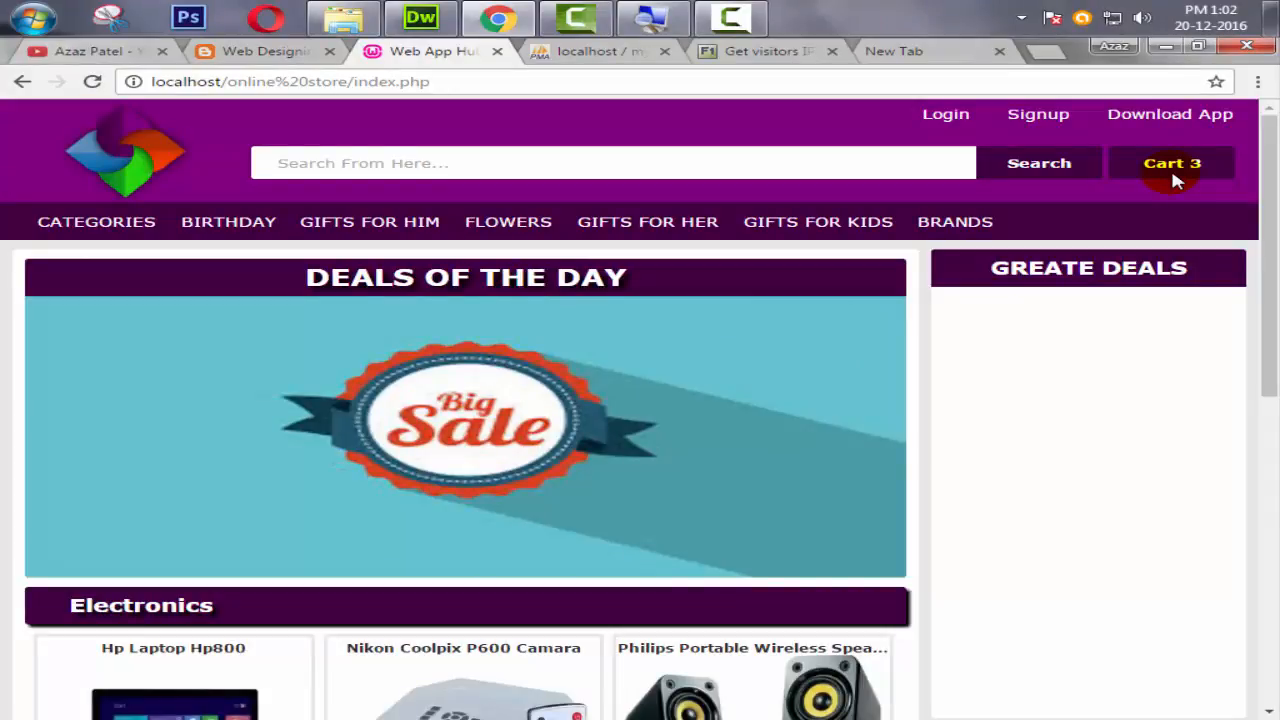
mouse_move(1205, 180)
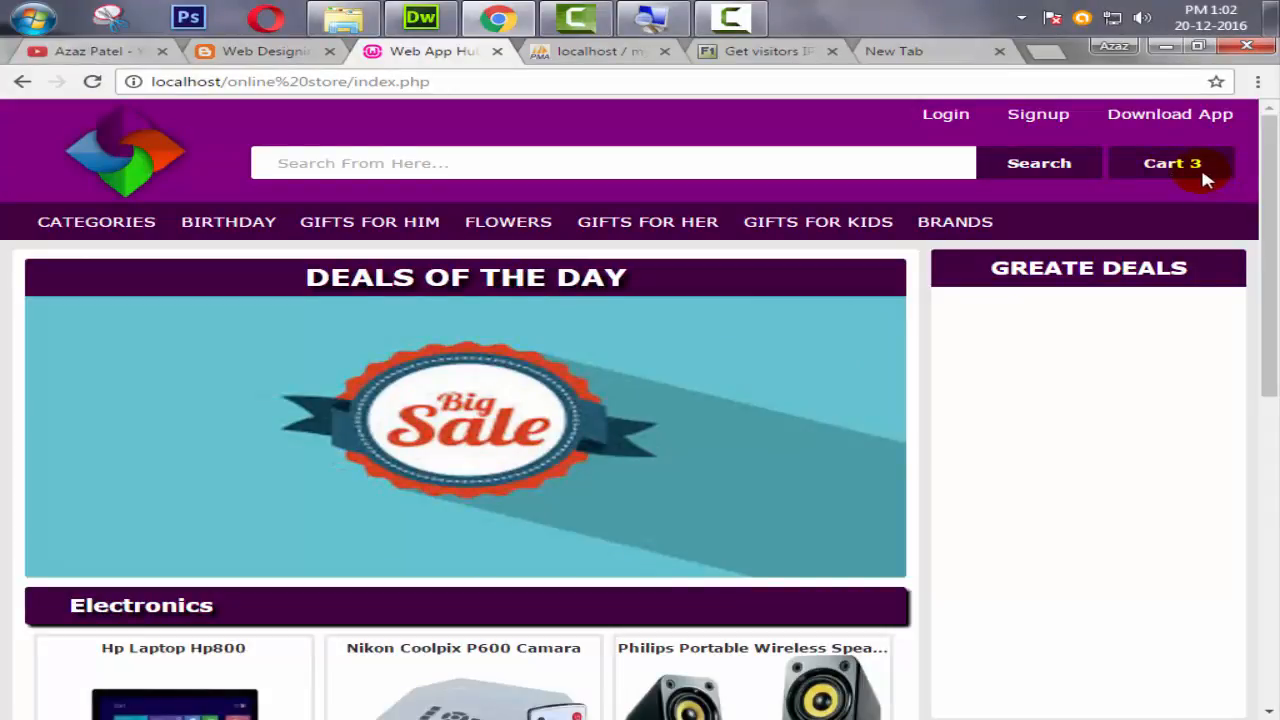
mouse_move(890, 125)
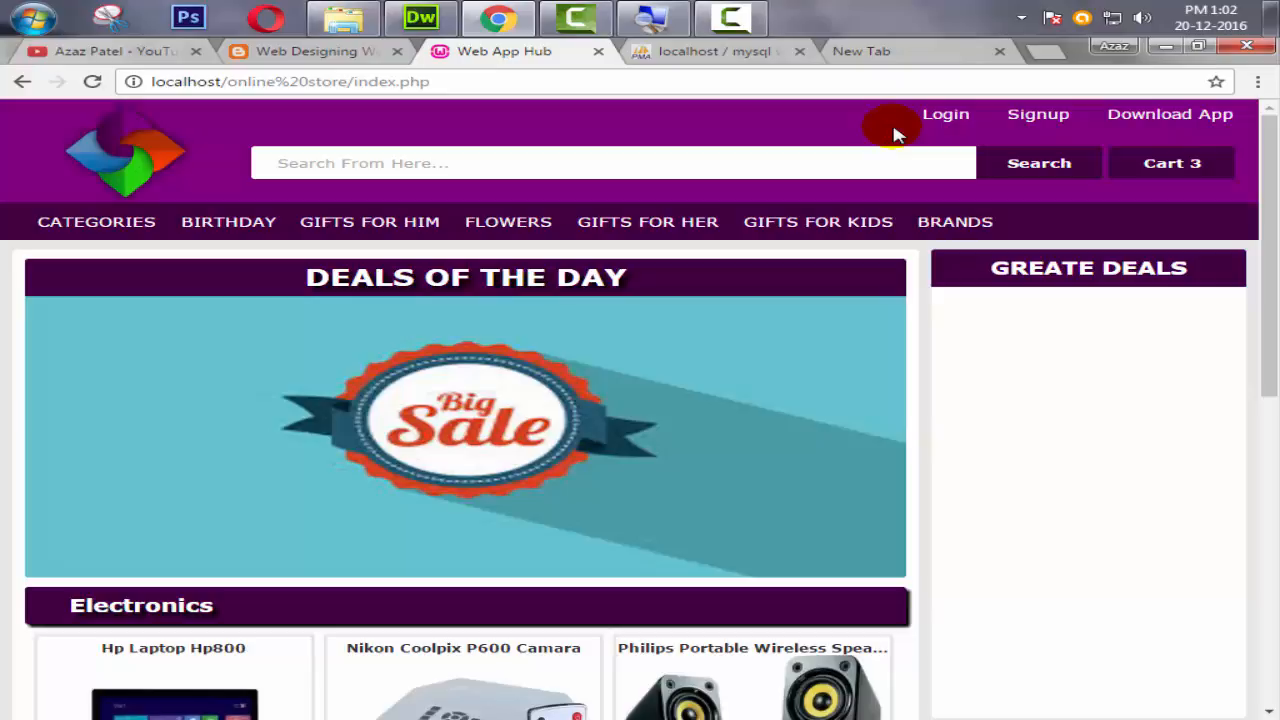
mouse_move(1171, 163)
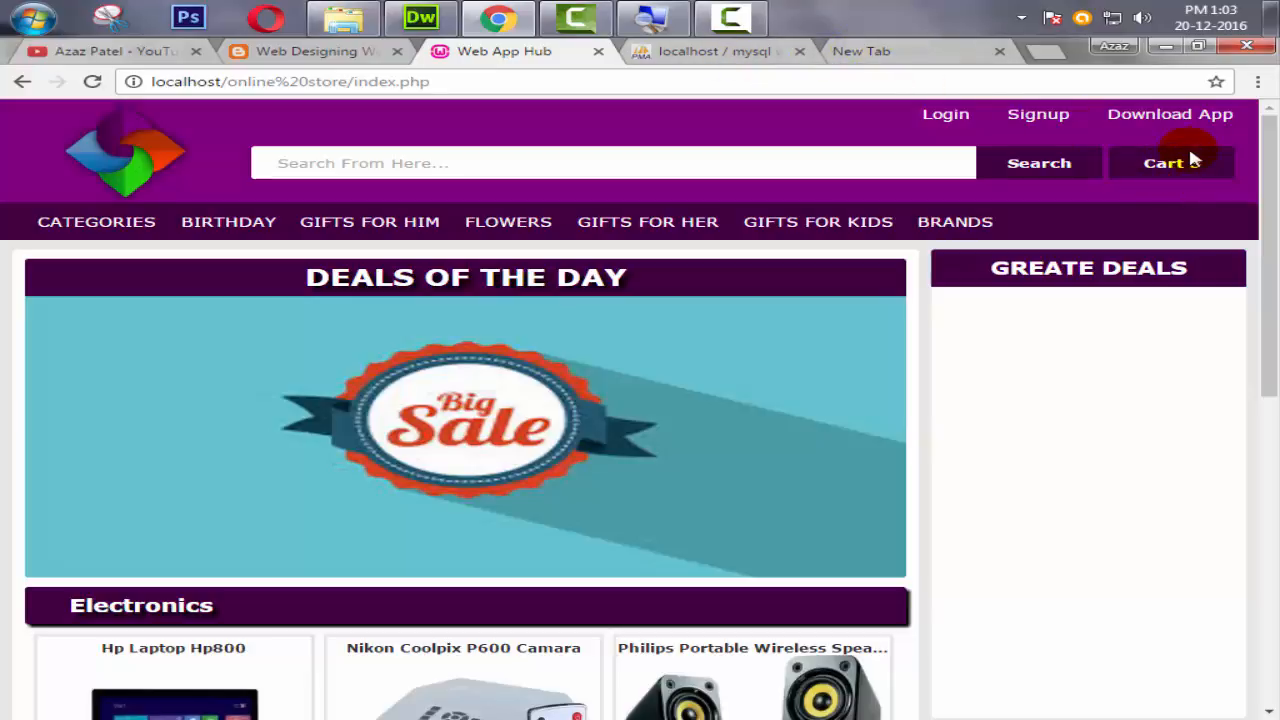
click(1170, 163)
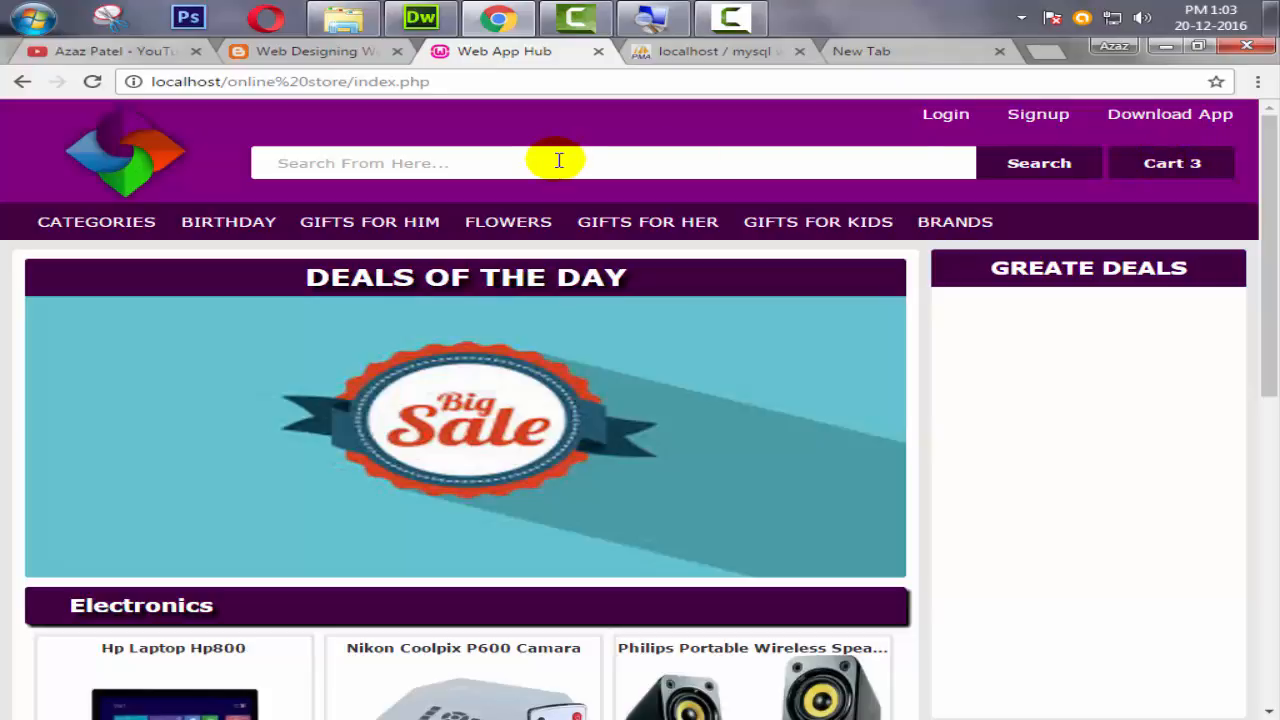
mouse_move(1171, 163)
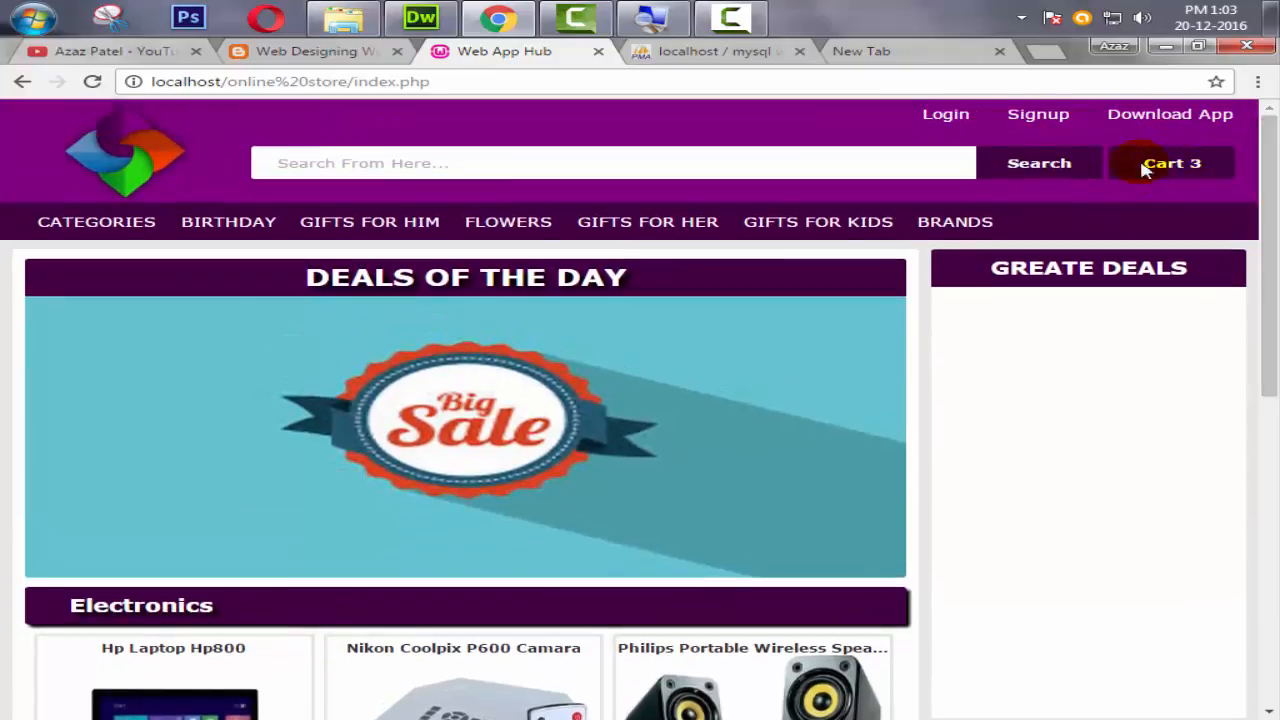
mouse_move(1165, 150)
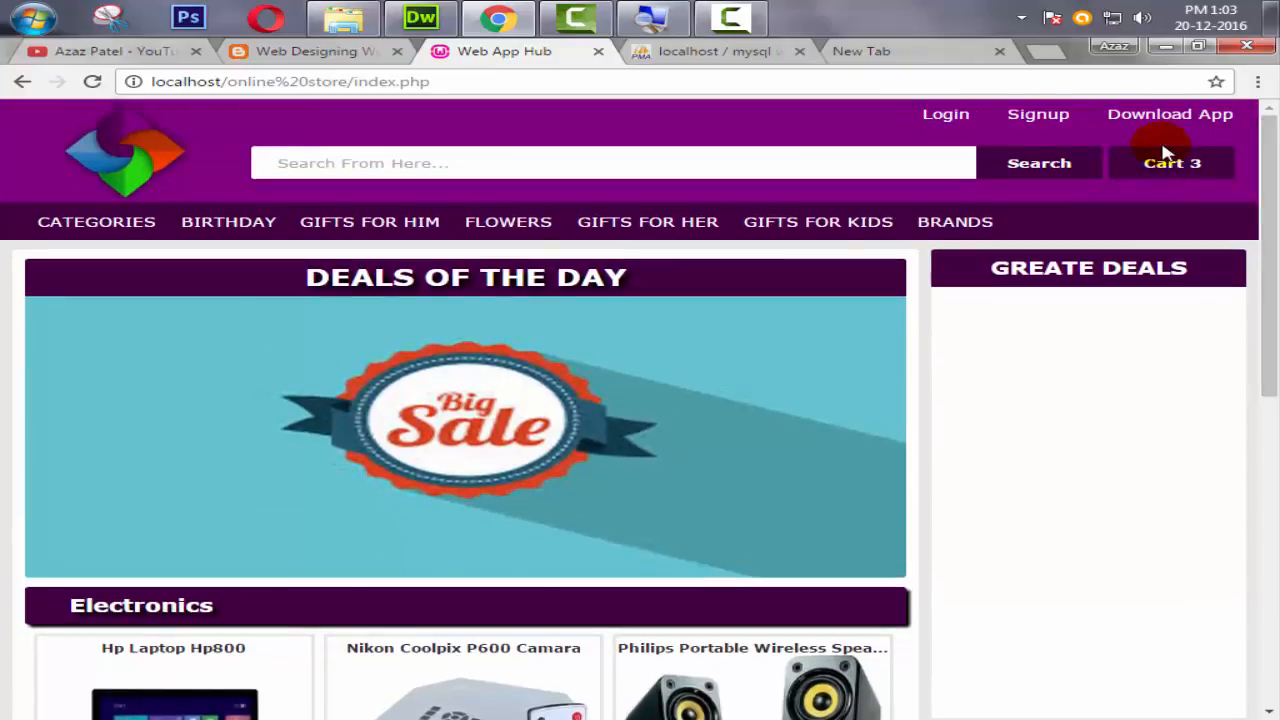
mouse_move(710, 285)
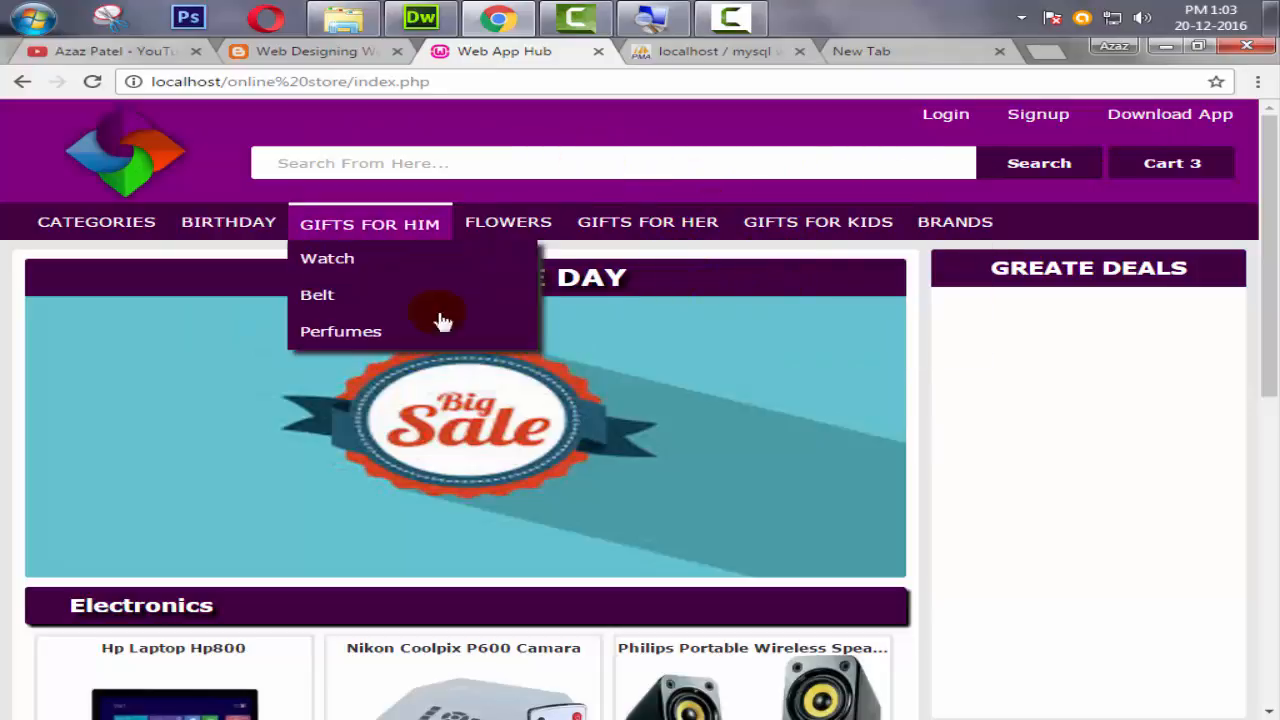
mouse_move(757, 357)
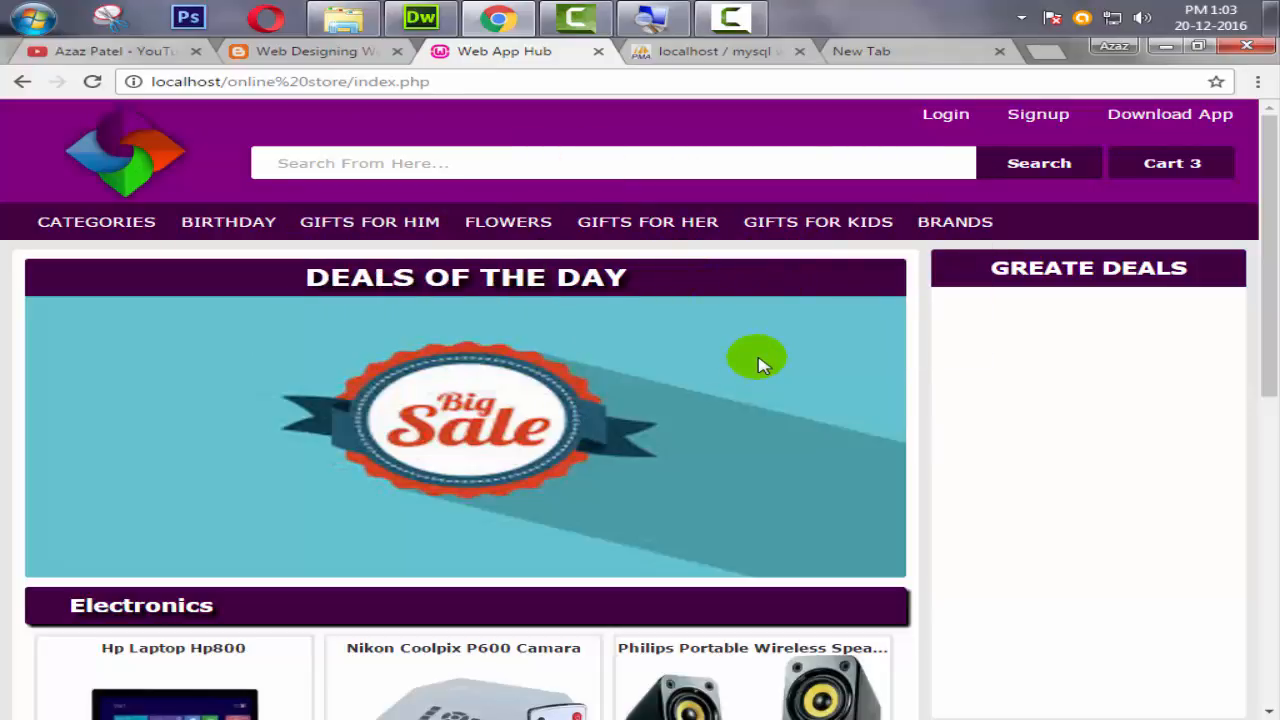
mouse_move(997, 267)
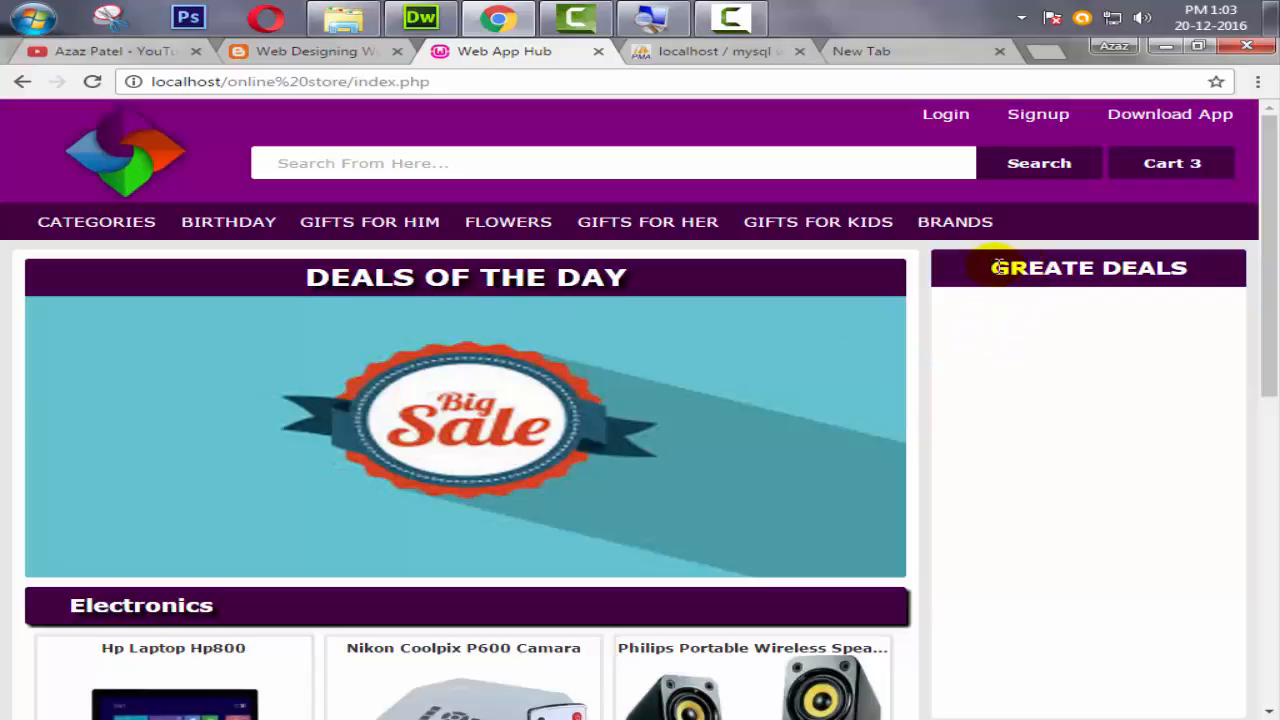
scroll(down, 3)
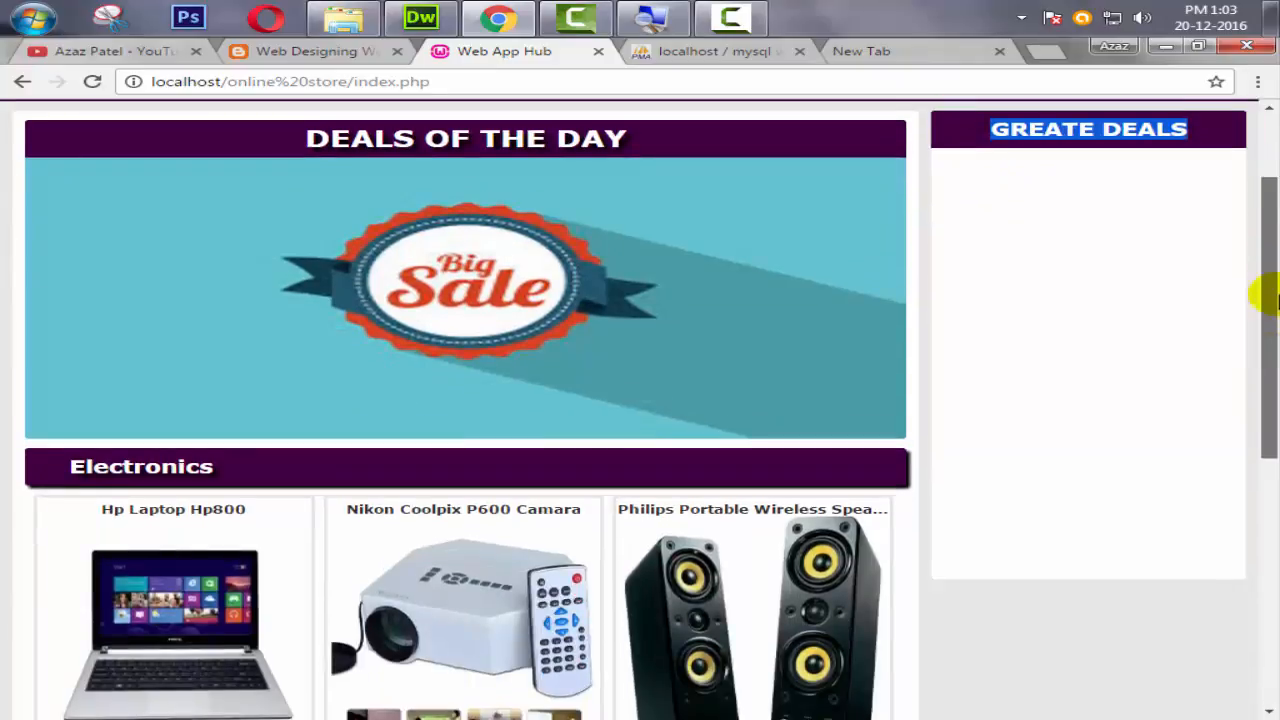
click(100, 51)
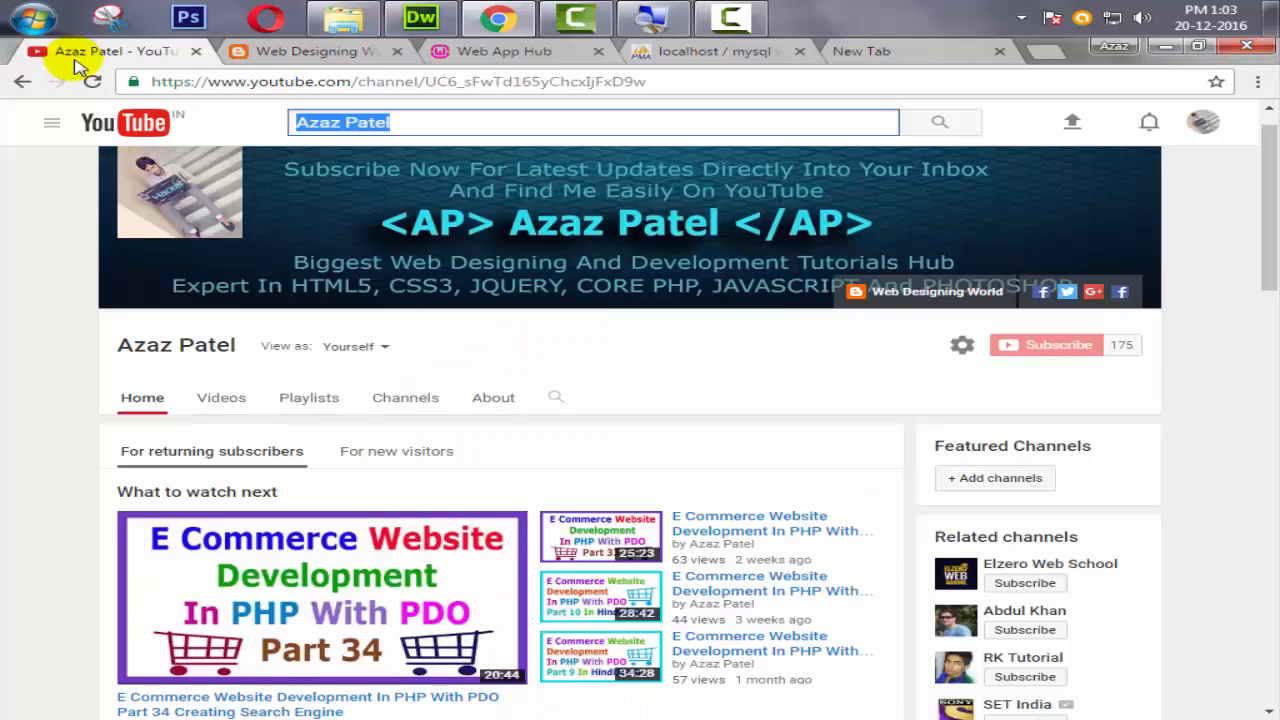
mouse_move(997, 393)
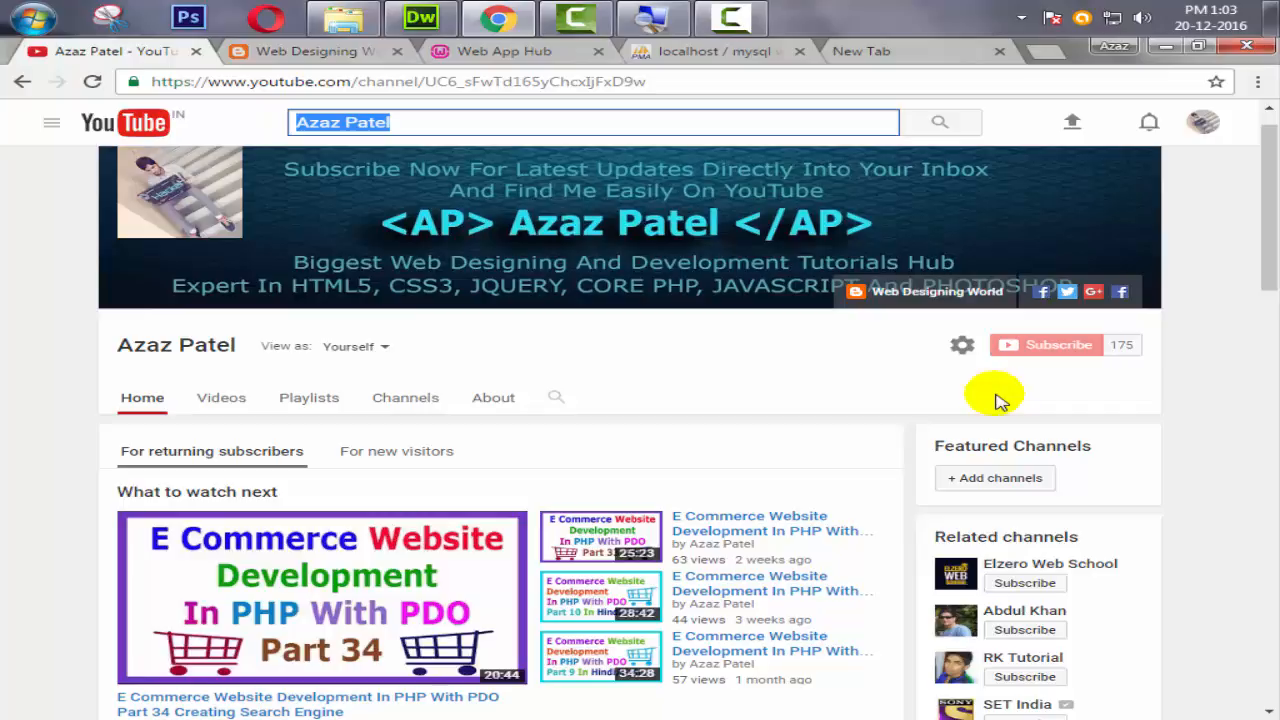
mouse_move(1045, 358)
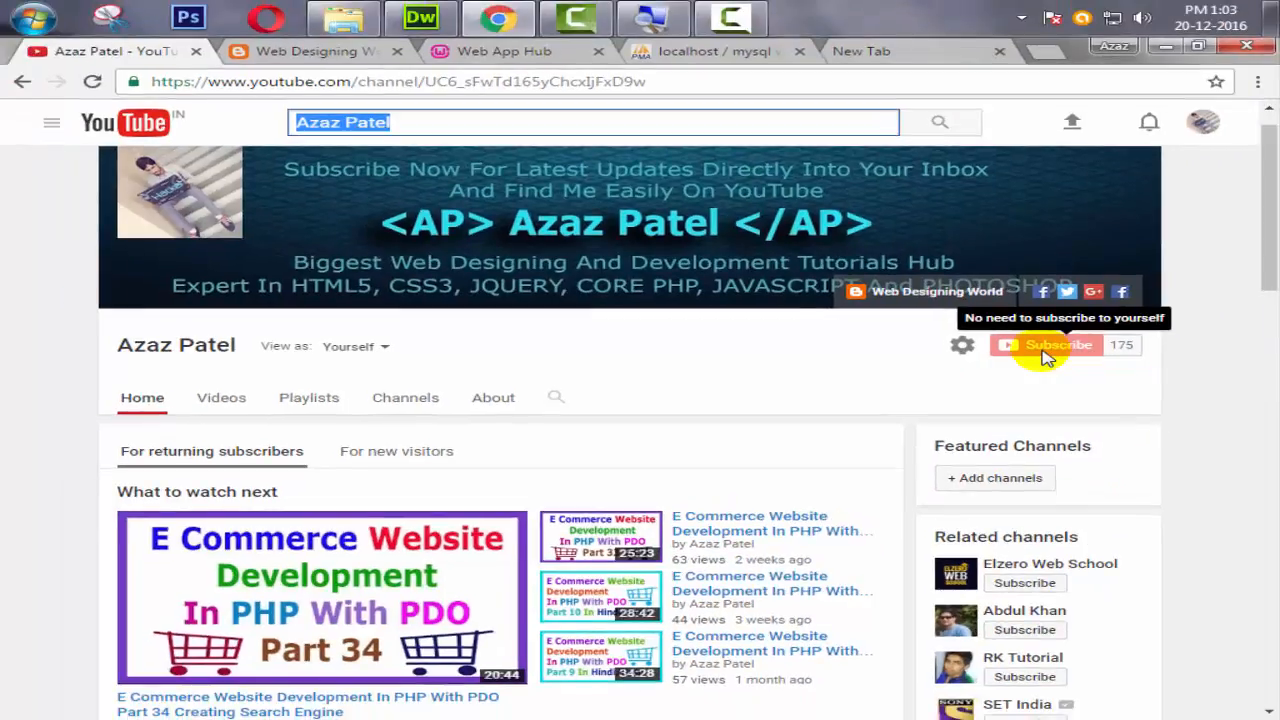
mouse_move(635, 305)
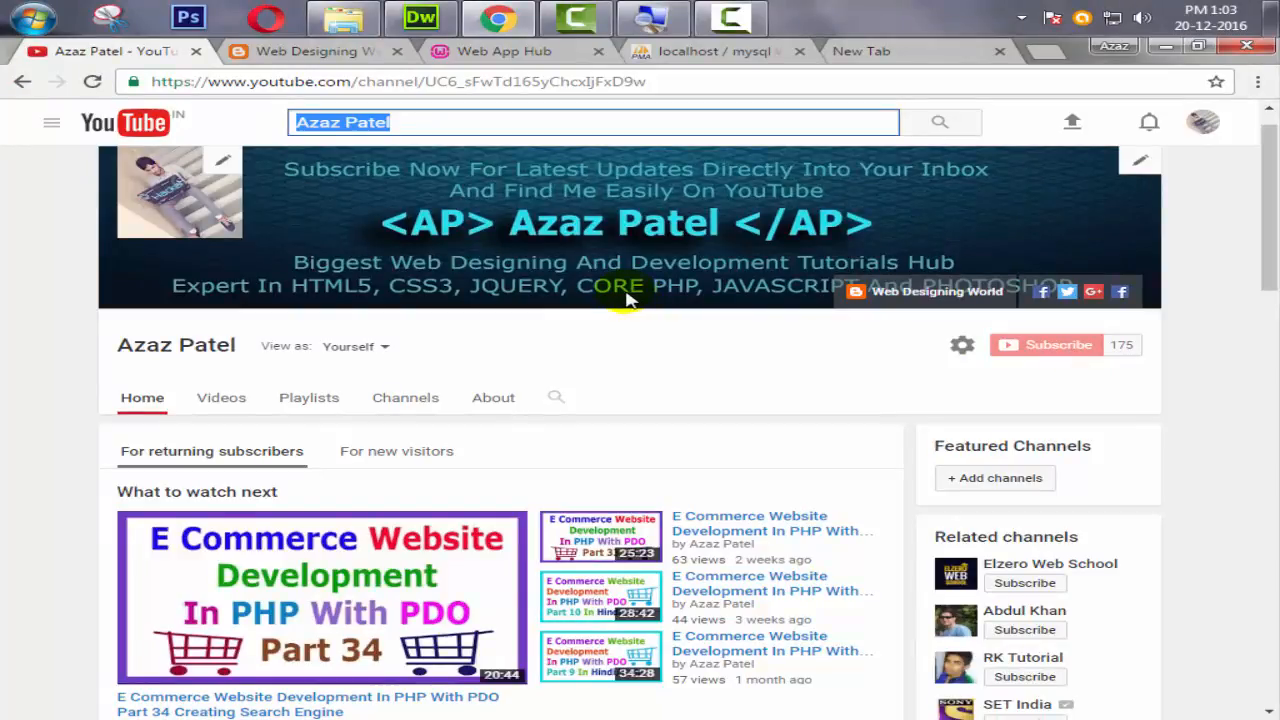
mouse_move(212, 122)
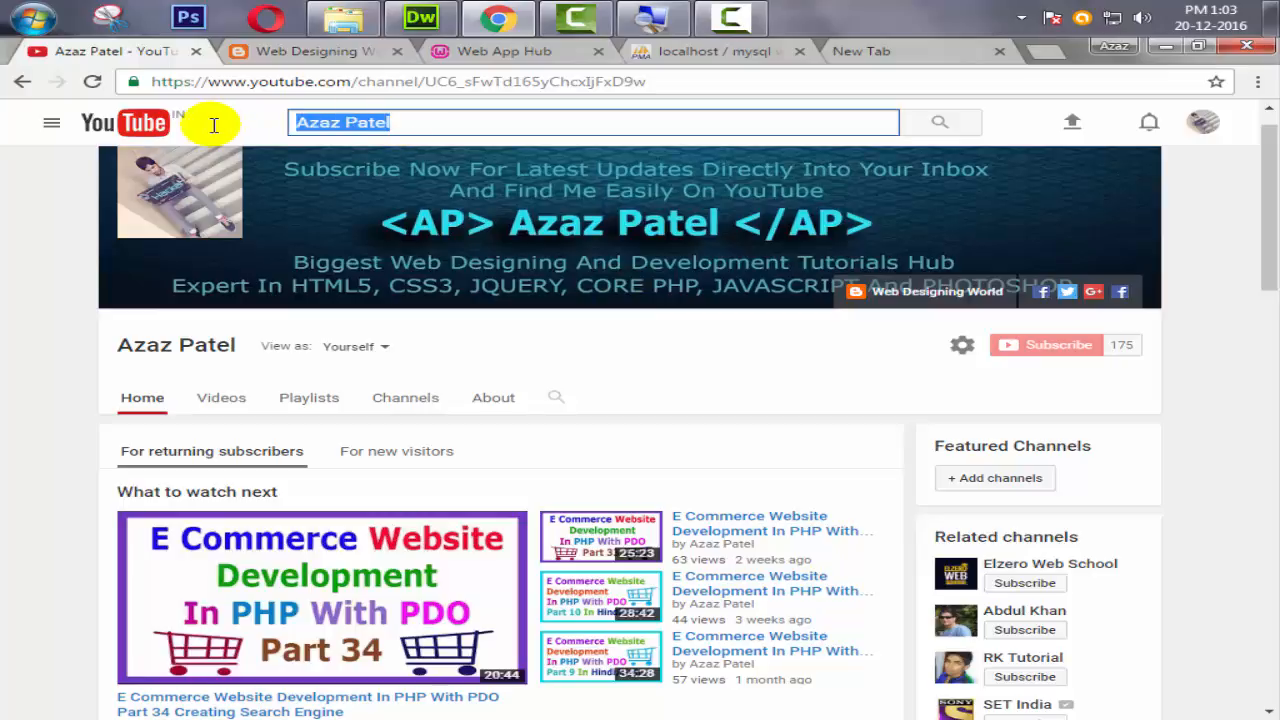
mouse_move(350, 110)
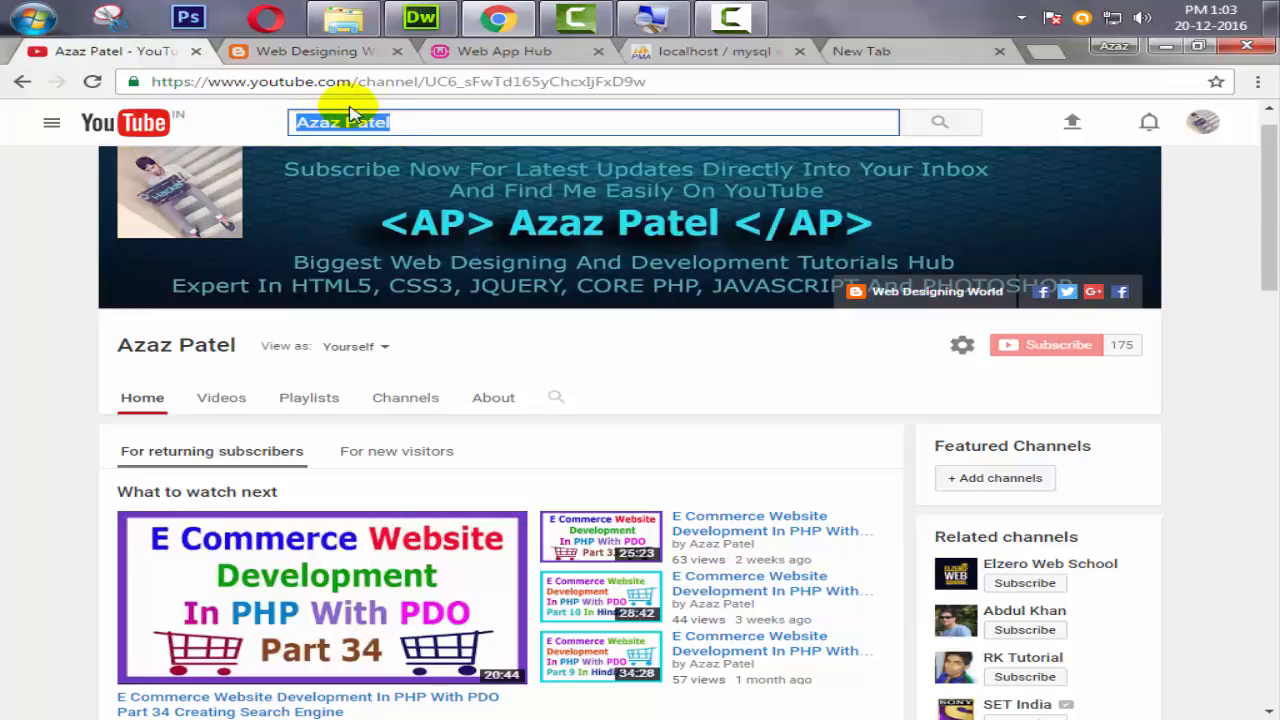
mouse_move(425, 122)
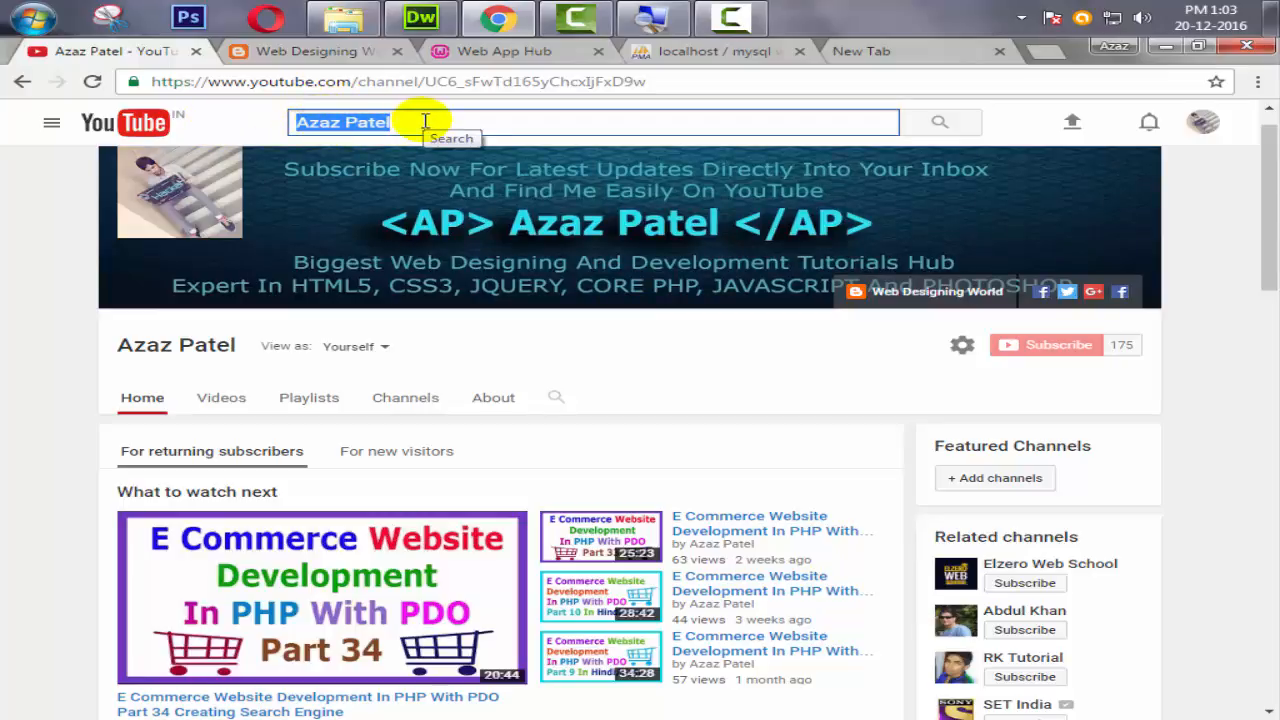